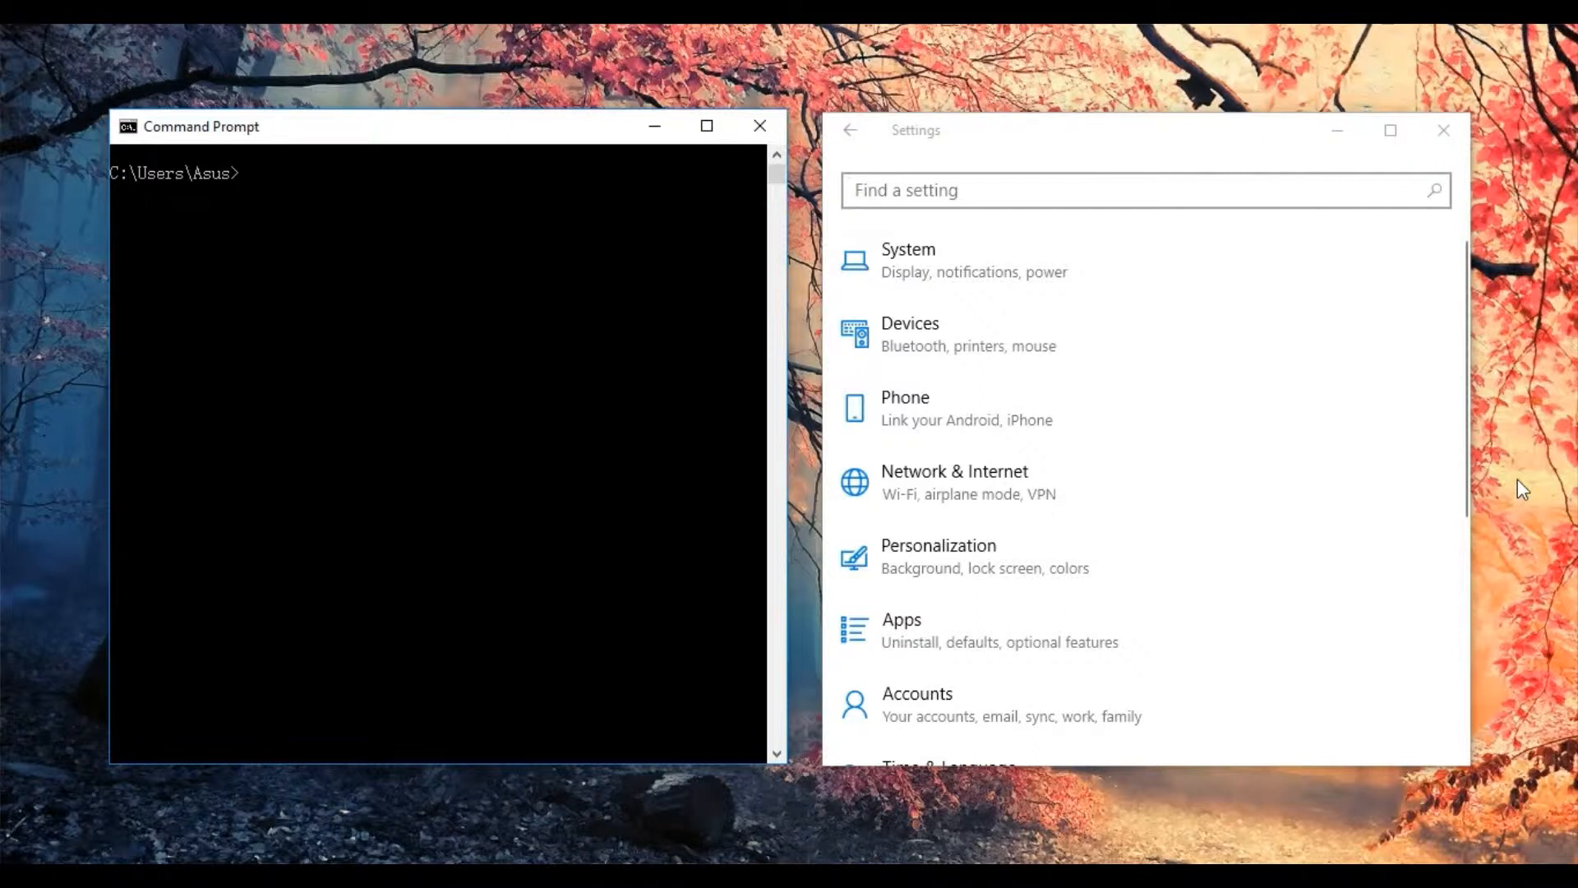
- Run 'netsh wlan show networks' to list visible Wi-Fi networks, showing HUAWEI P10 lite
{"action": "type", "text": "nets"}
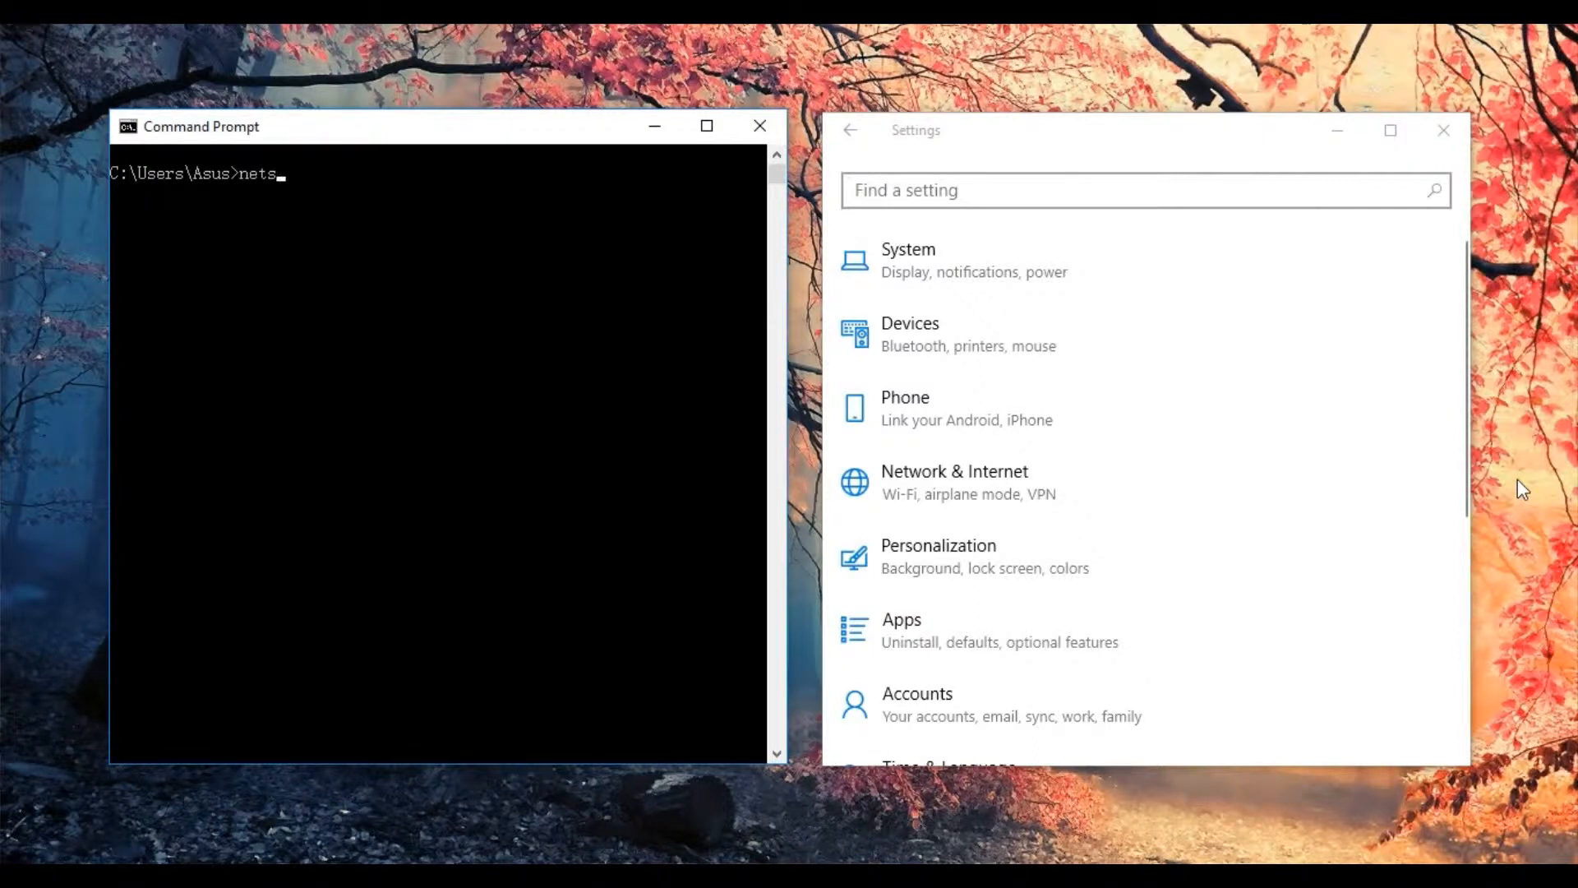
{"action": "type", "text": "h wla"}
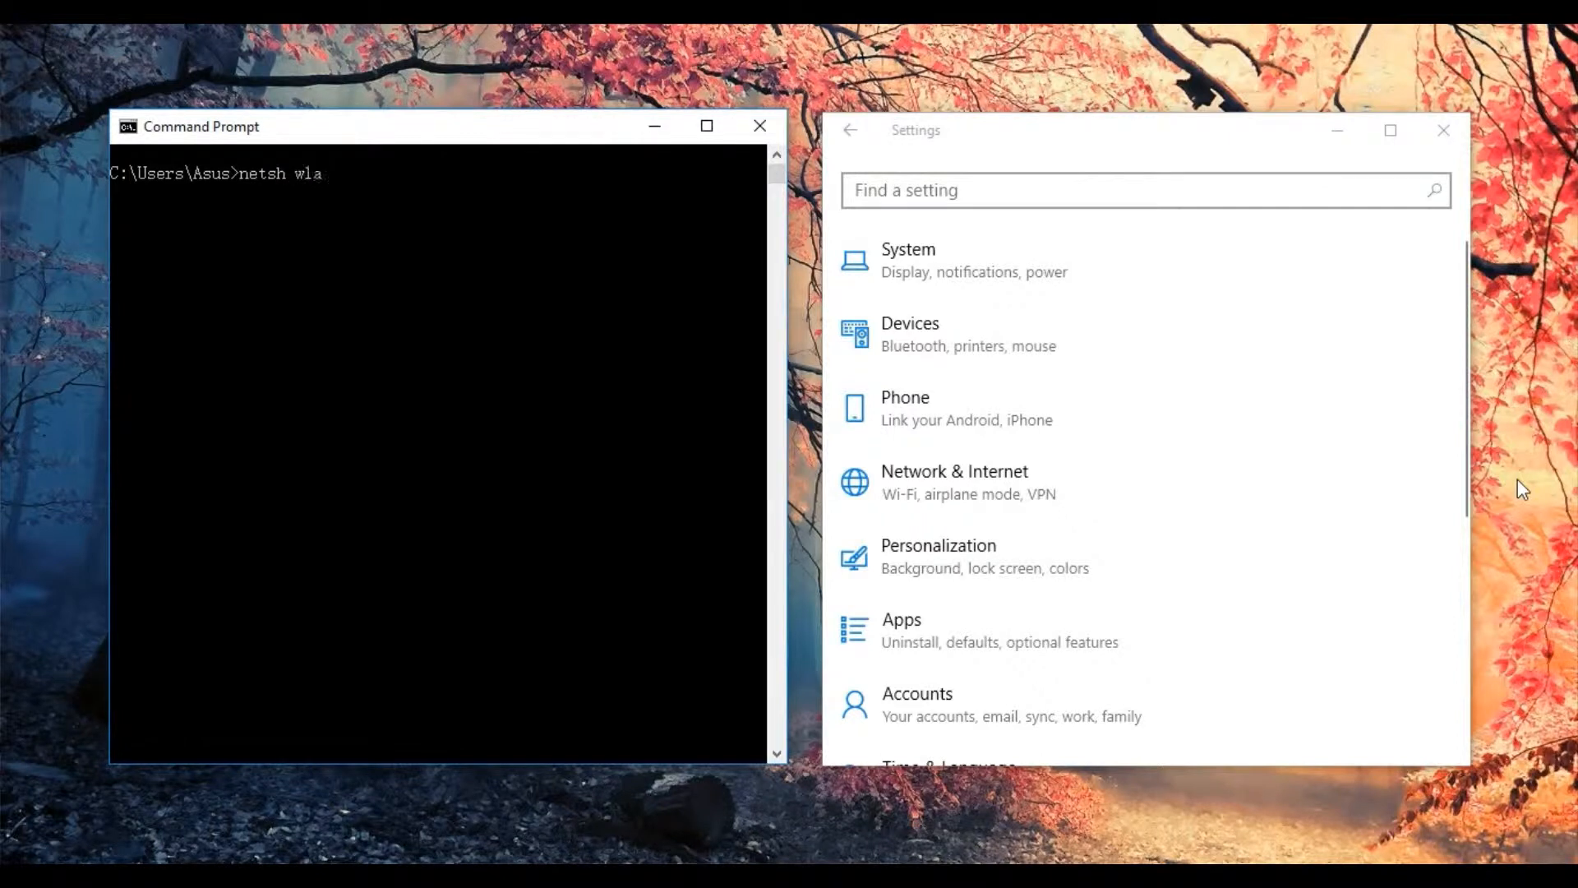
{"action": "type", "text": "n"}
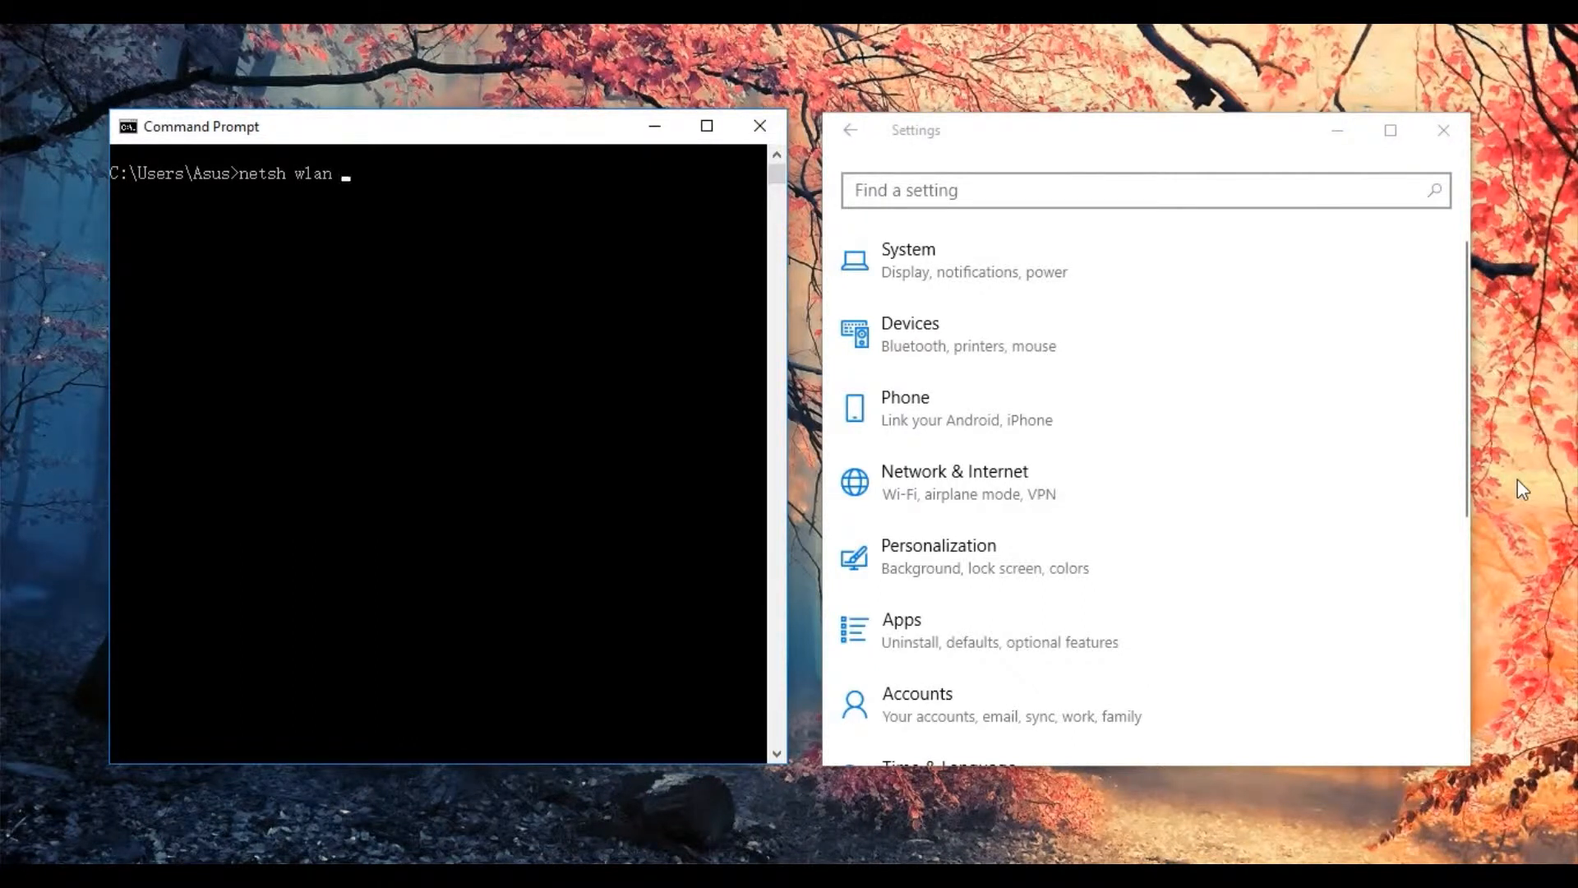
{"action": "type", "text": "show networks"}
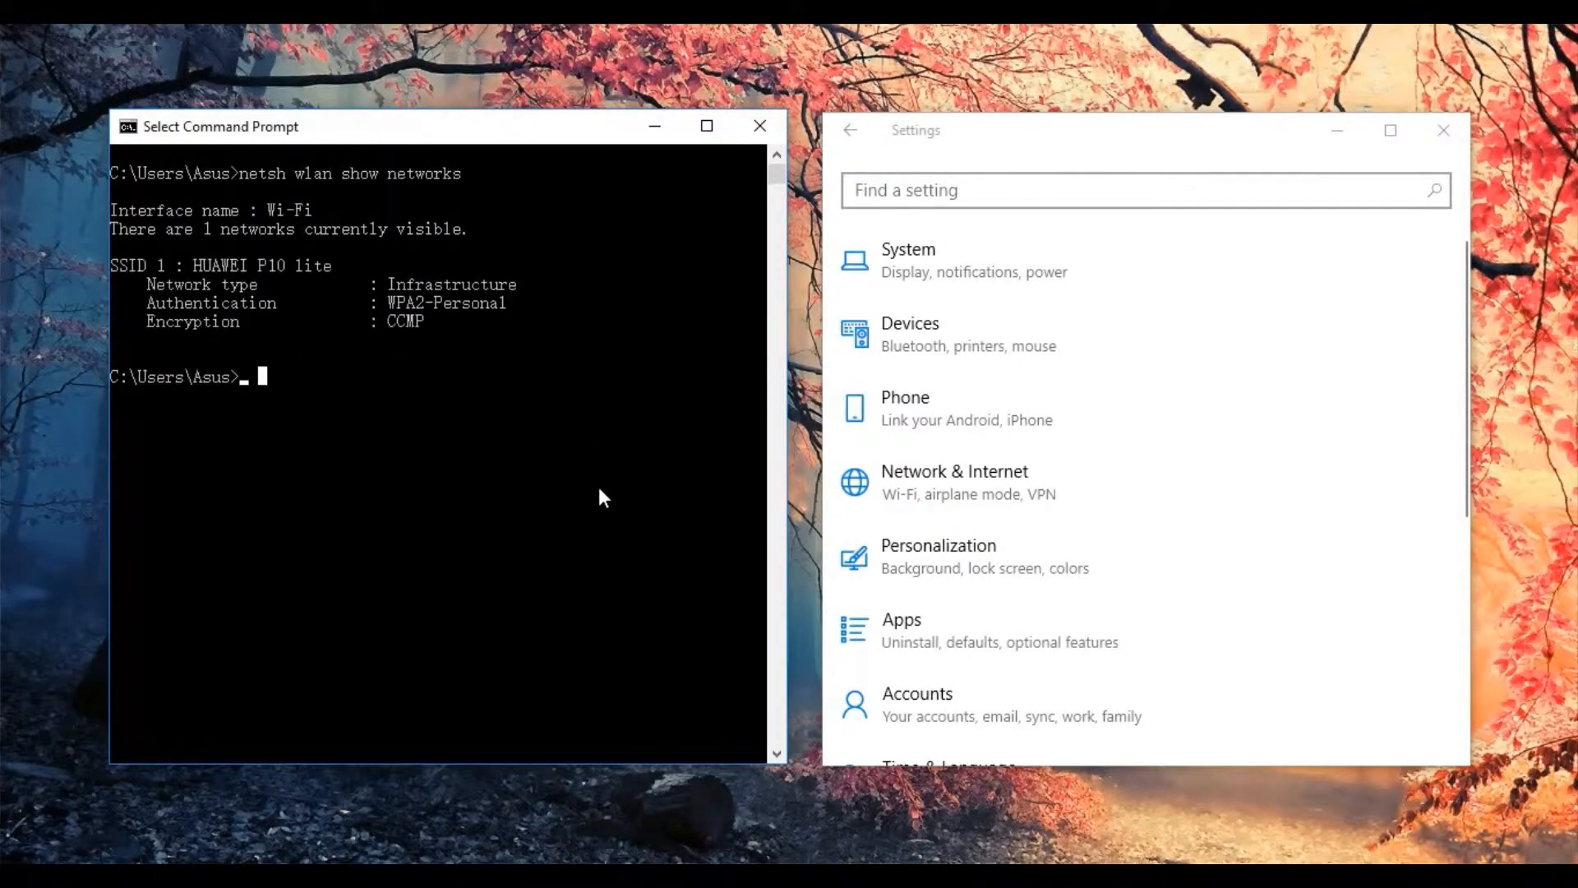
- Run 'netsh wlan show profile' to list the five saved Wi-Fi profiles
{"action": "type", "text": "netsh"}
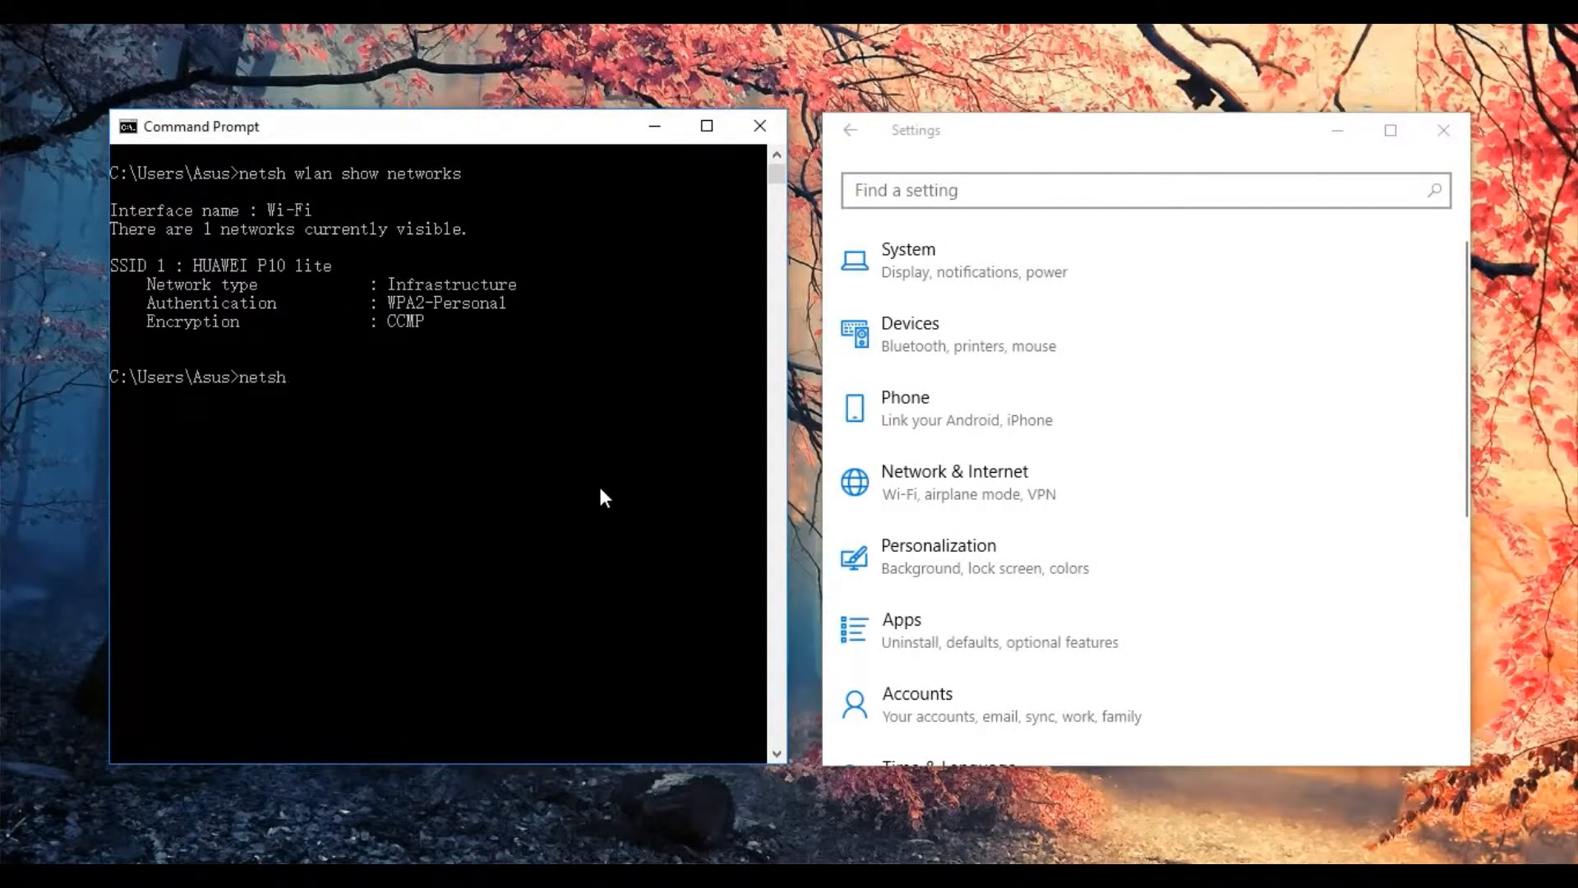
{"action": "type", "text": "wlan show"}
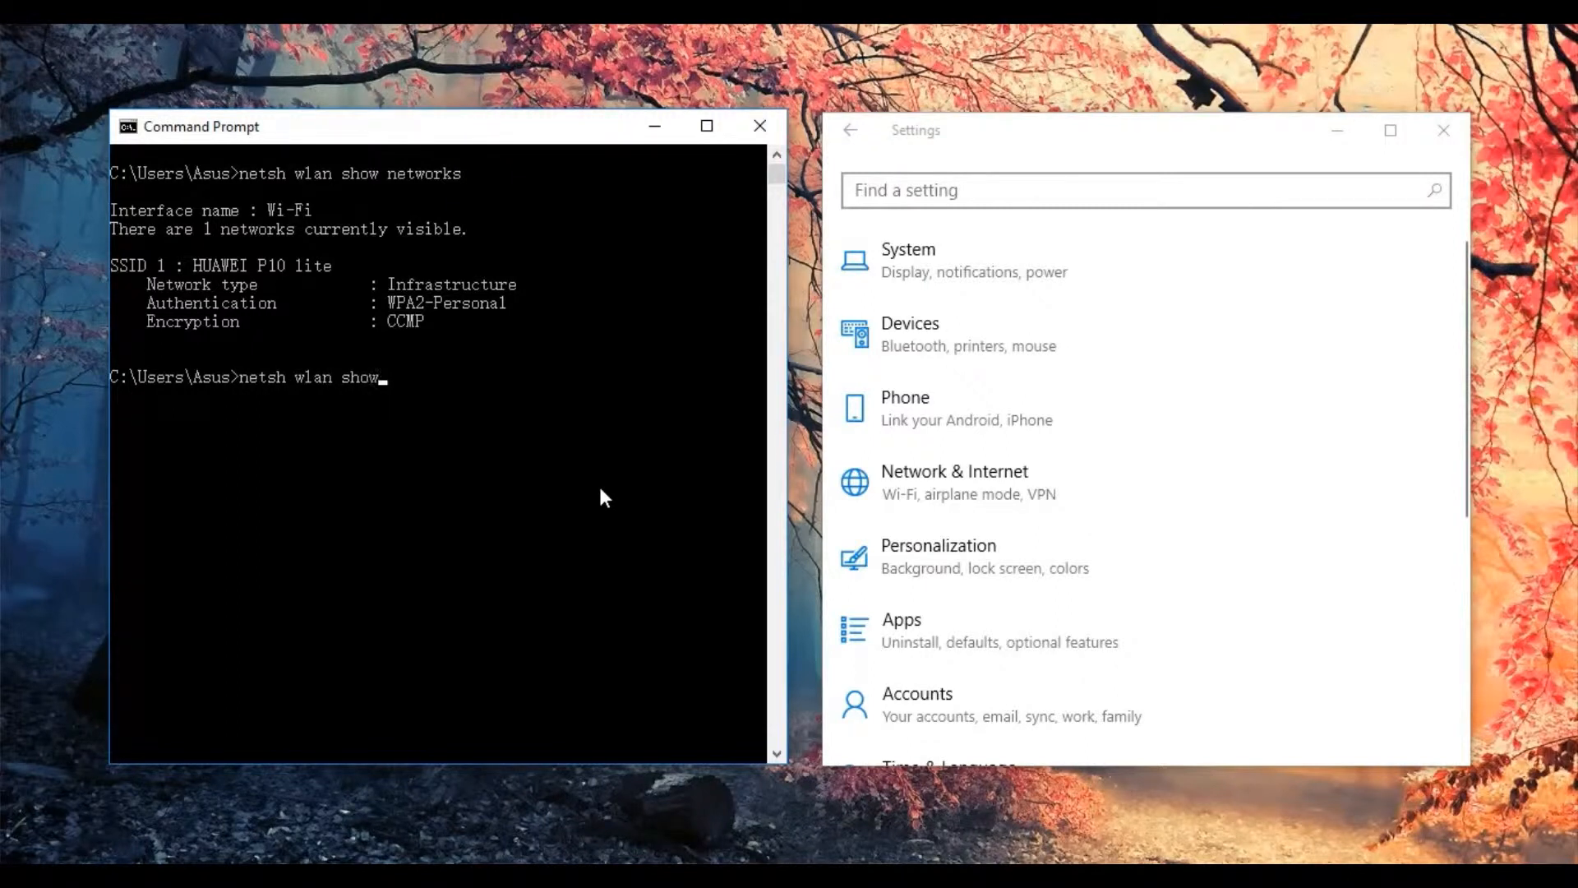
{"action": "type", "text": "profile"}
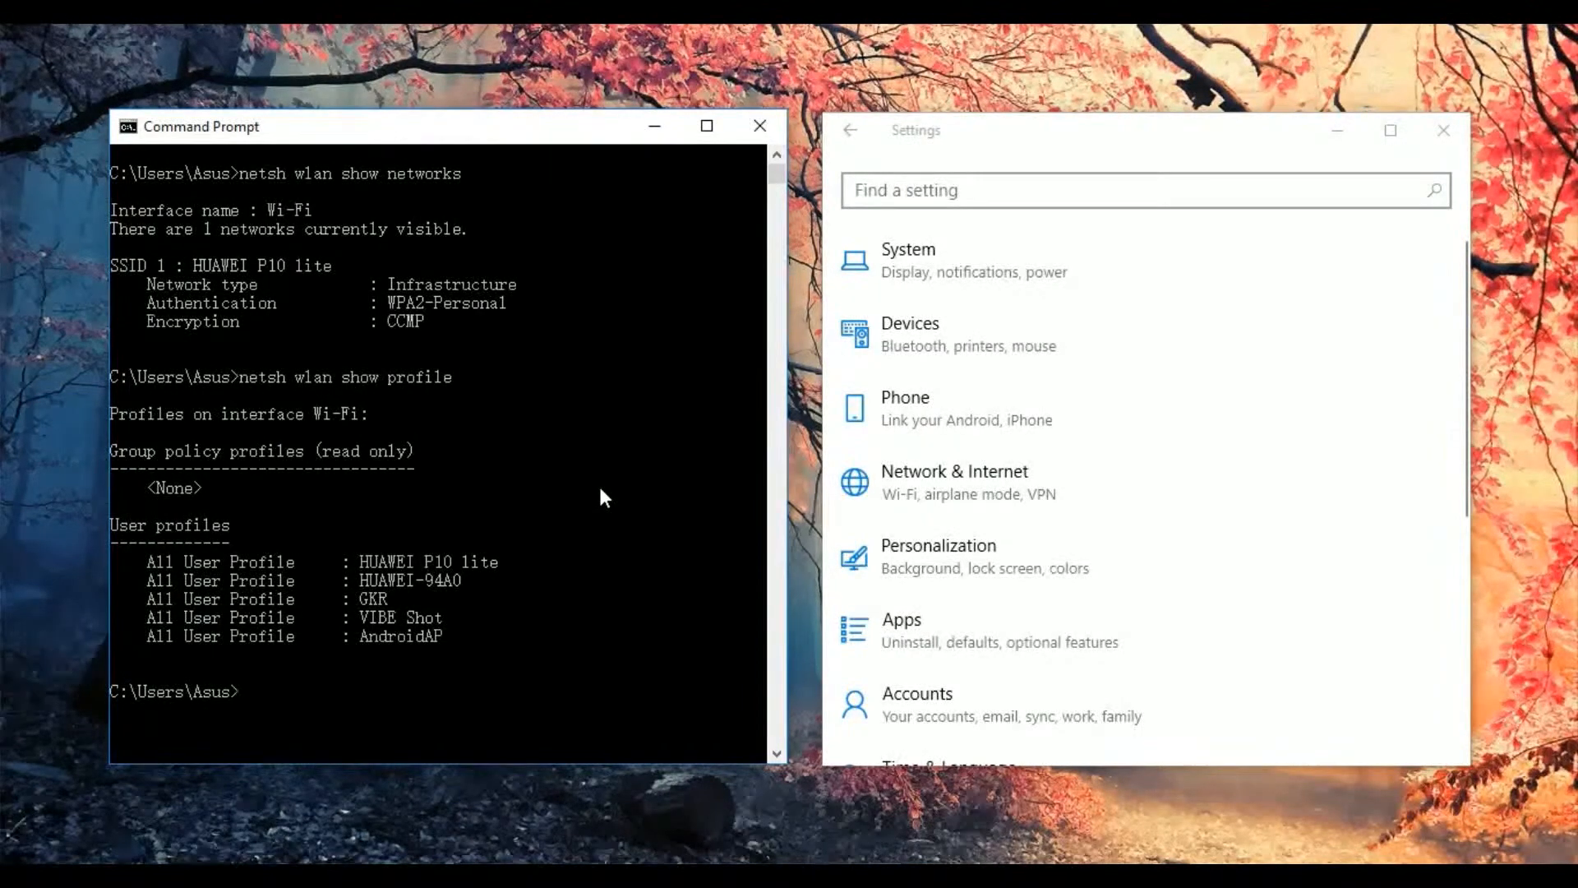
{"action": "mouse_move", "coordinate": [957, 533]}
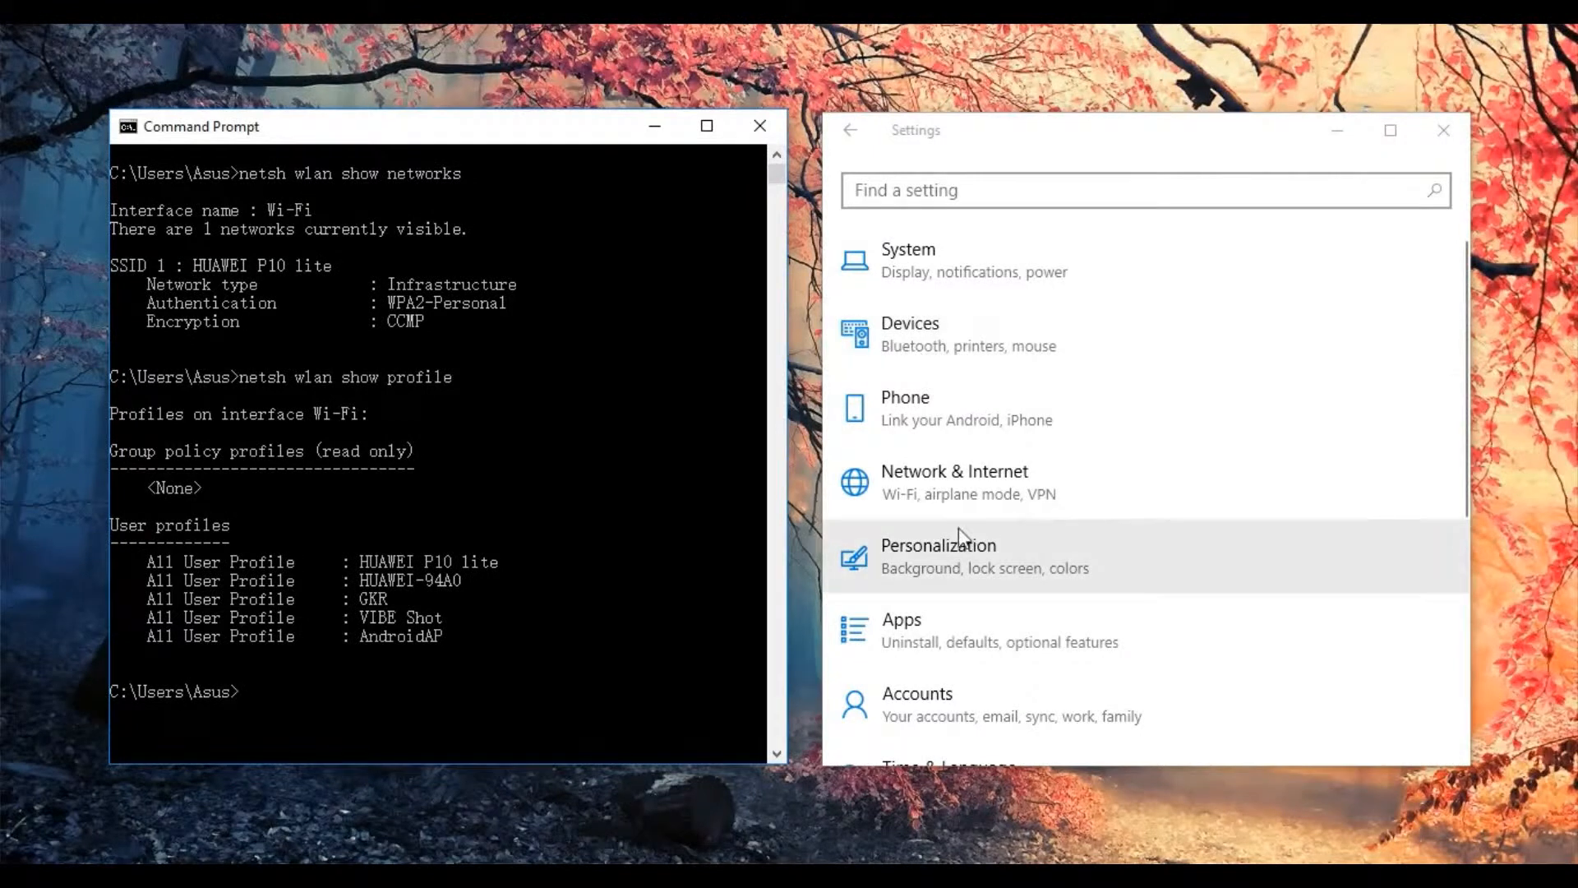
{"action": "mouse_move", "coordinate": [954, 482]}
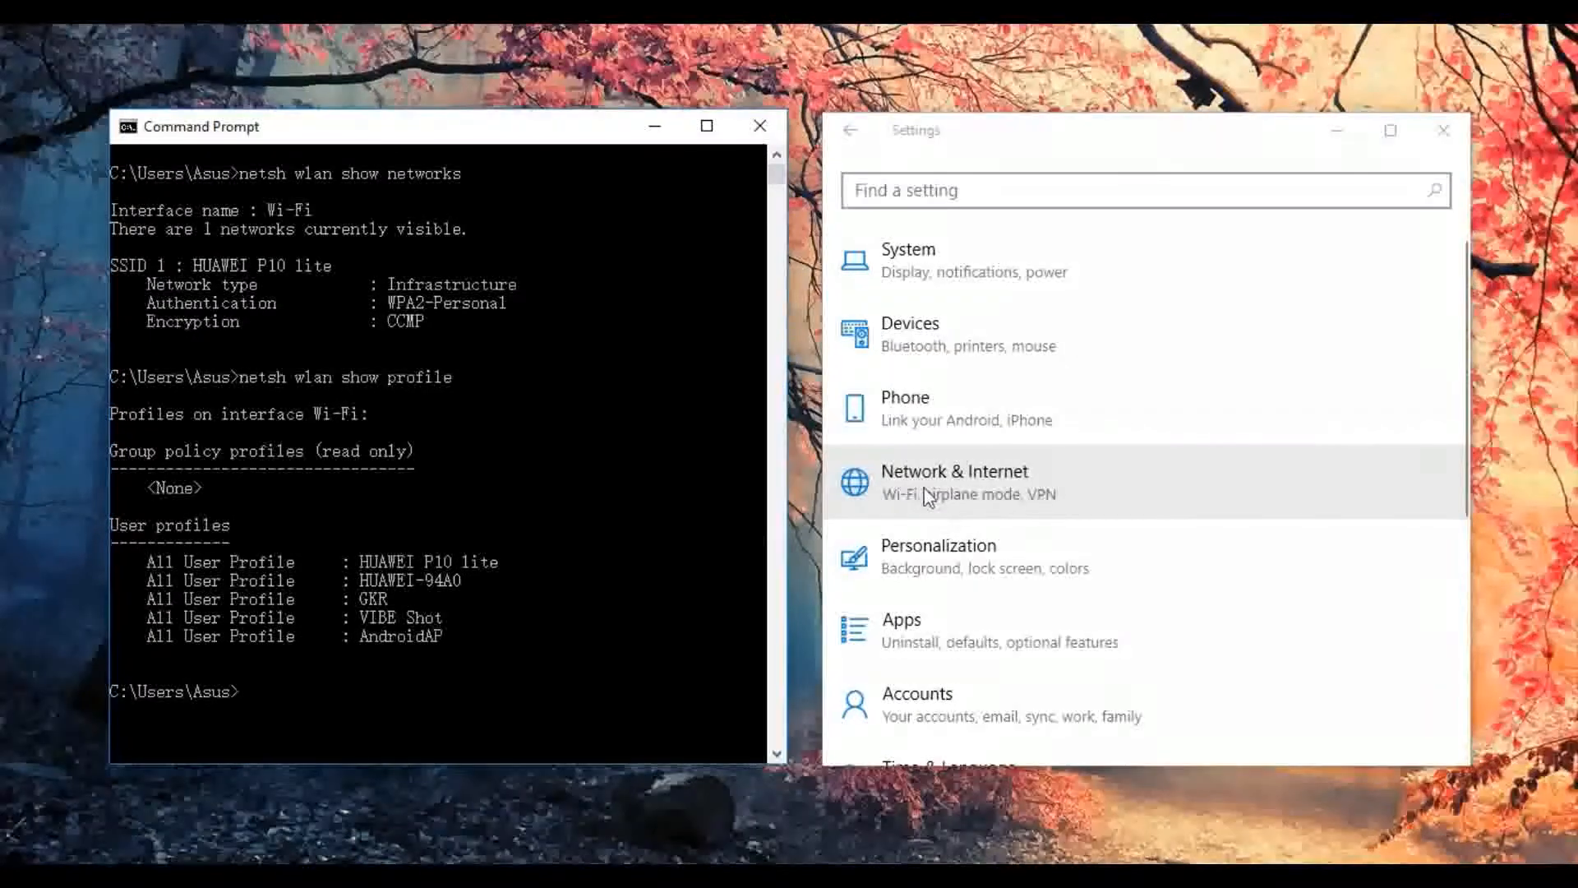
- Navigate Settings to Network & Internet > Wi-Fi > Manage known networks and review the list
{"action": "left_click", "coordinate": [954, 482]}
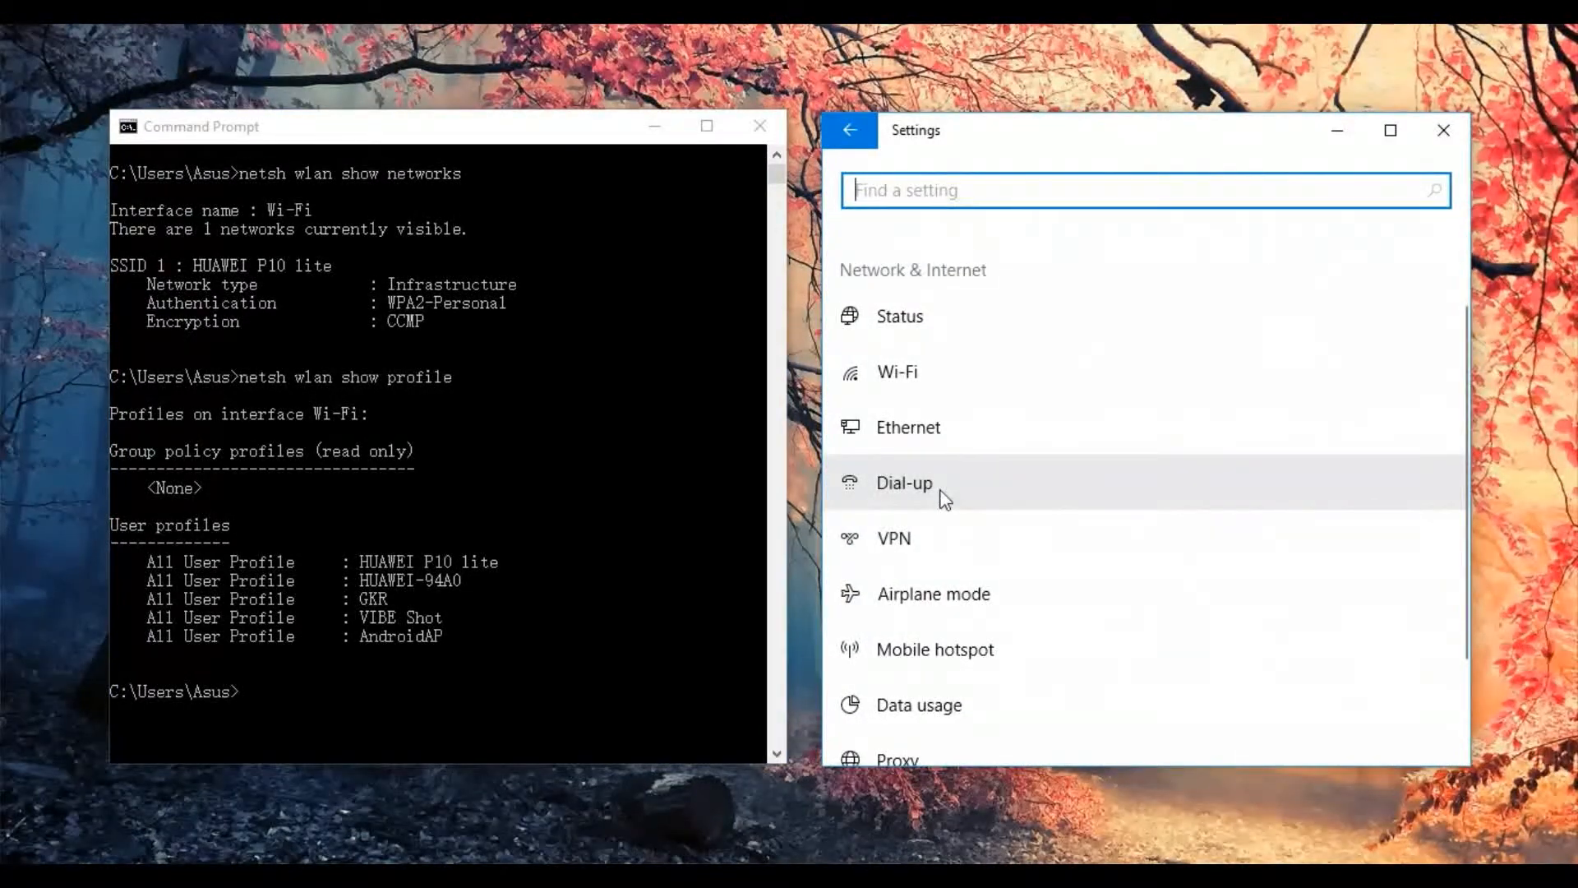
{"action": "mouse_move", "coordinate": [896, 371]}
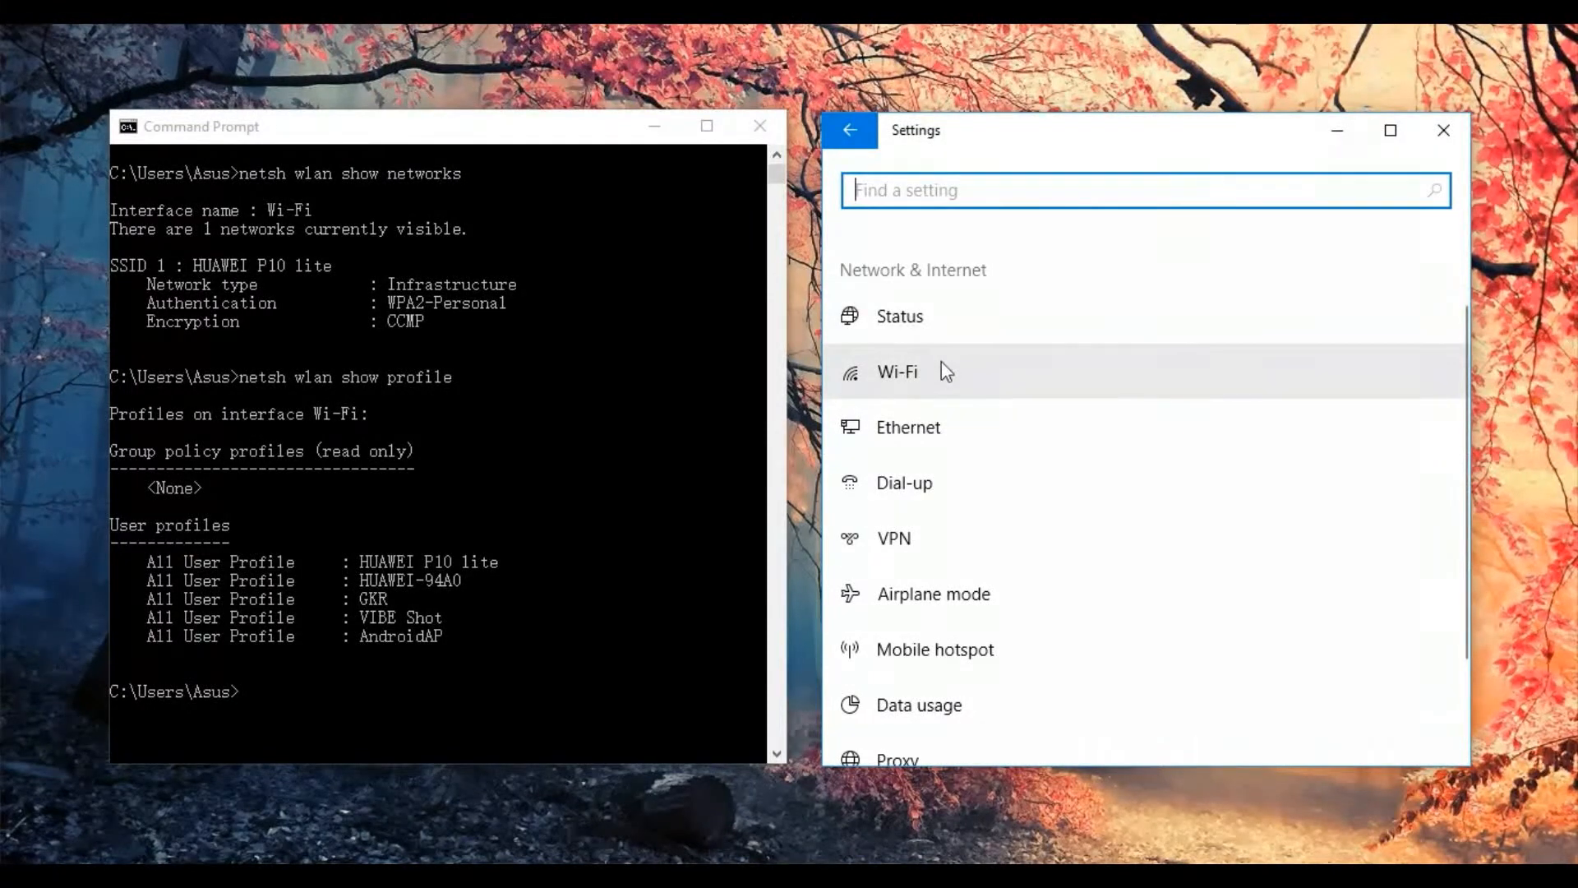
{"action": "left_click", "coordinate": [896, 372]}
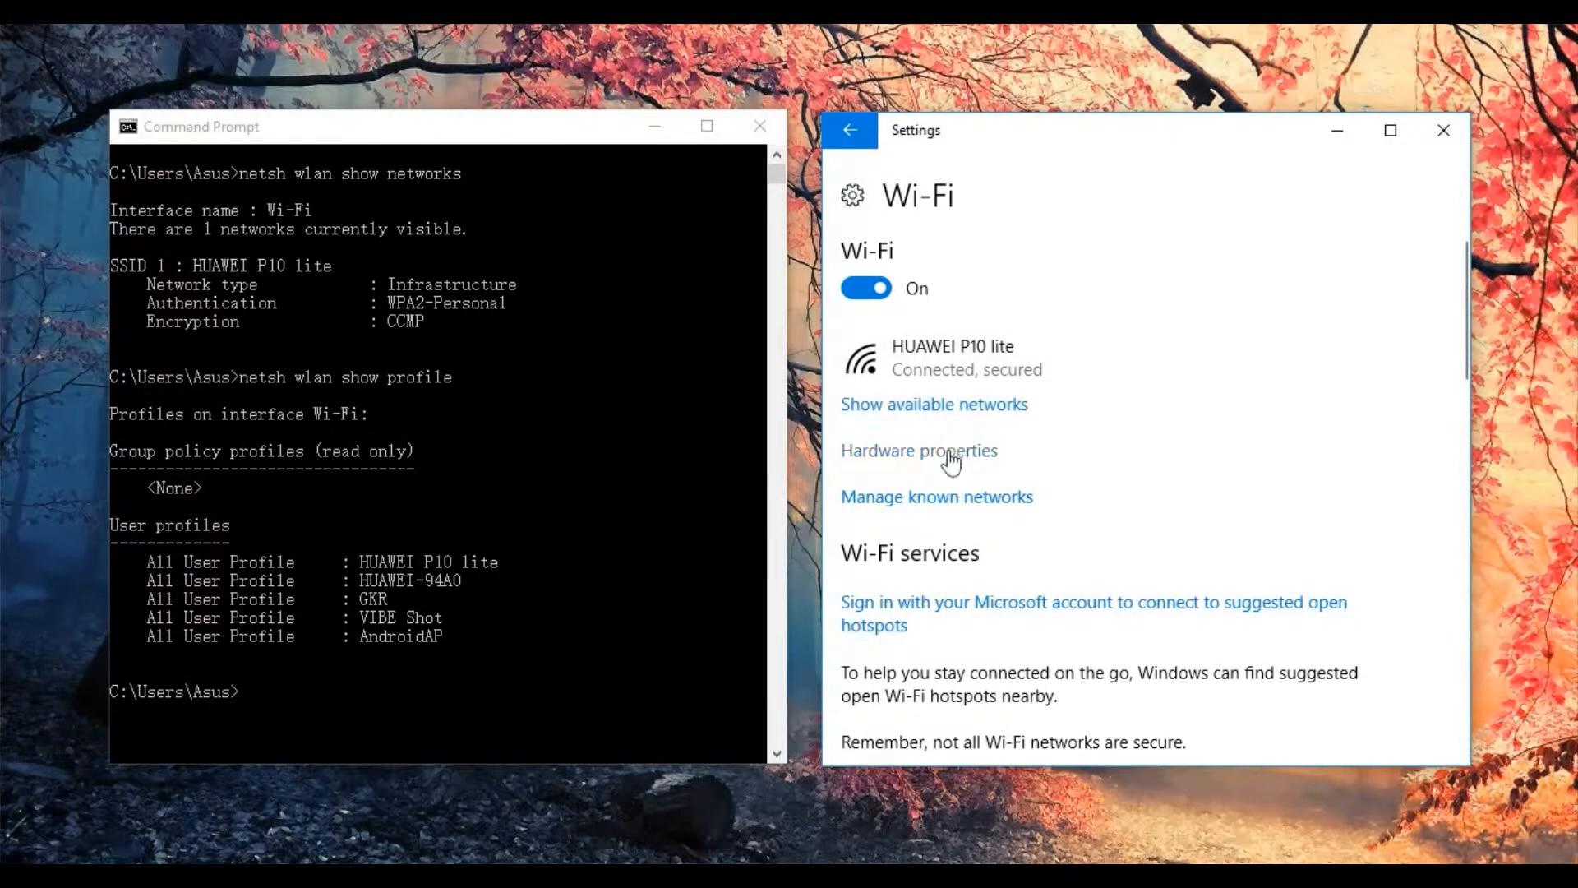
{"action": "mouse_move", "coordinate": [965, 506]}
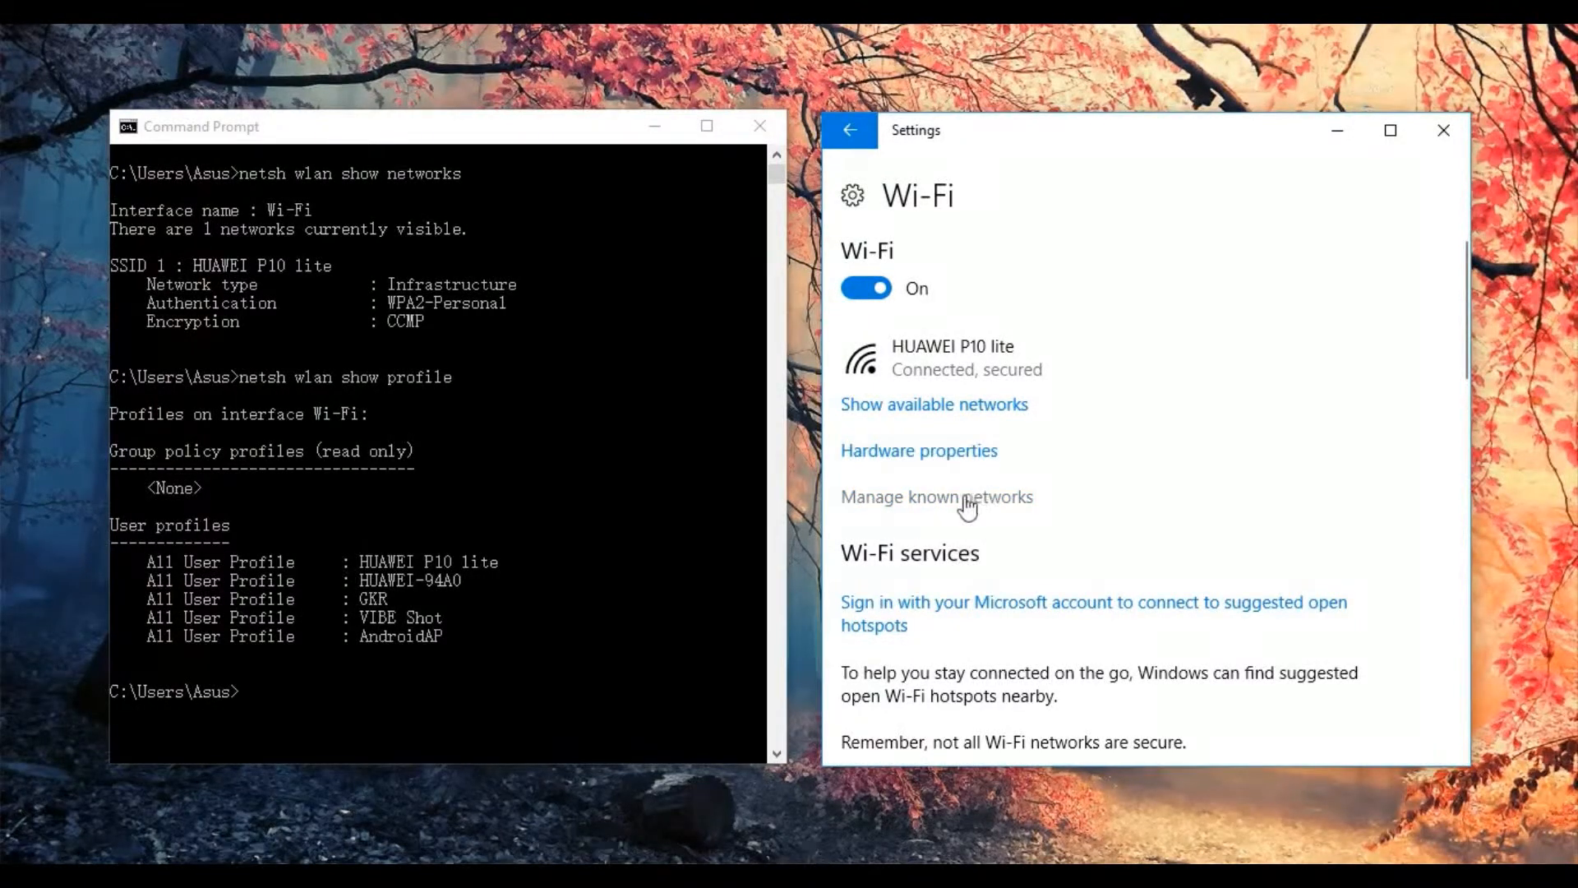
{"action": "left_click", "coordinate": [936, 496]}
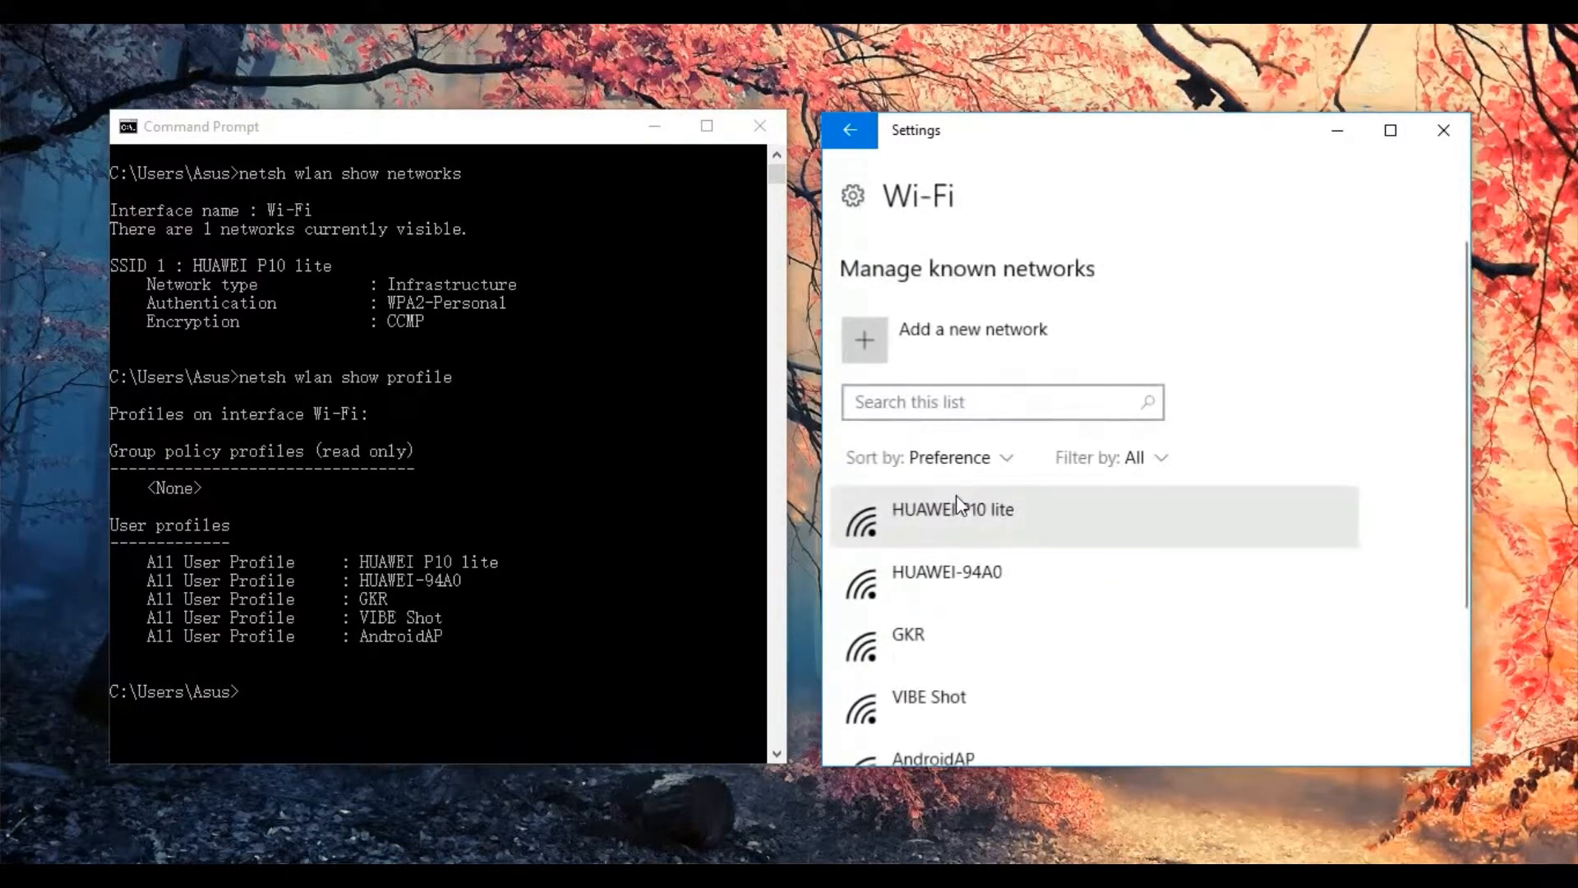
{"action": "scroll", "scroll_direction": "down", "scroll_amount": 3}
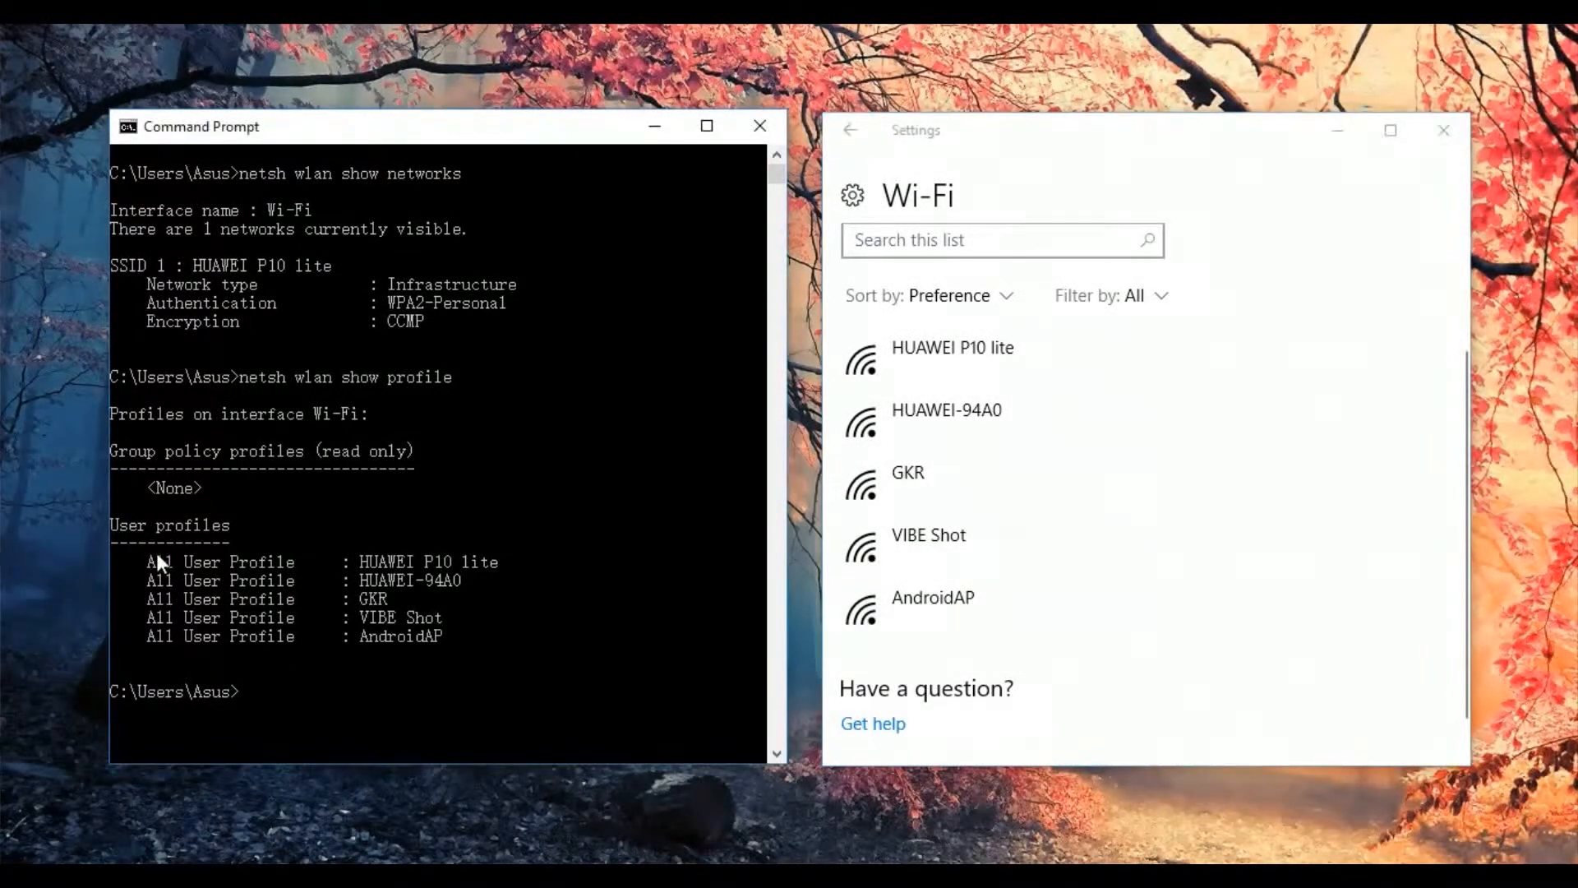
{"action": "left_click_drag", "start_coordinate": [148, 563], "coordinate": [453, 643]}
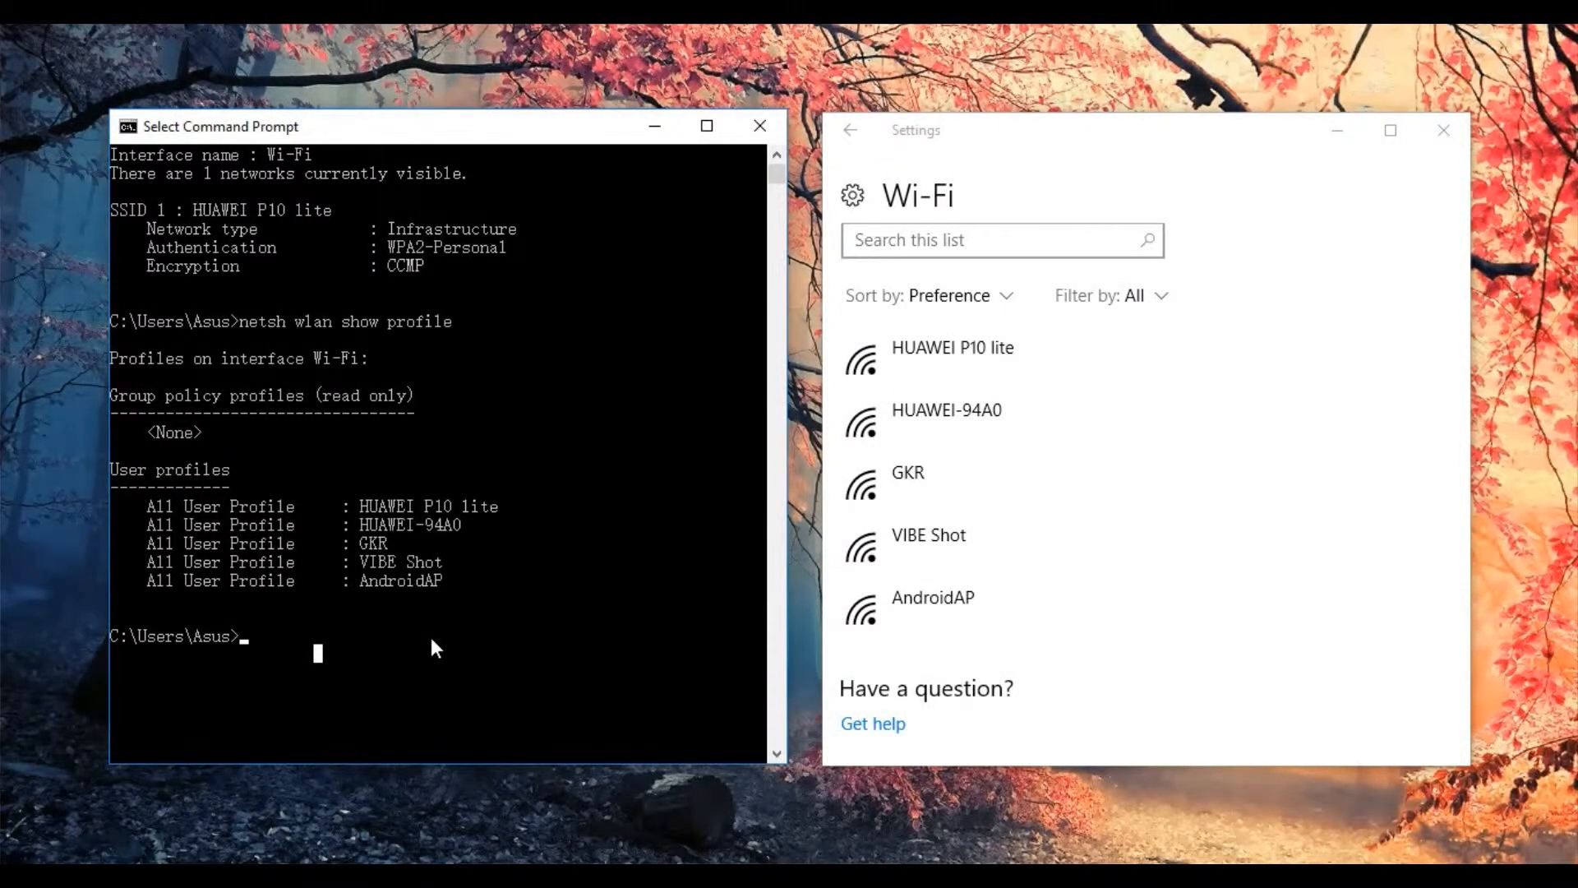
- Enter 'netsh wlan connect name="HUAWEI P10 lite"' at the prompt without running it
{"action": "type", "text": "netsh"}
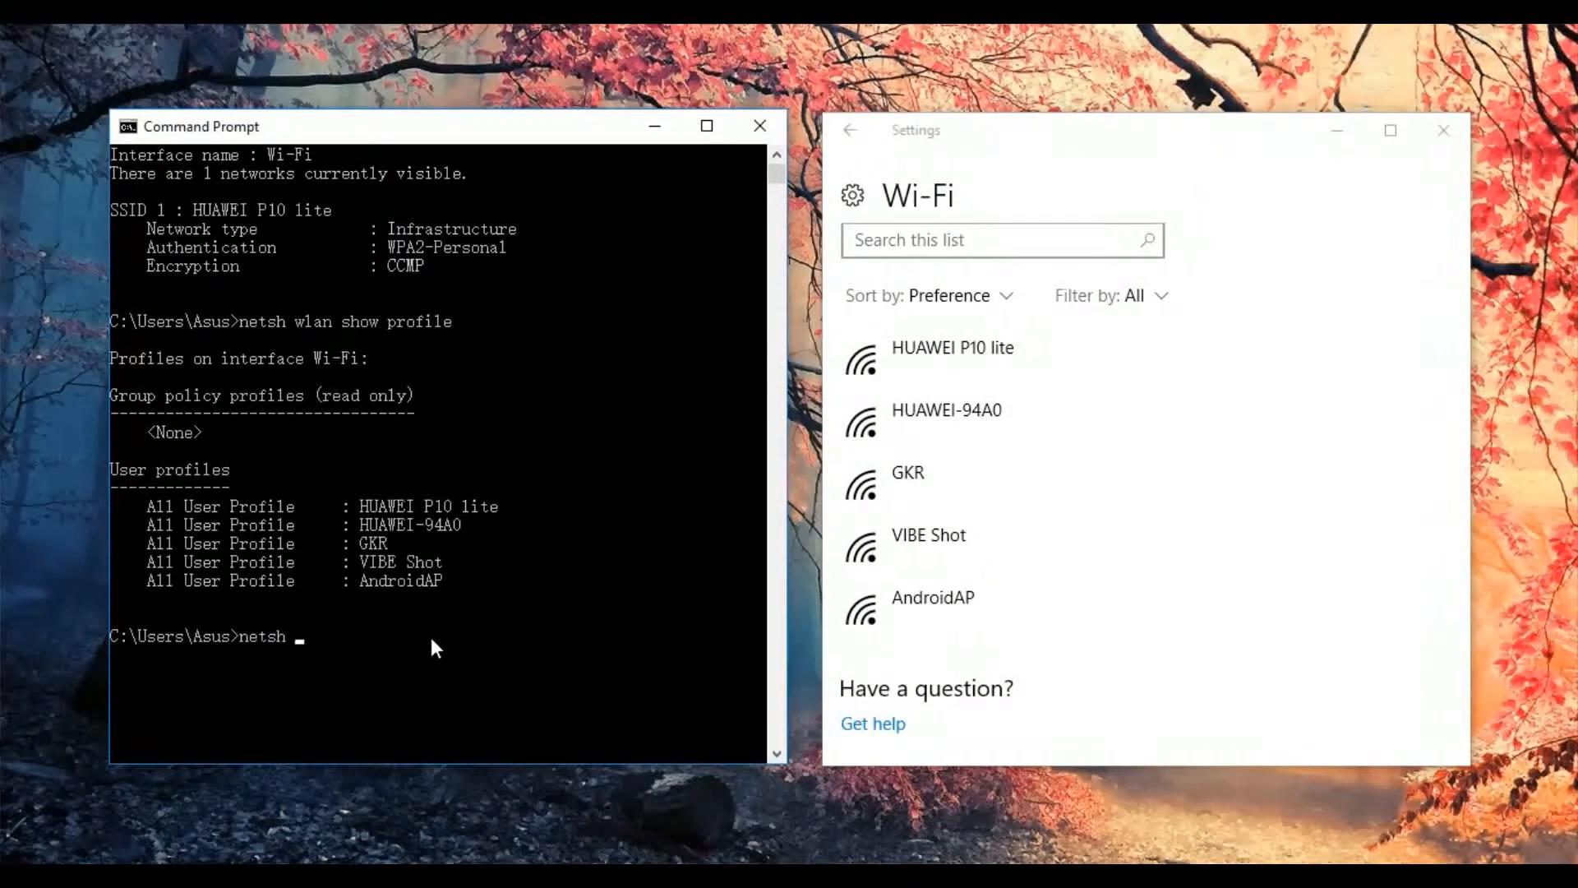
{"action": "type", "text": "wlan connect name"}
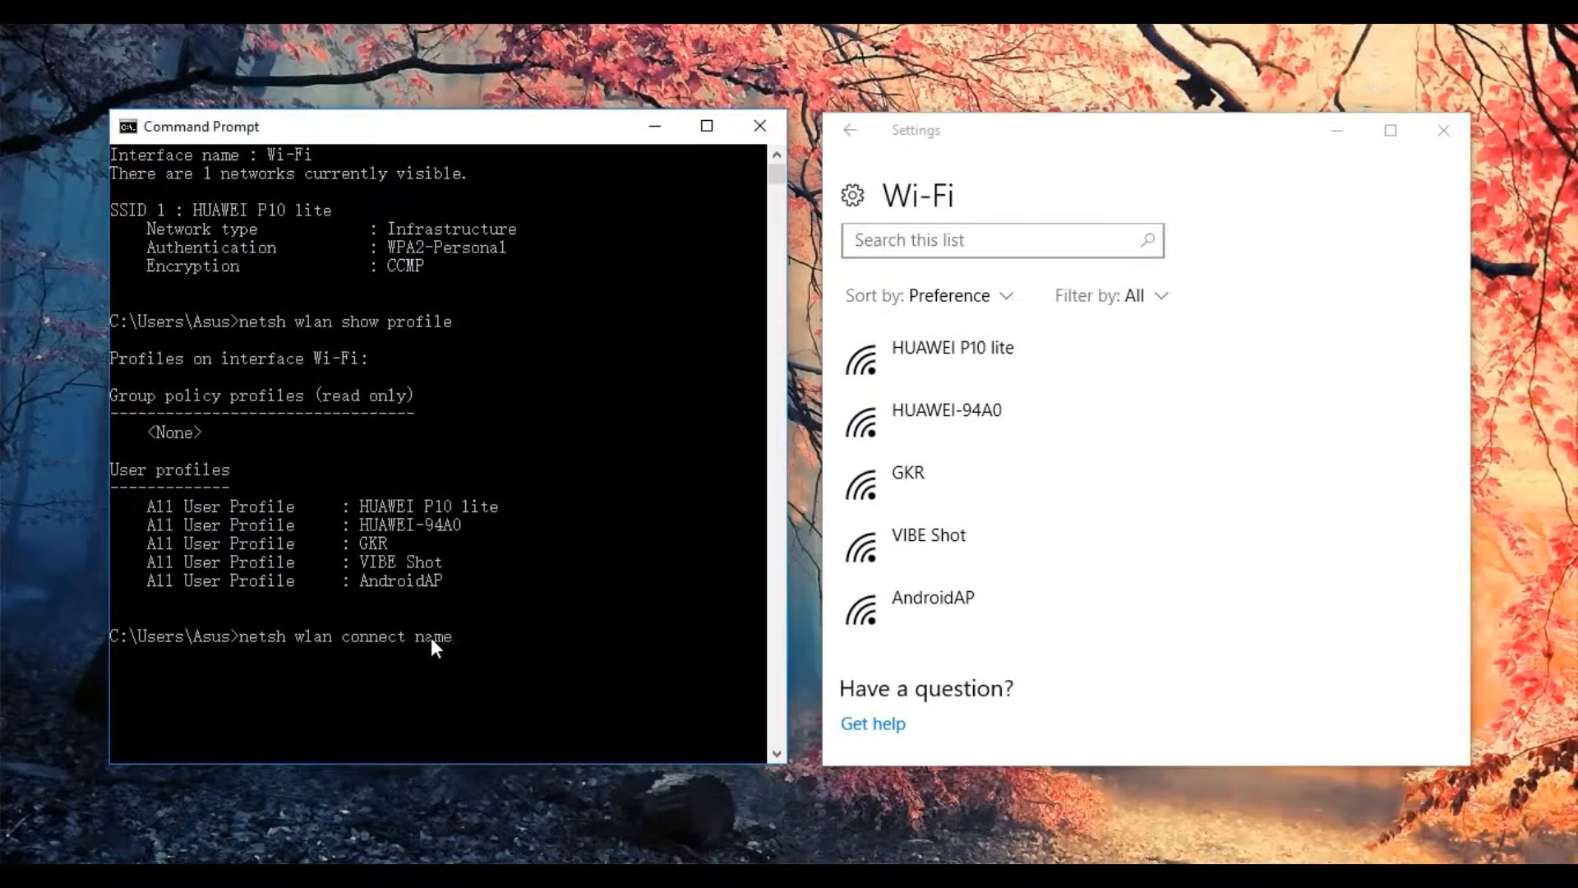
{"action": "type", "text": "="}
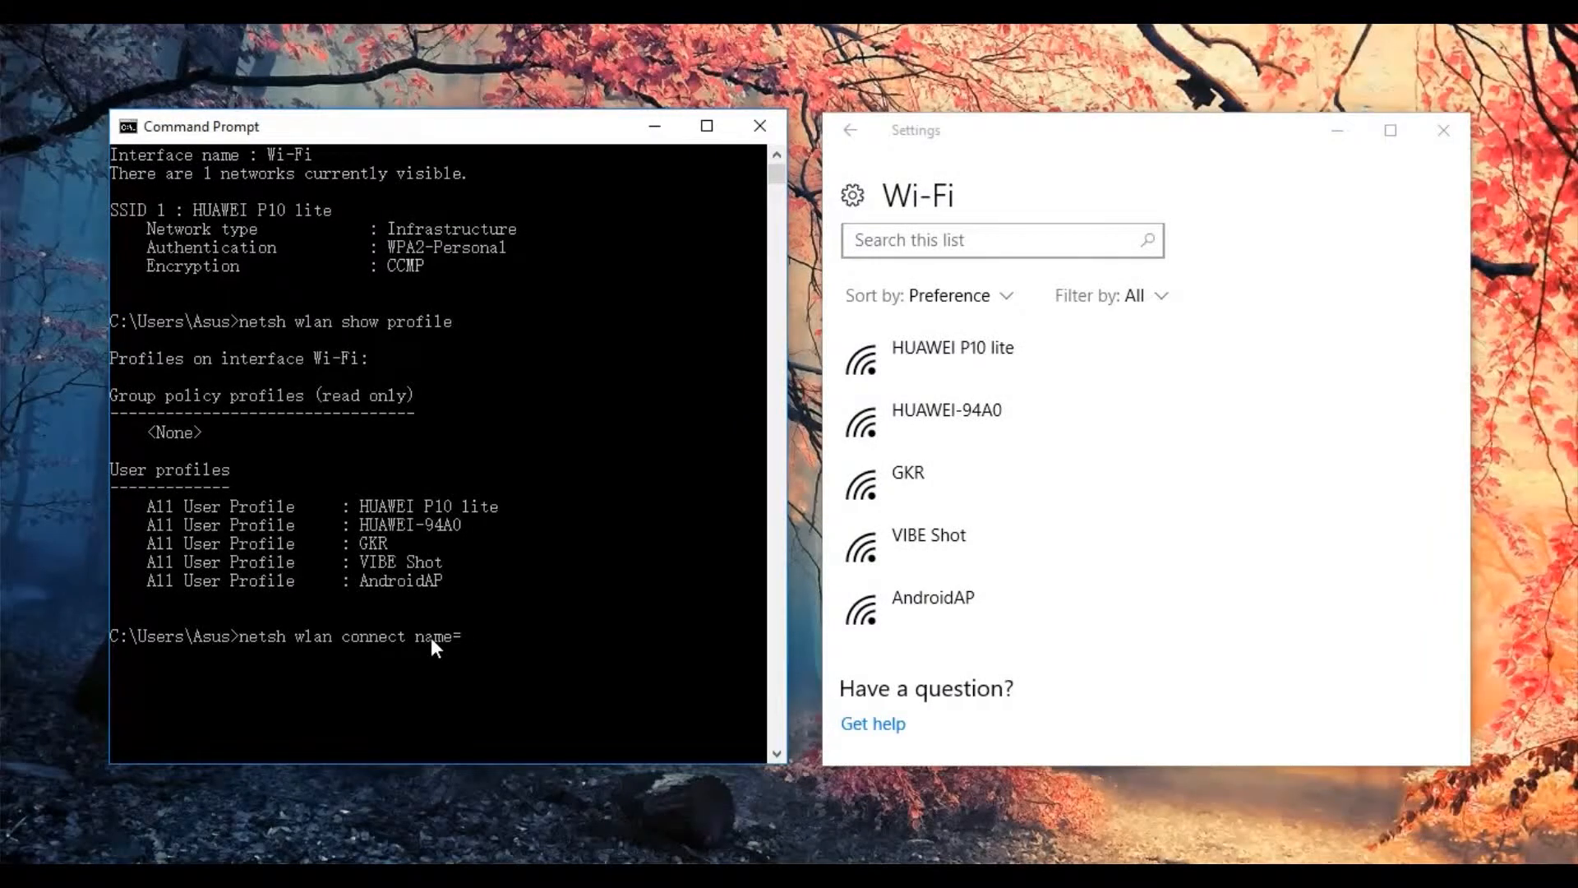
{"action": "type", "text": "\"\""}
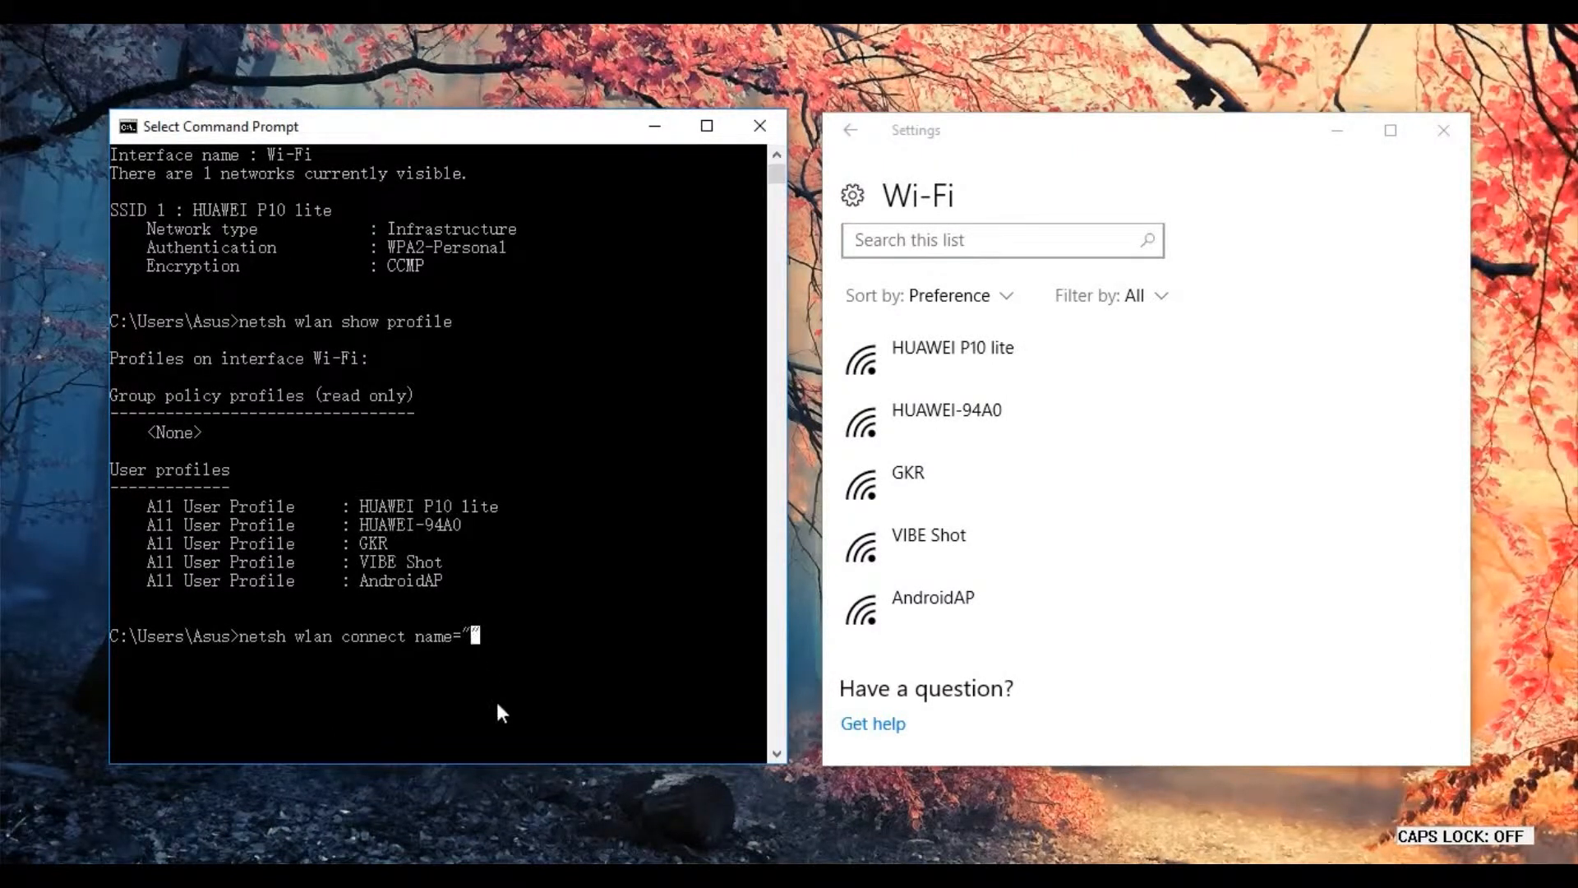
{"action": "type", "text": "HU"}
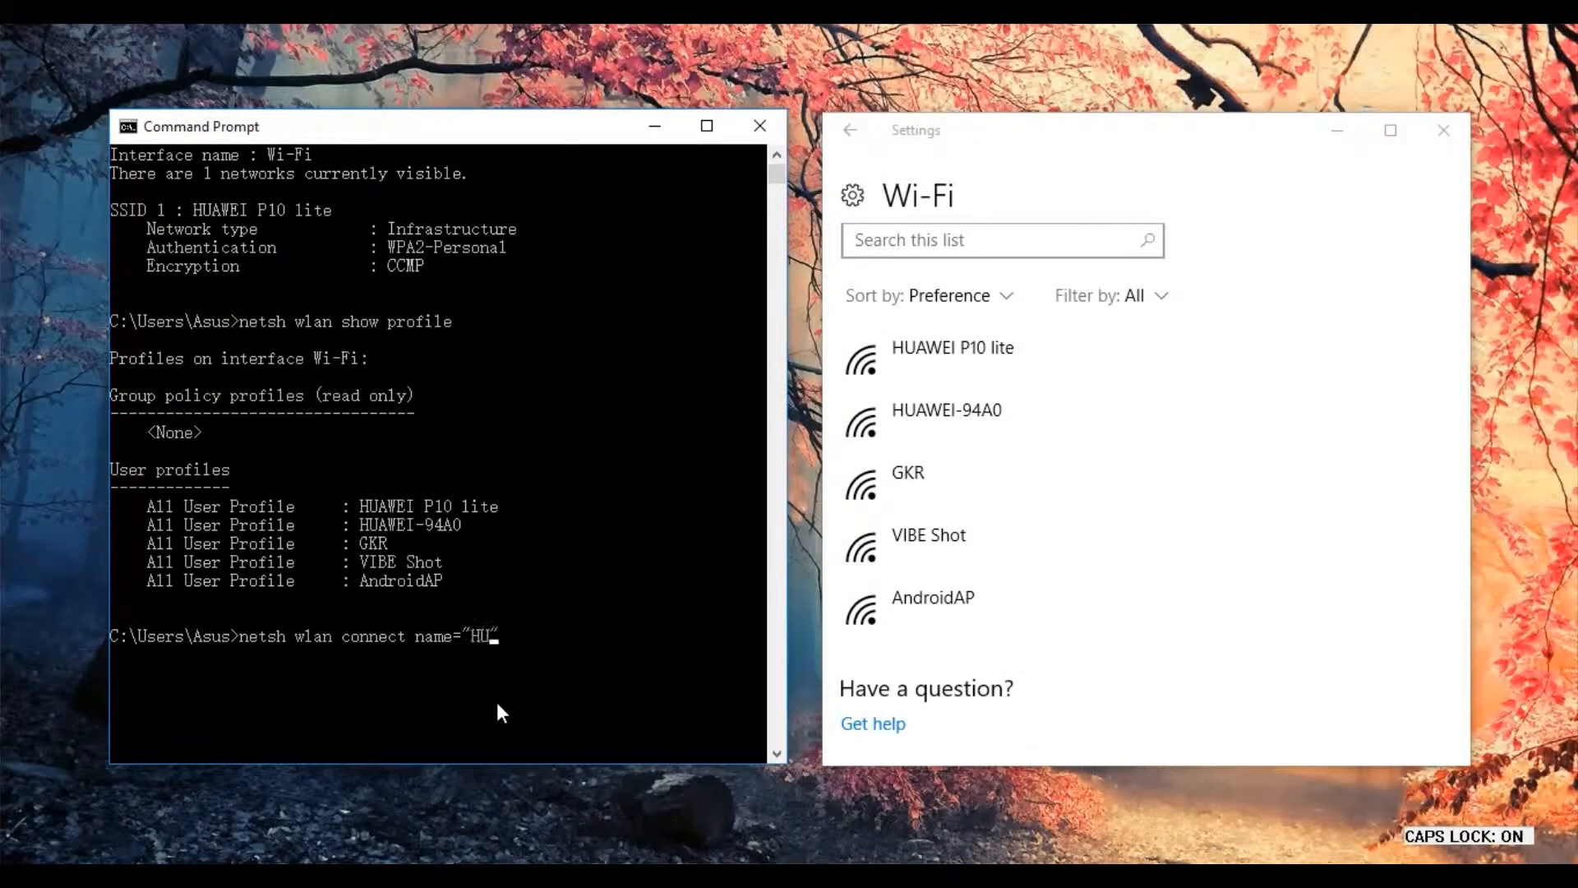
{"action": "type", "text": "AWEI P"}
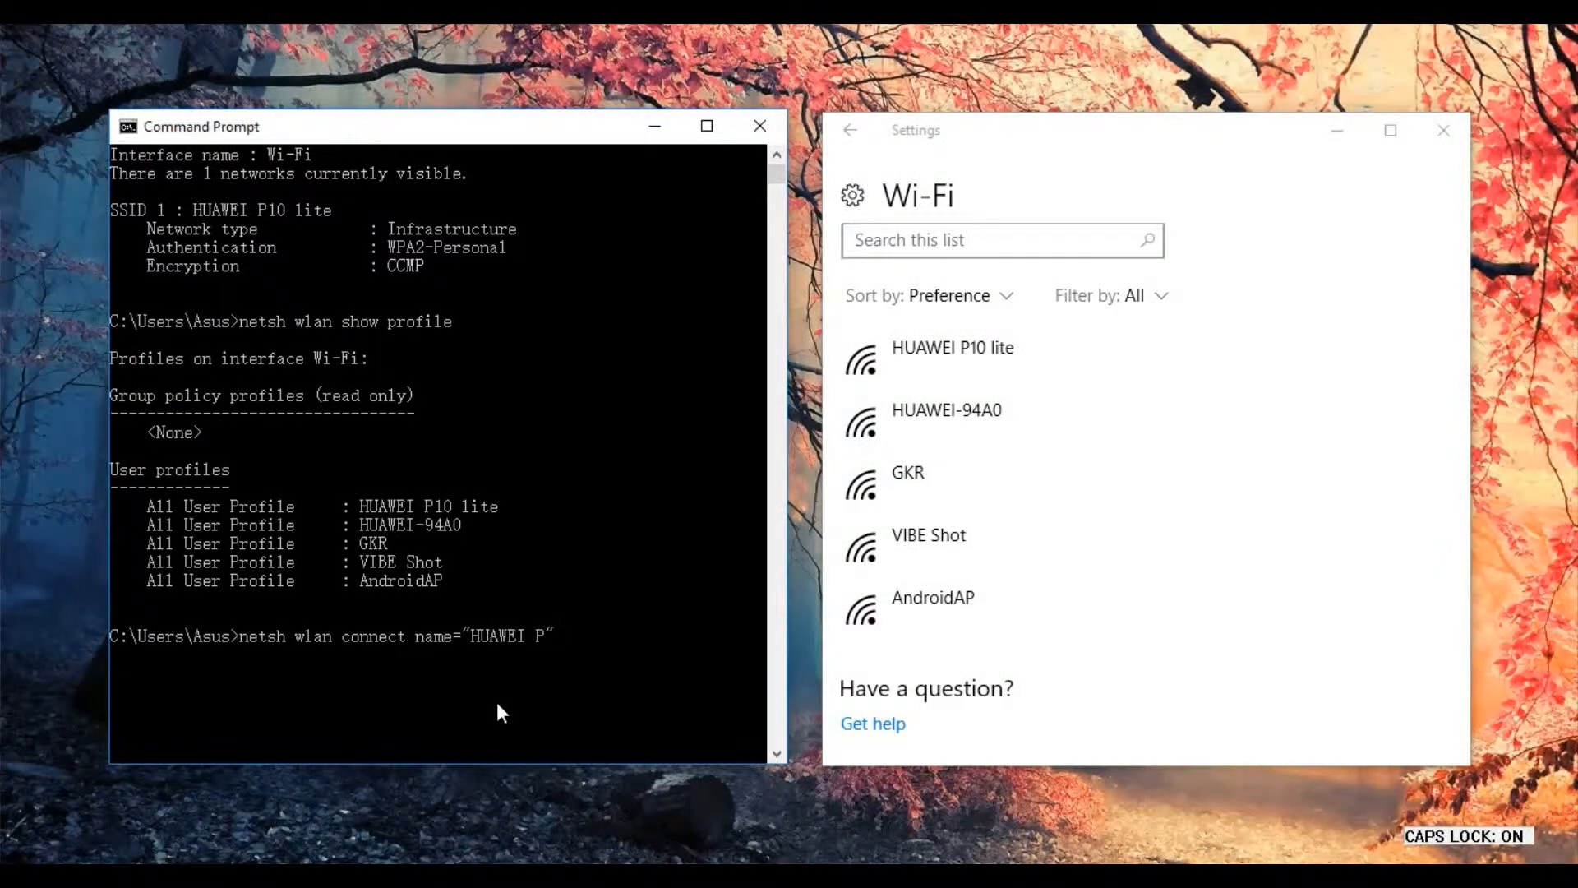
{"action": "type", "text": "10 lite"}
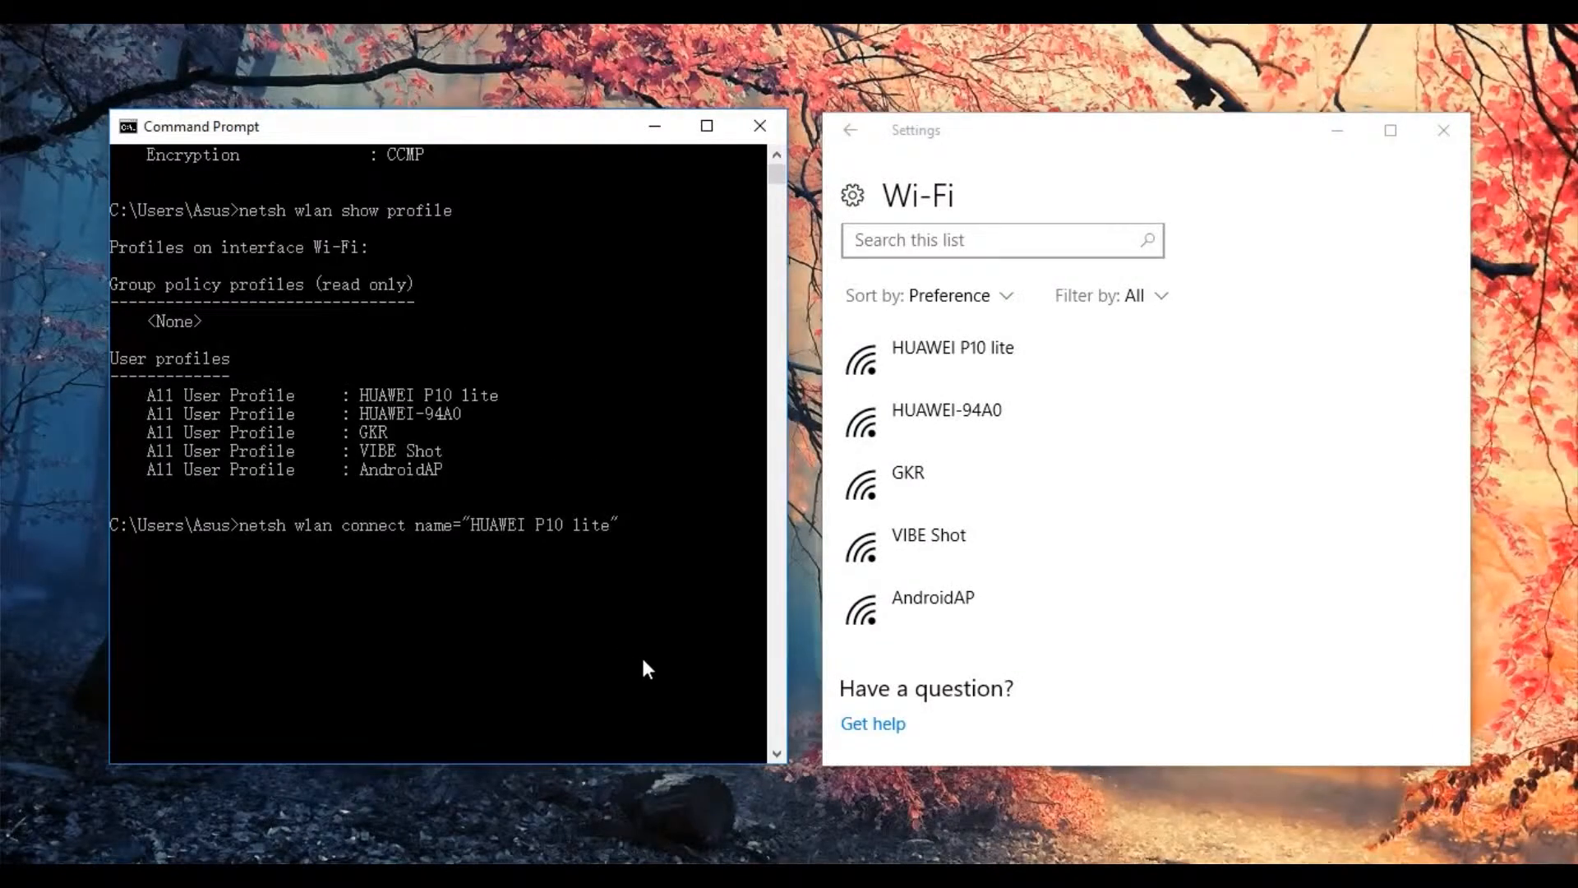
{"action": "mouse_move", "coordinate": [642, 651]}
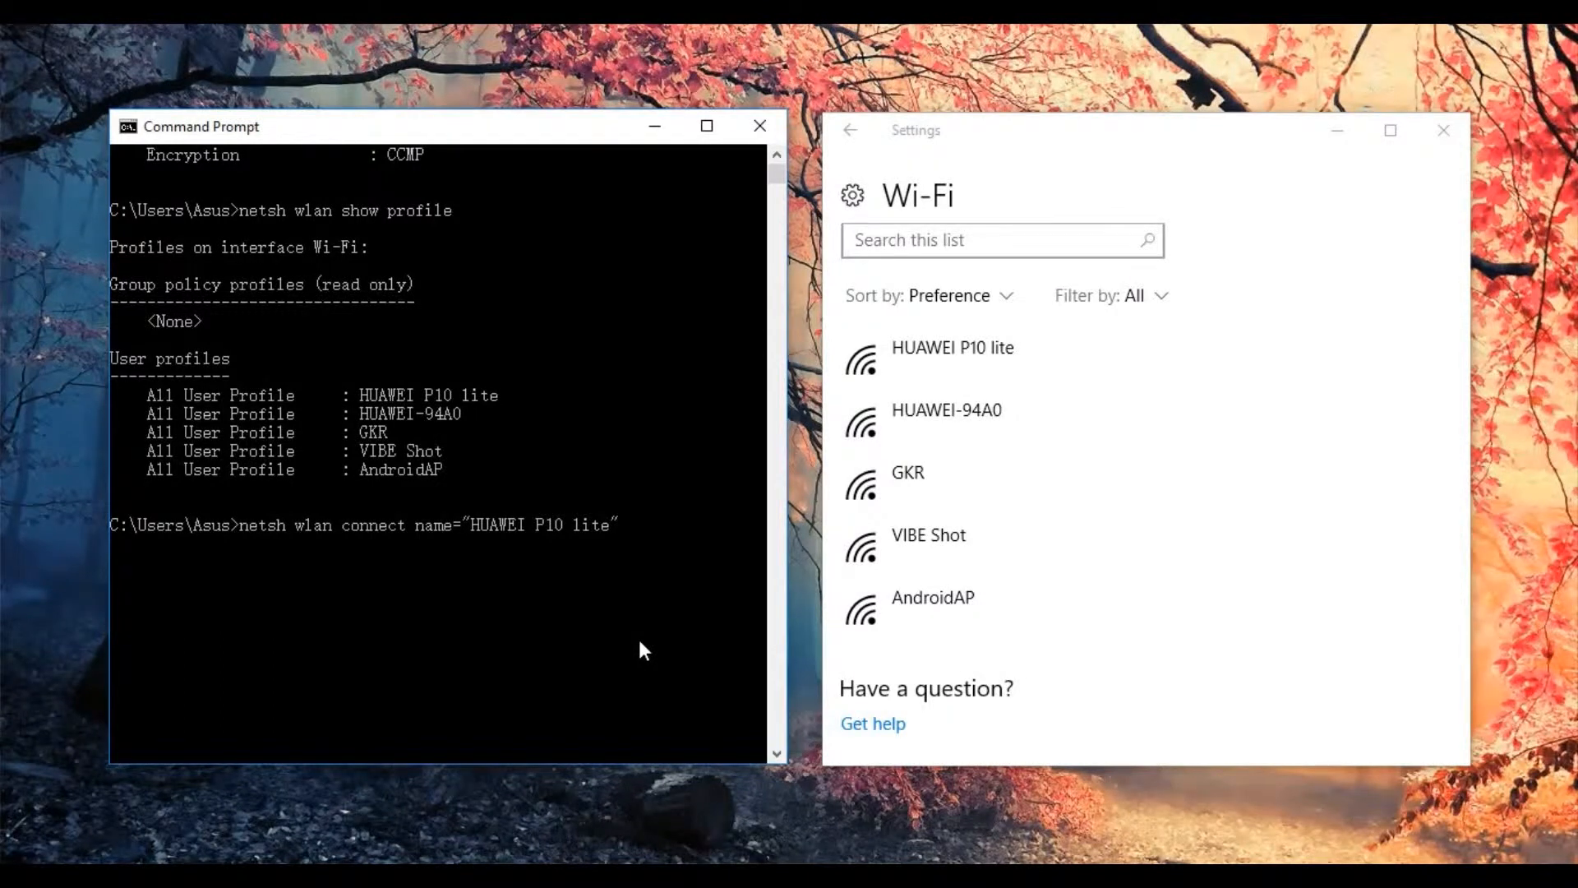
{"action": "mouse_move", "coordinate": [637, 532]}
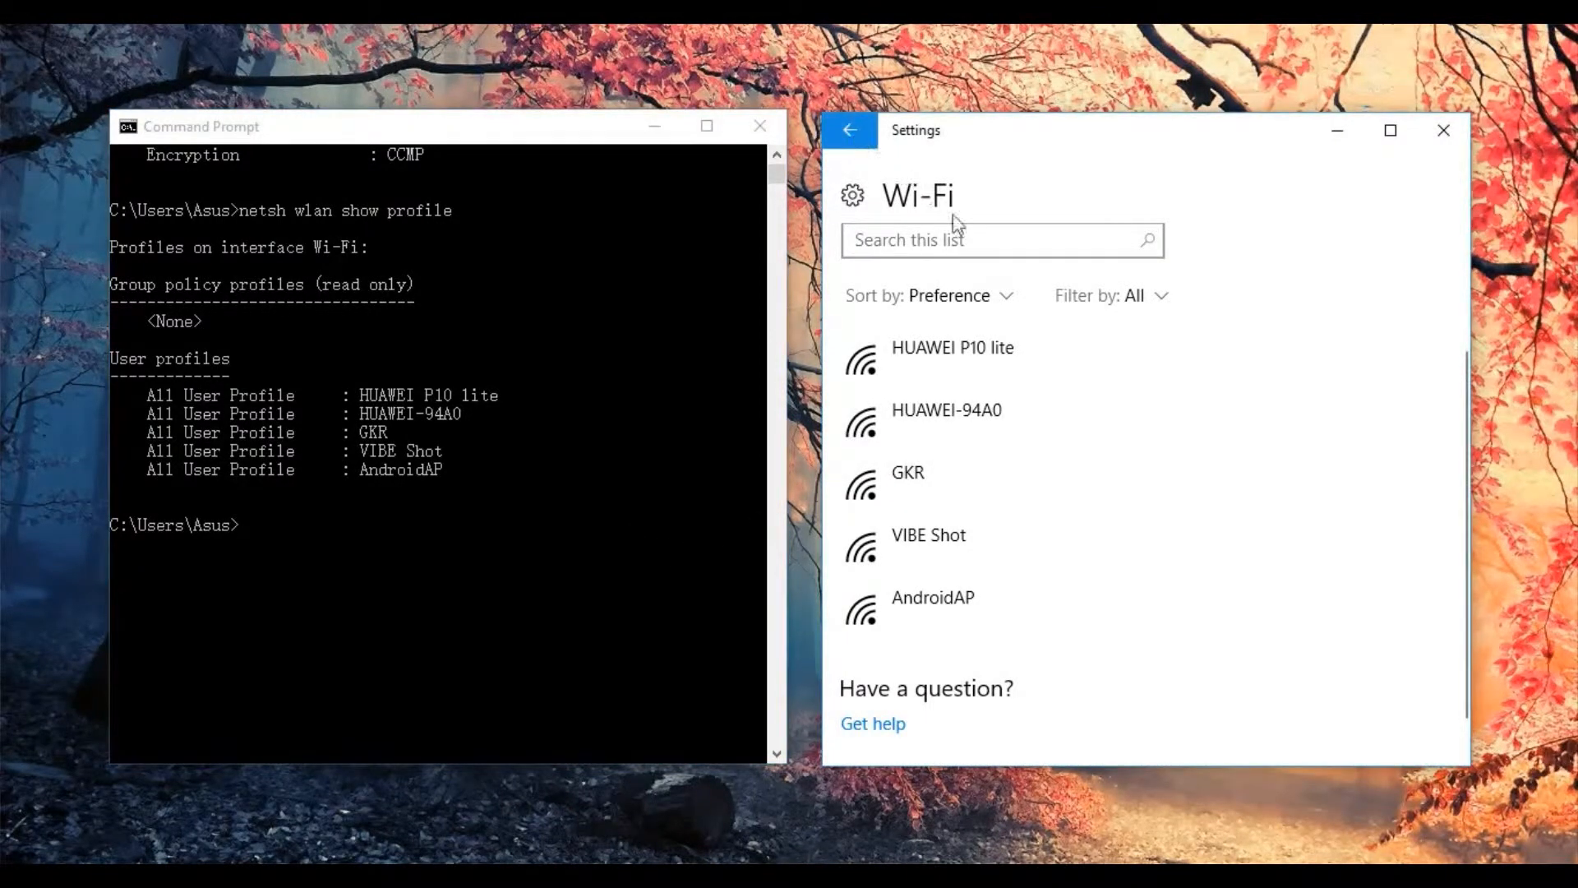
- Focus the Settings Wi-Fi window showing HUAWEI P10 lite as connected
{"action": "left_click", "coordinate": [850, 130]}
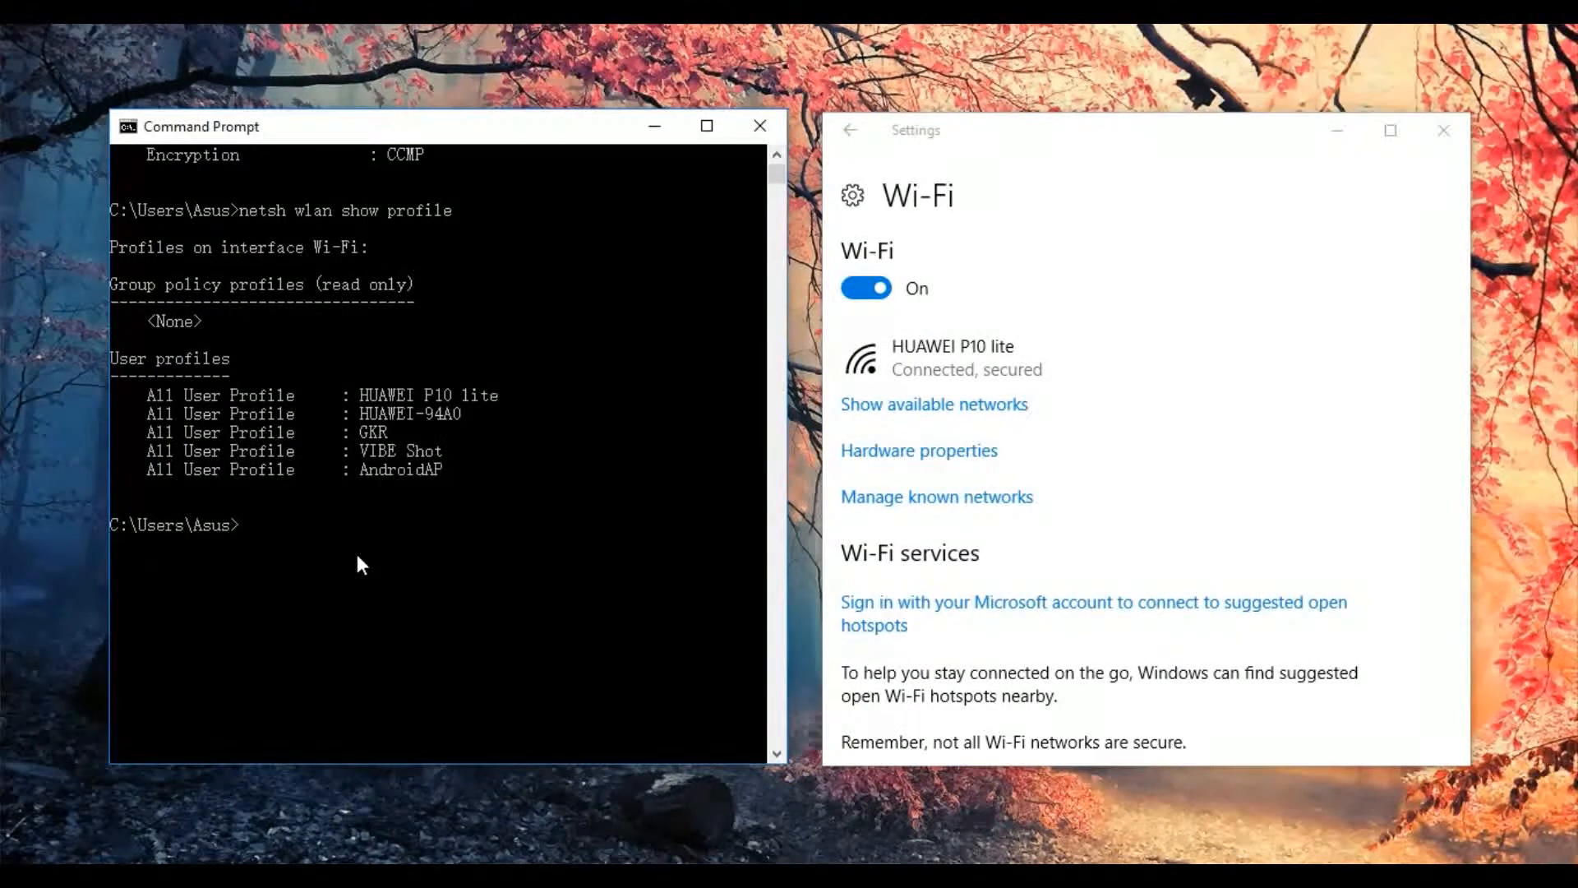
- Run 'netsh wlan disconnect' to drop the current Wi-Fi connection
{"action": "type", "text": "netsh"}
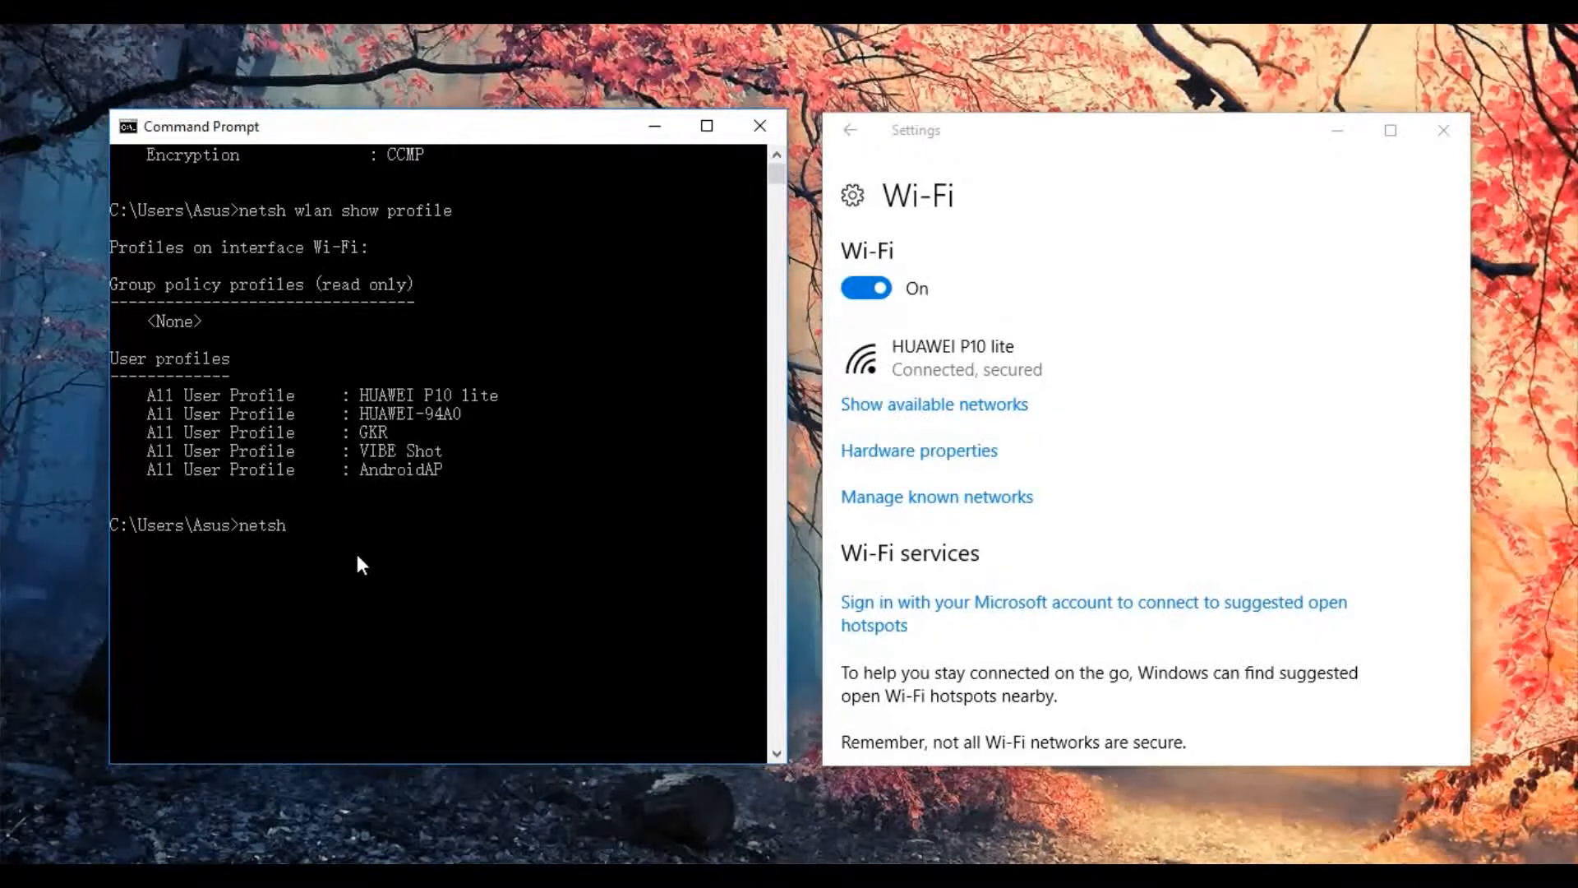
{"action": "type", "text": "wla"}
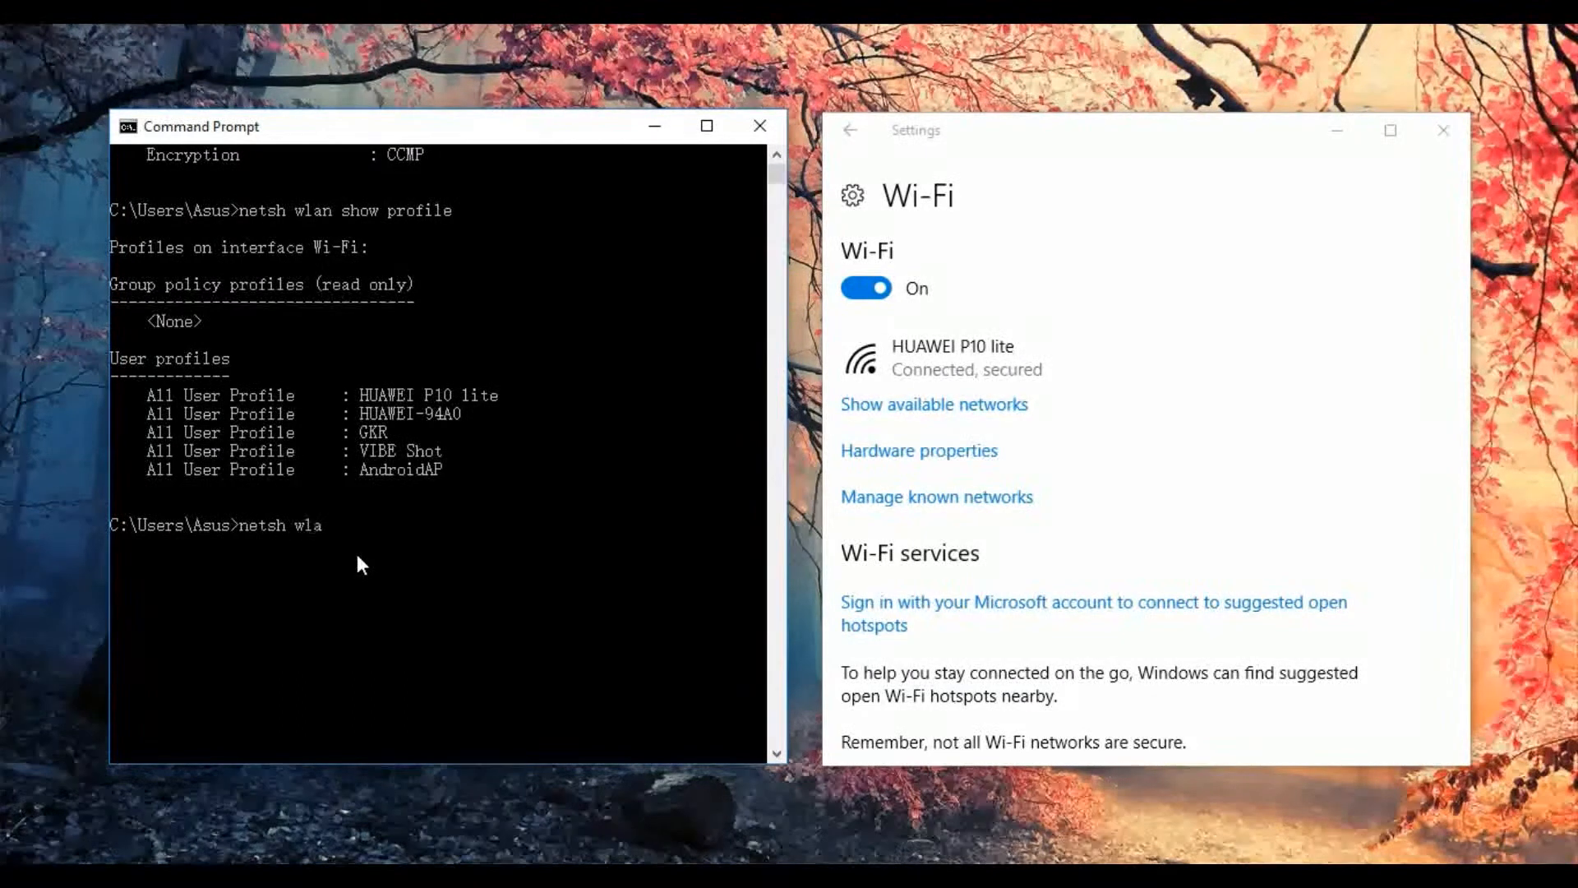
{"action": "type", "text": "n discon"}
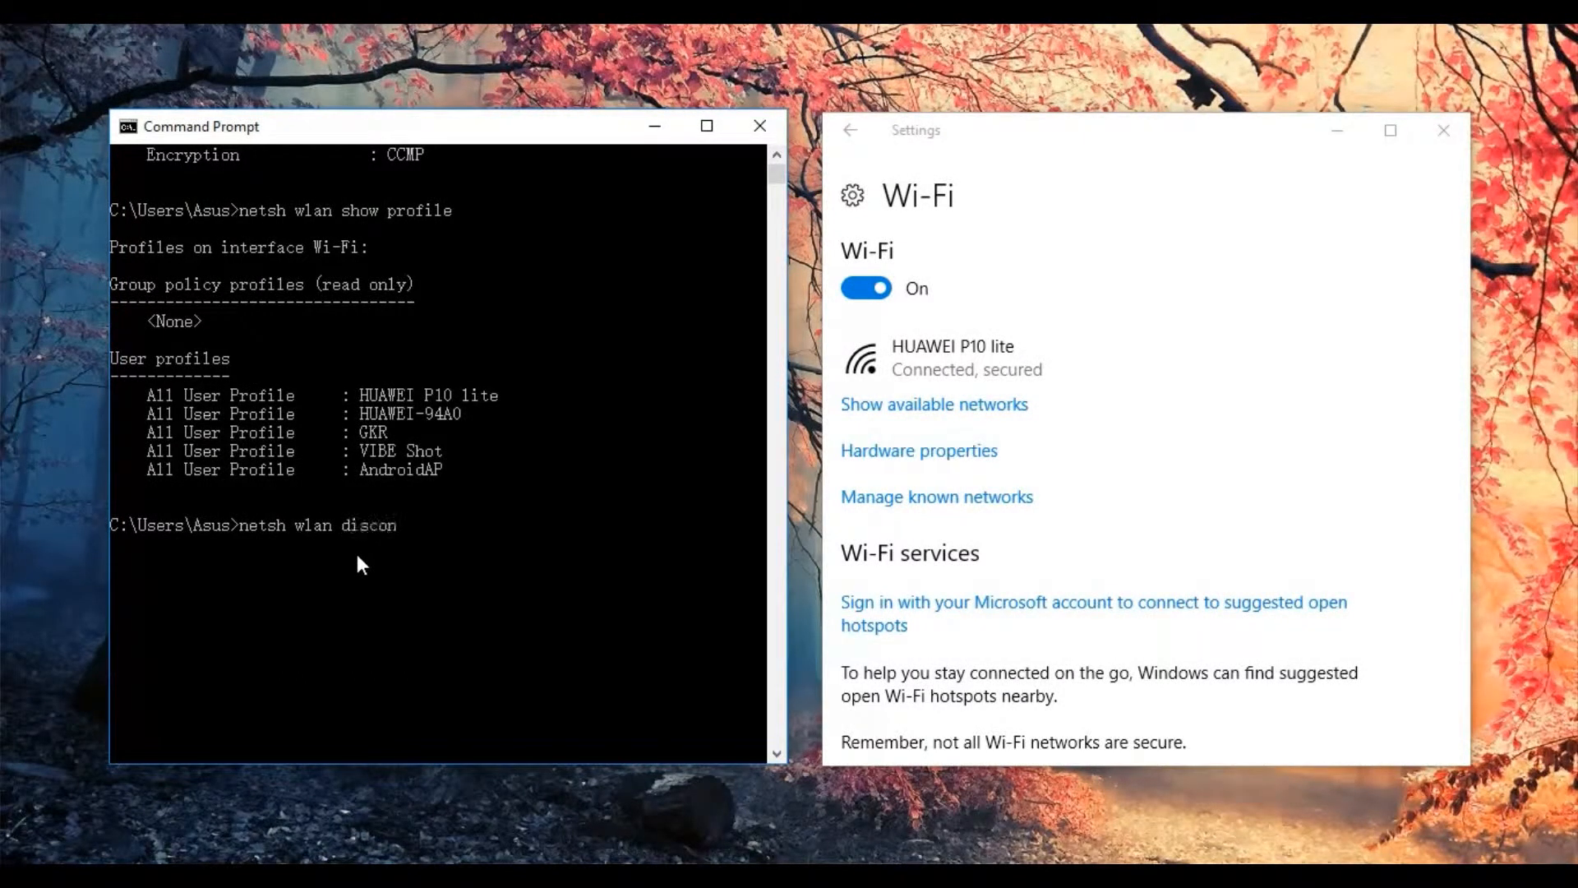
{"action": "key", "text": "Enter"}
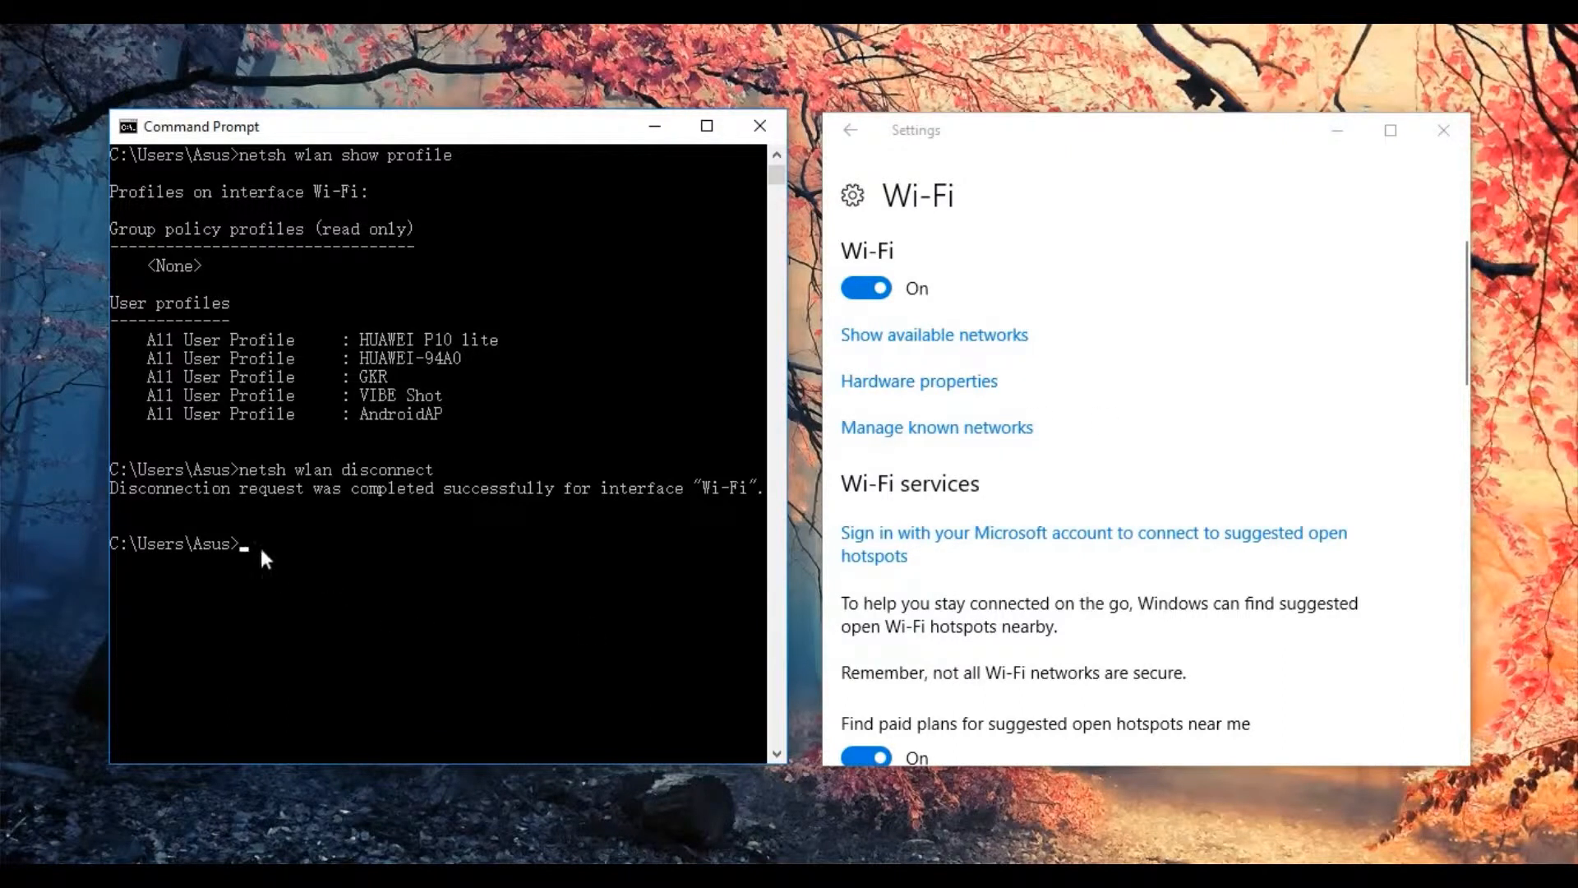
- Run the mistyped 'net wlan connect name="HUAWEI P10 lite"', which returns NET syntax help
{"action": "type", "text": "n"}
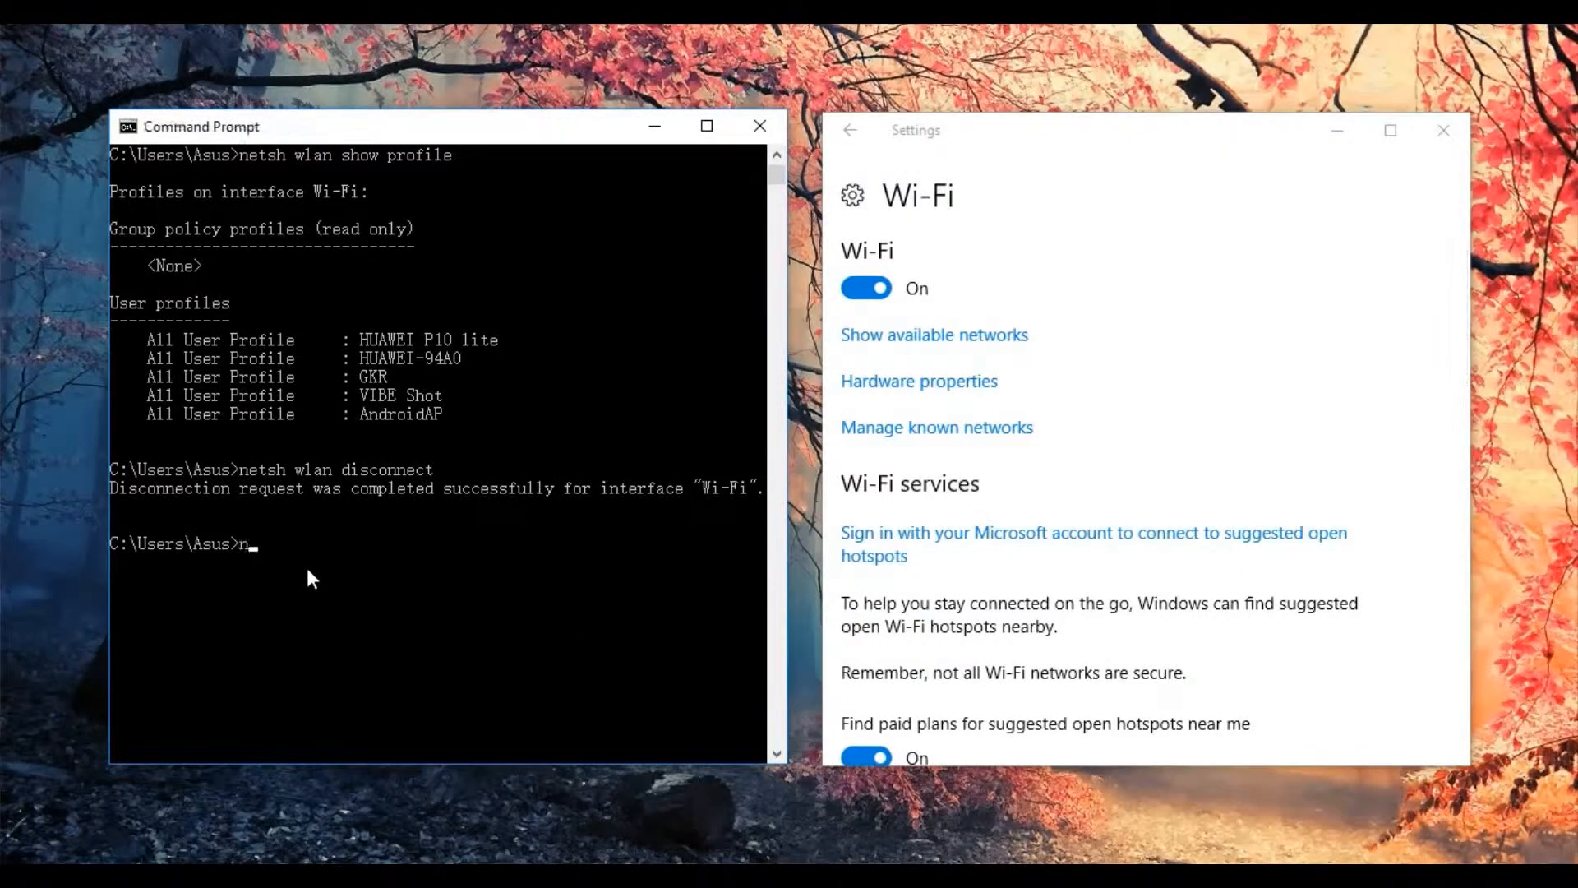
{"action": "type", "text": "et"}
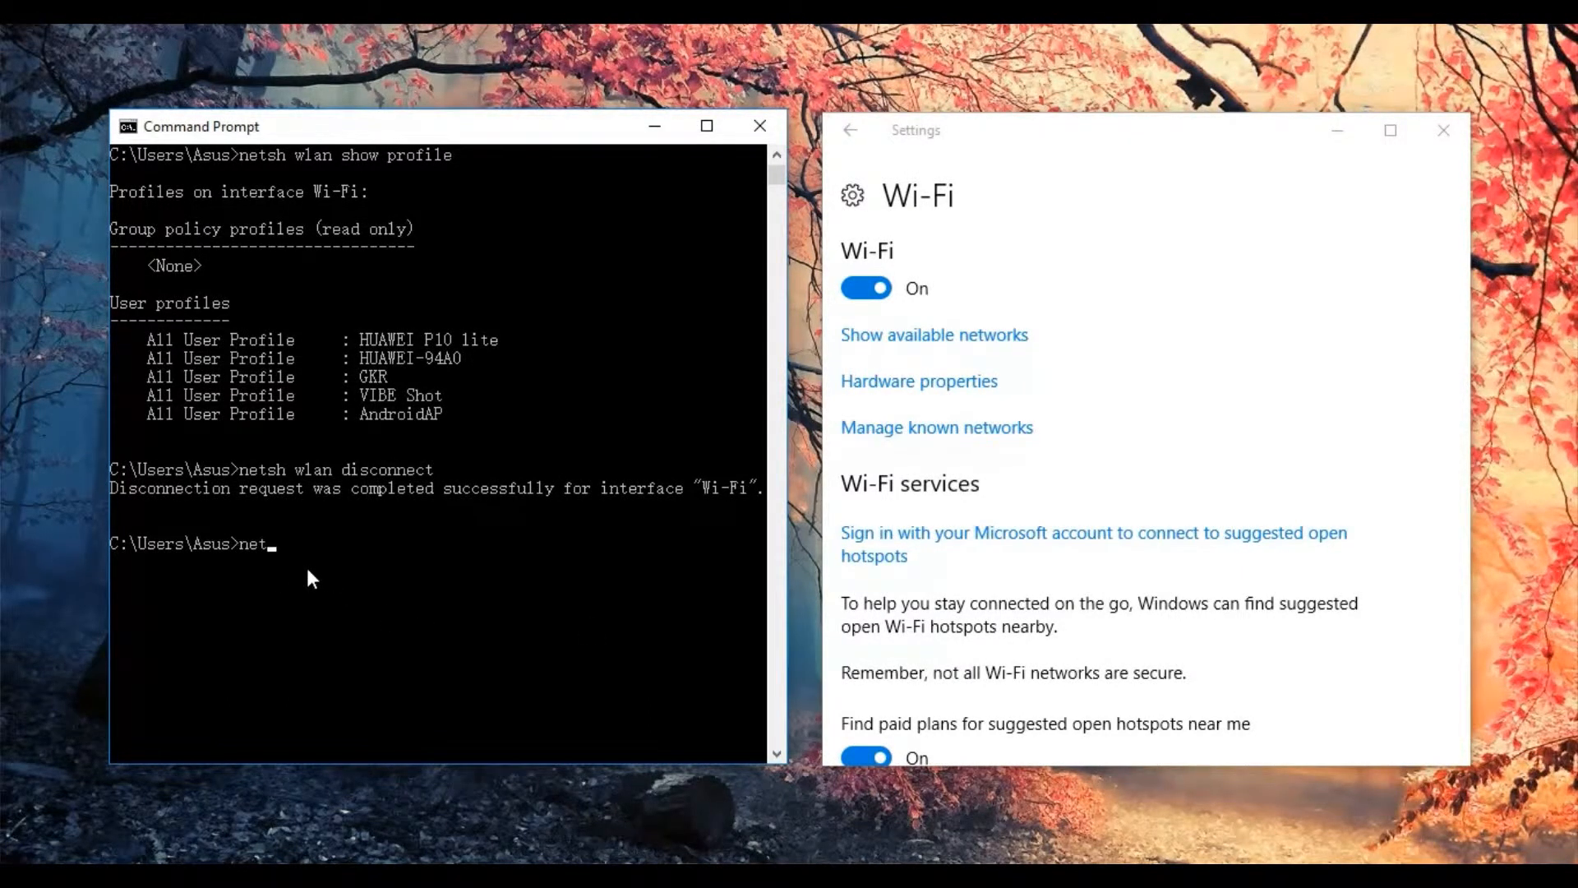
{"action": "type", "text": "wlan connect"}
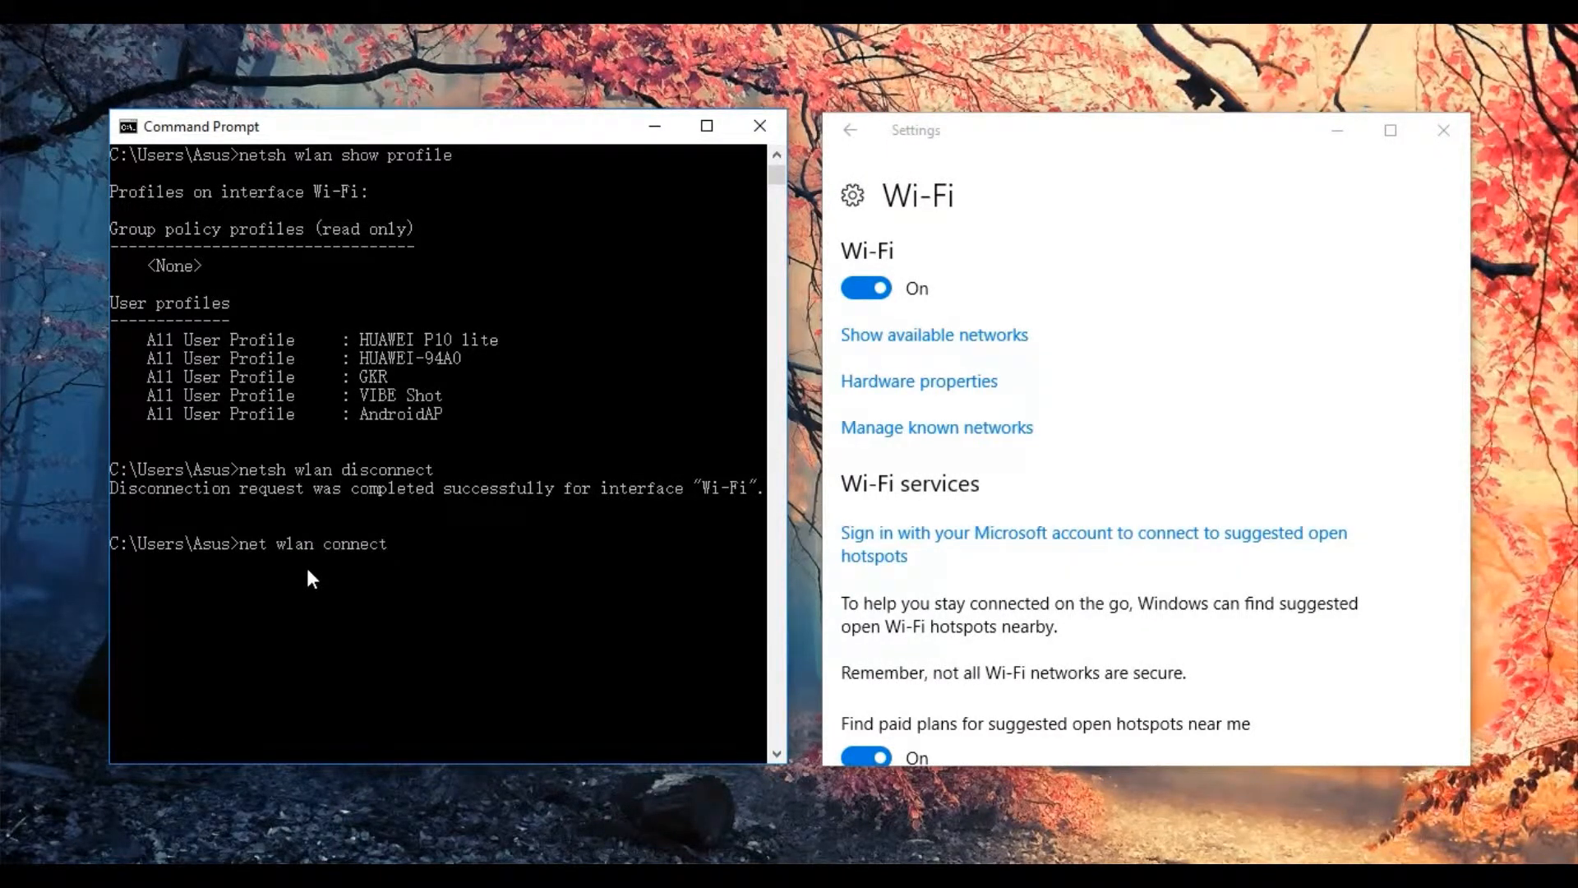
{"action": "type", "text": "name"}
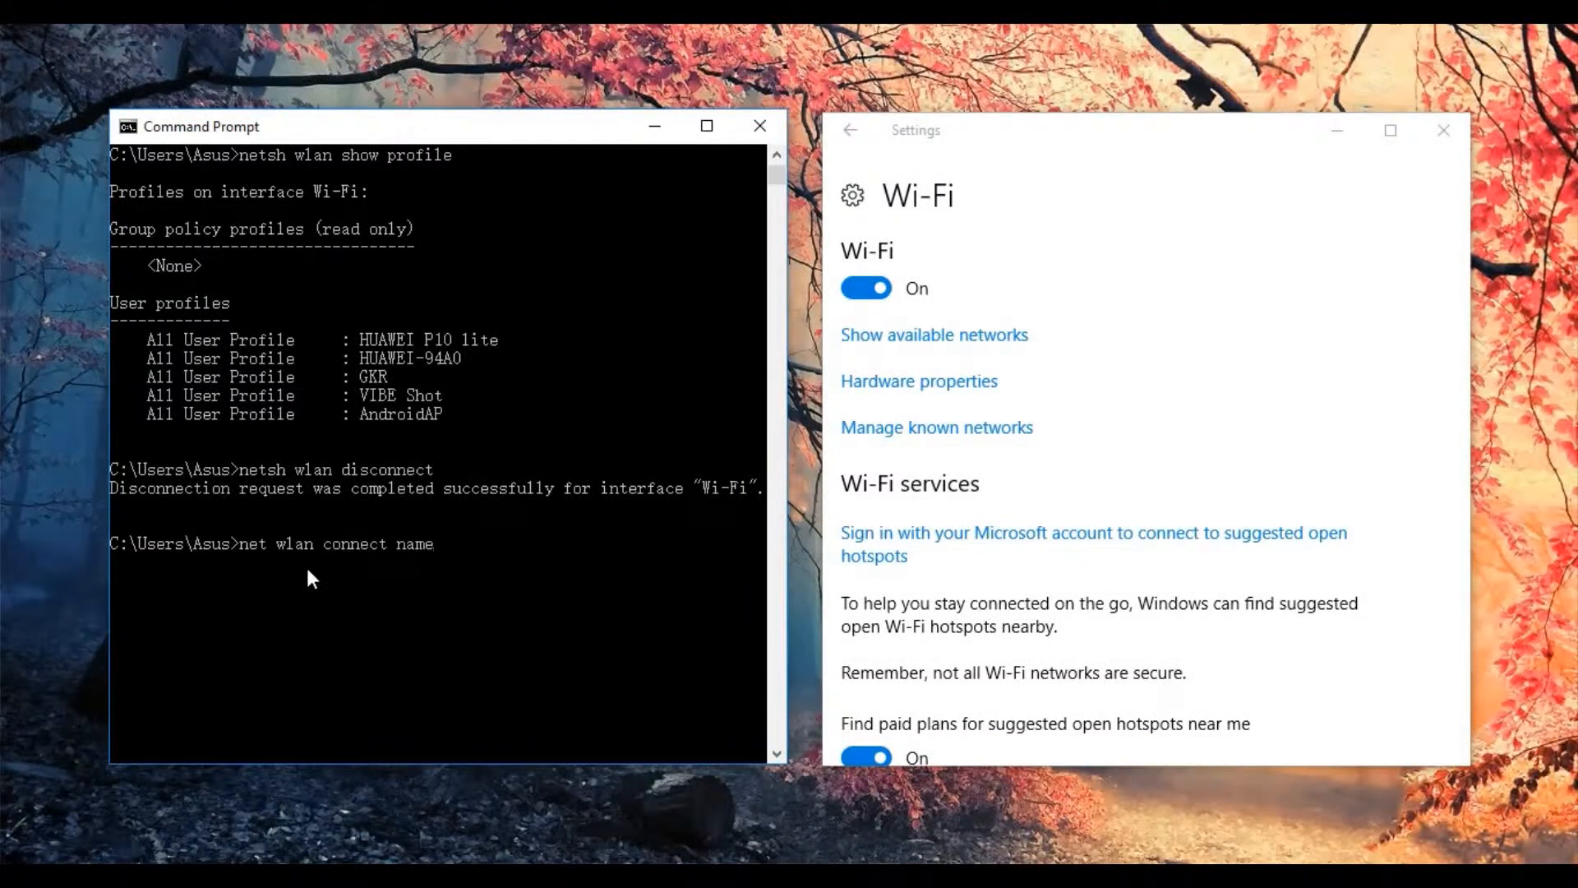
{"action": "type", "text": "="}
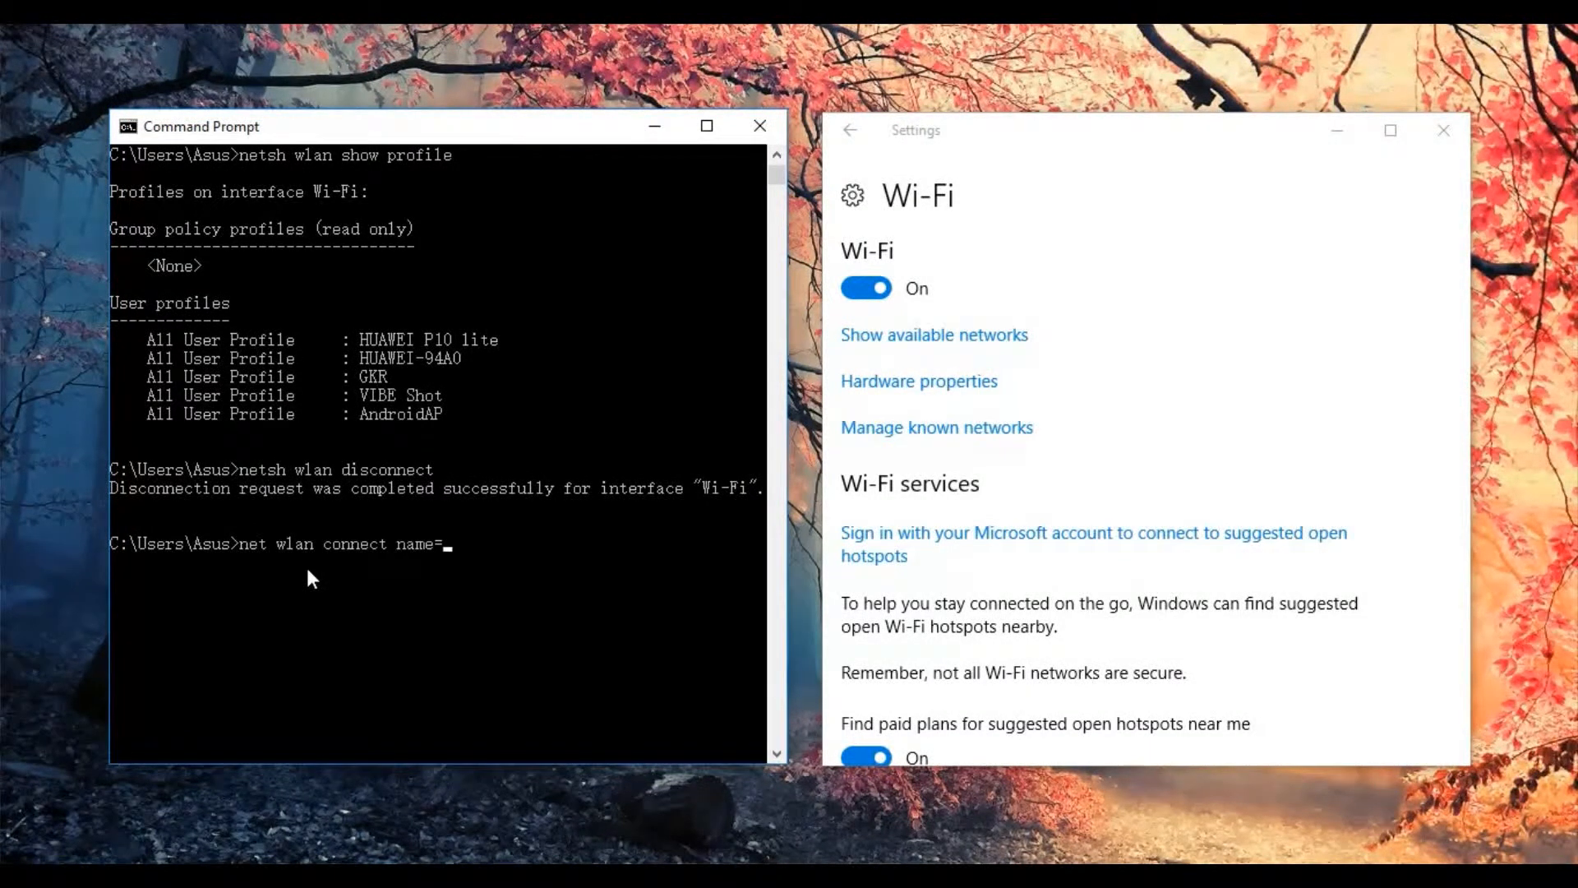
{"action": "type", "text": "\"\""}
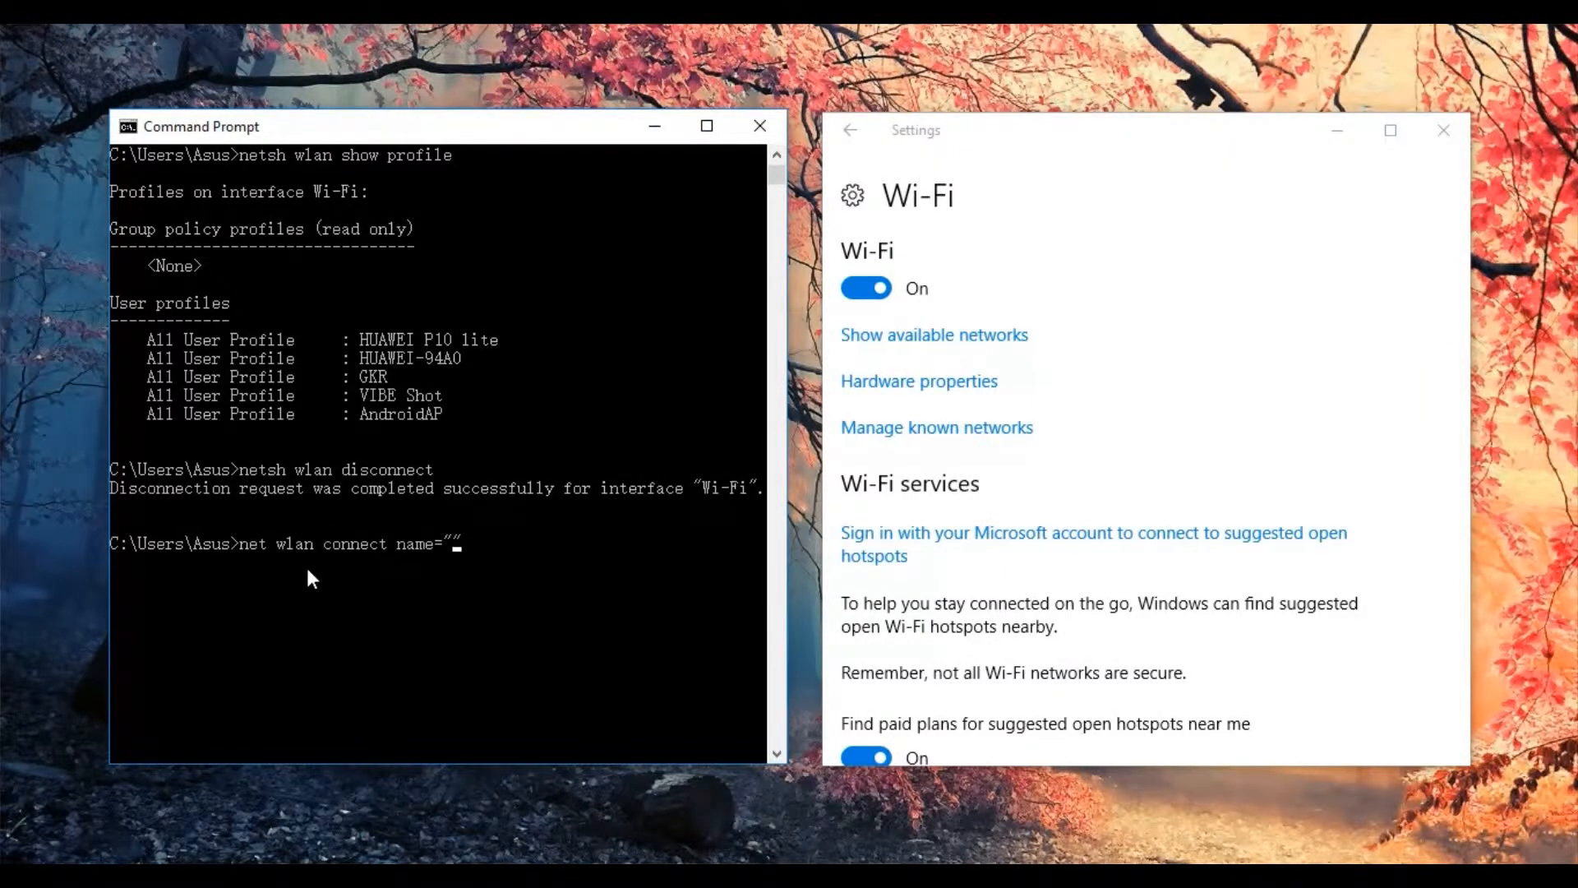
{"action": "mouse_move", "coordinate": [484, 620]}
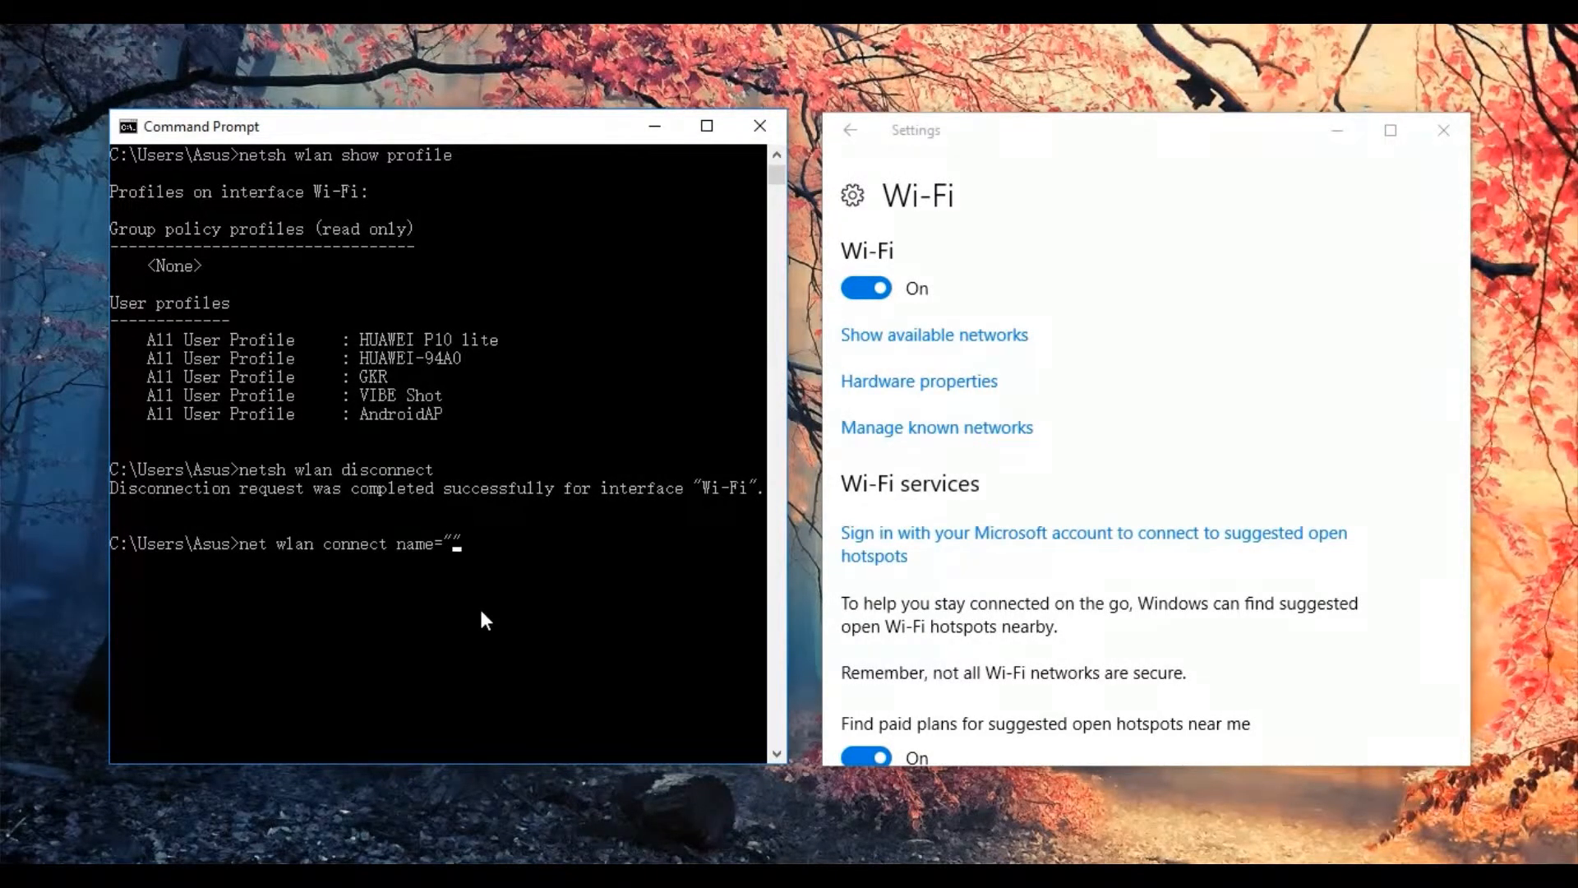
{"action": "type", "text": "HUAWEI"}
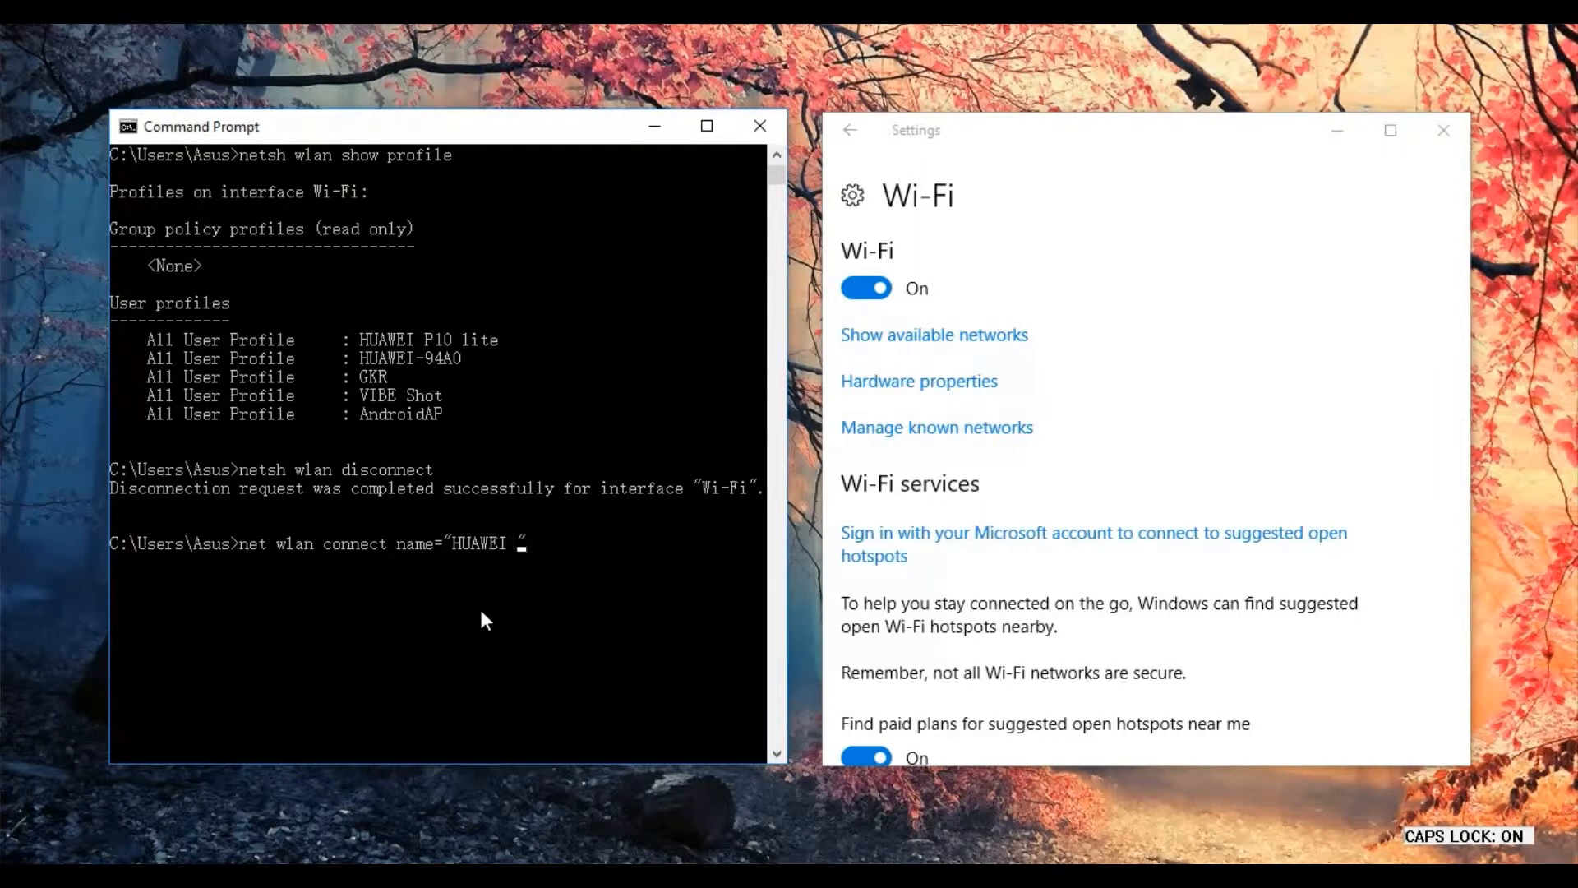
{"action": "type", "text": "P10"}
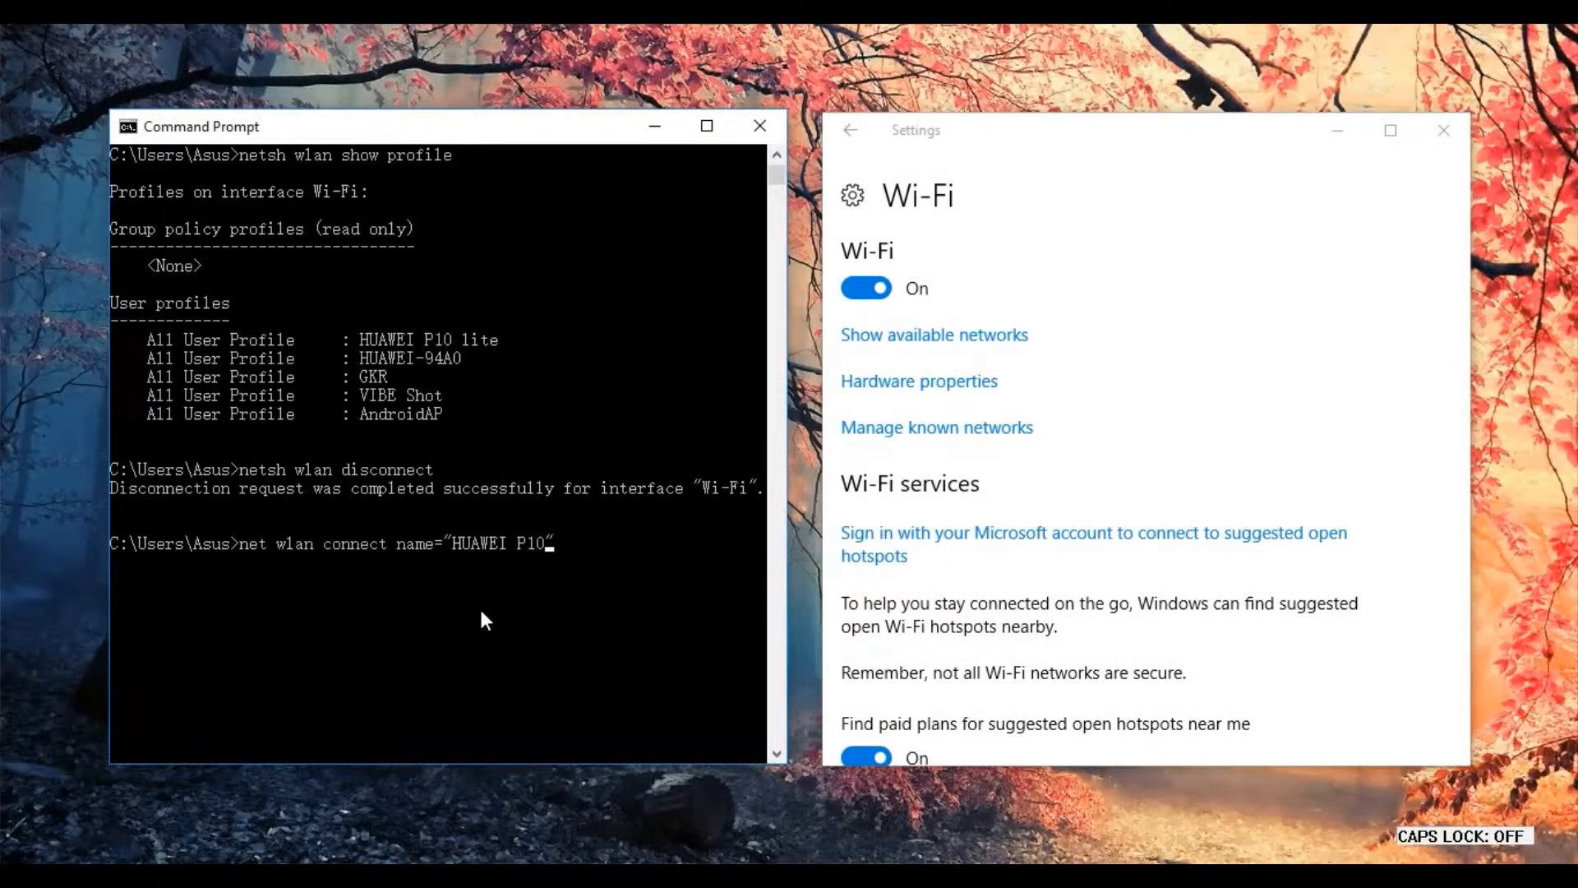
{"action": "type", "text": "lite\""}
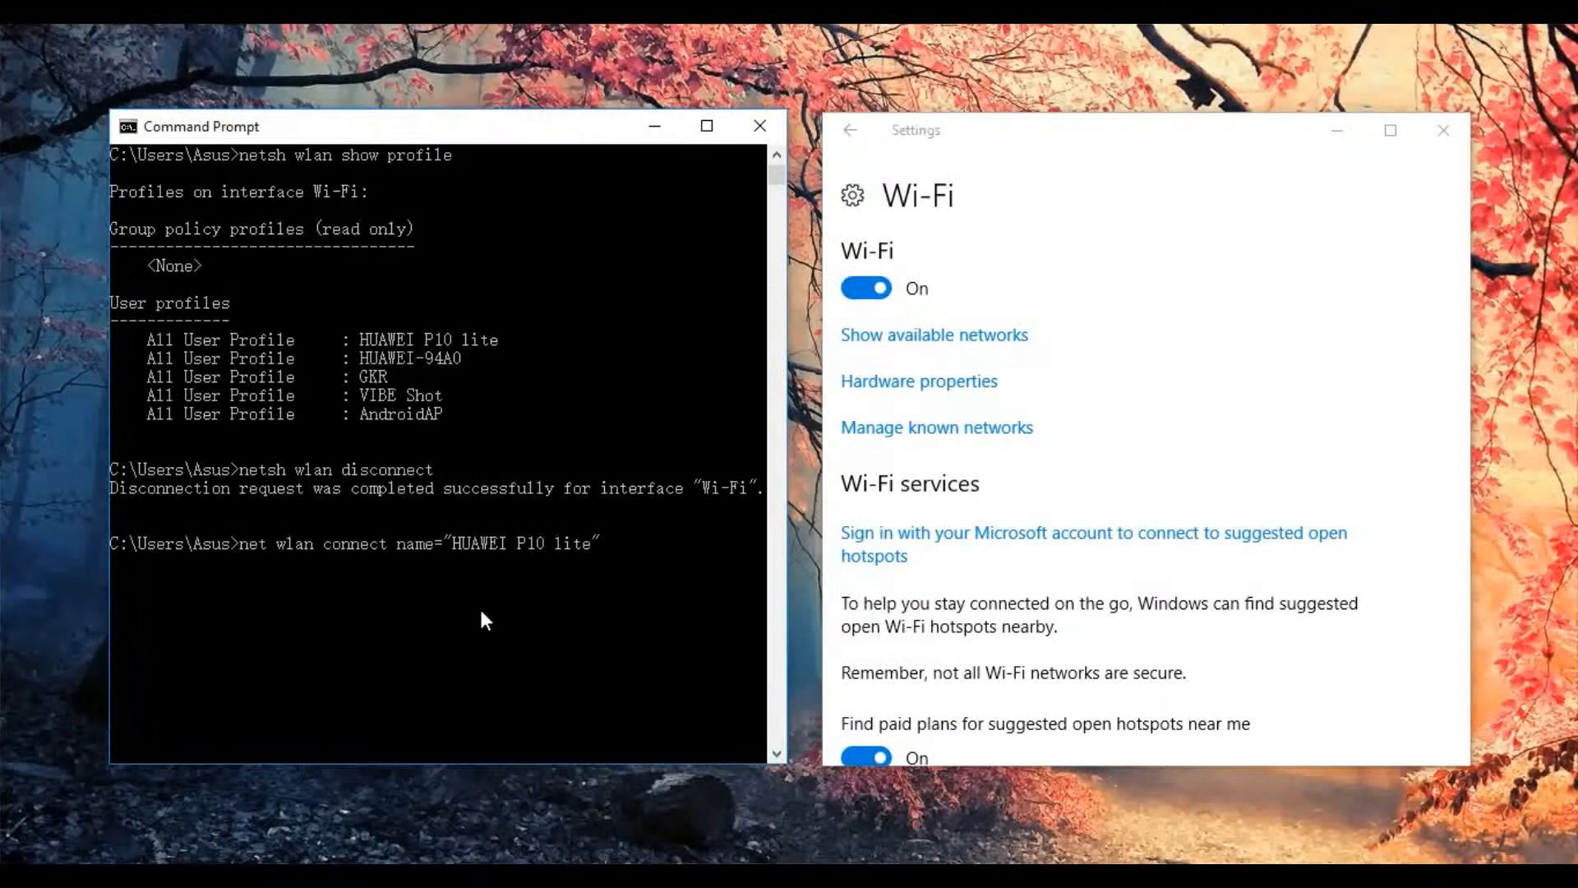
{"action": "key", "text": "enter"}
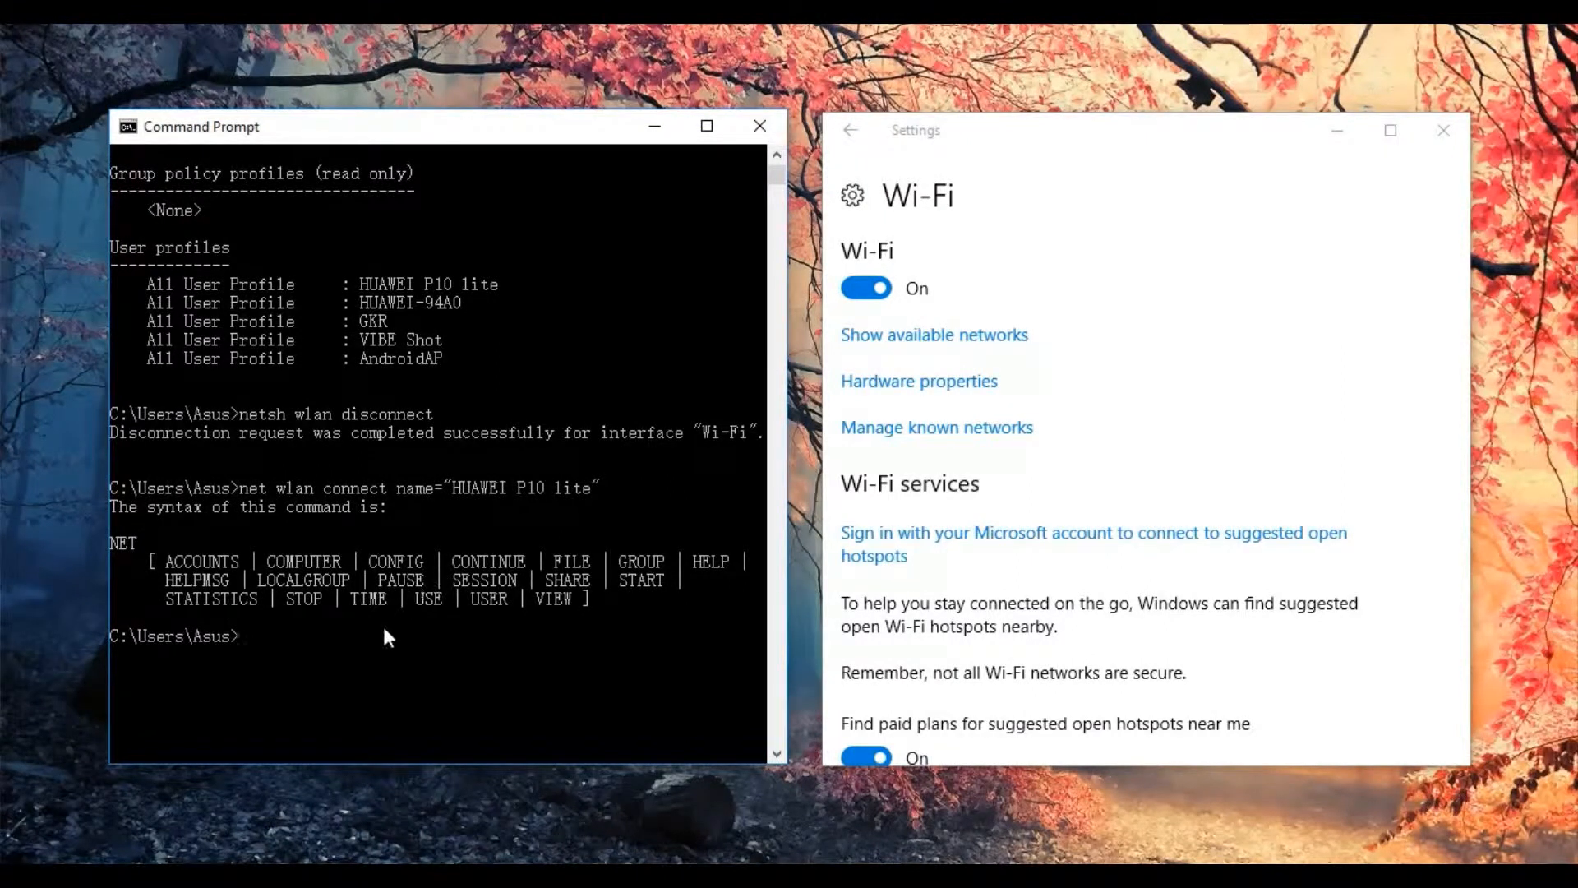
{"action": "mouse_move", "coordinate": [207, 597]}
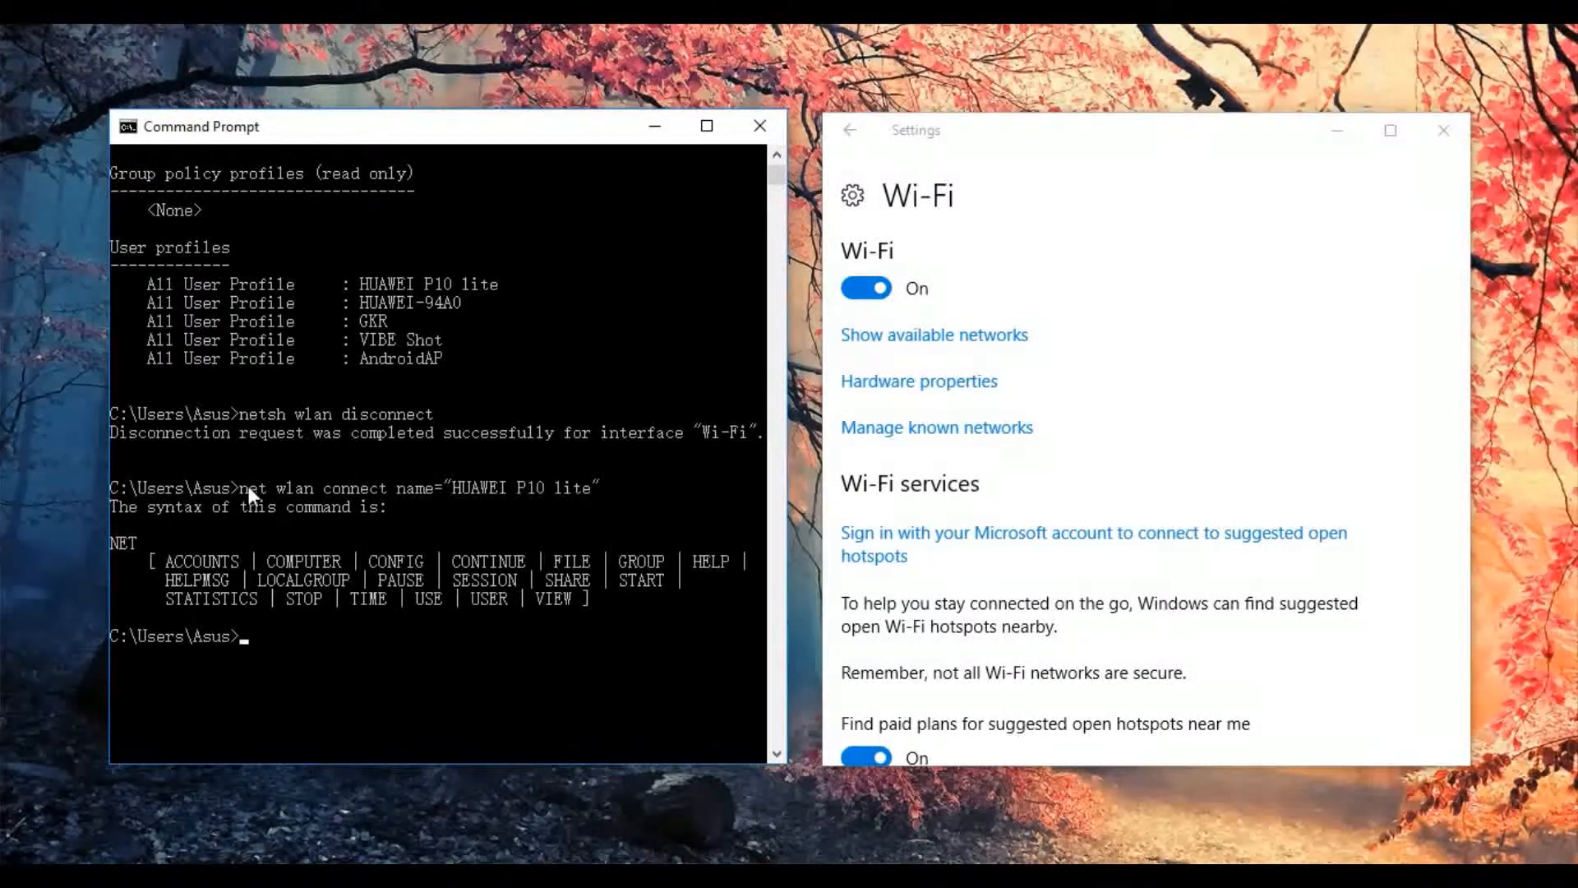
{"action": "double_click", "coordinate": [250, 488]}
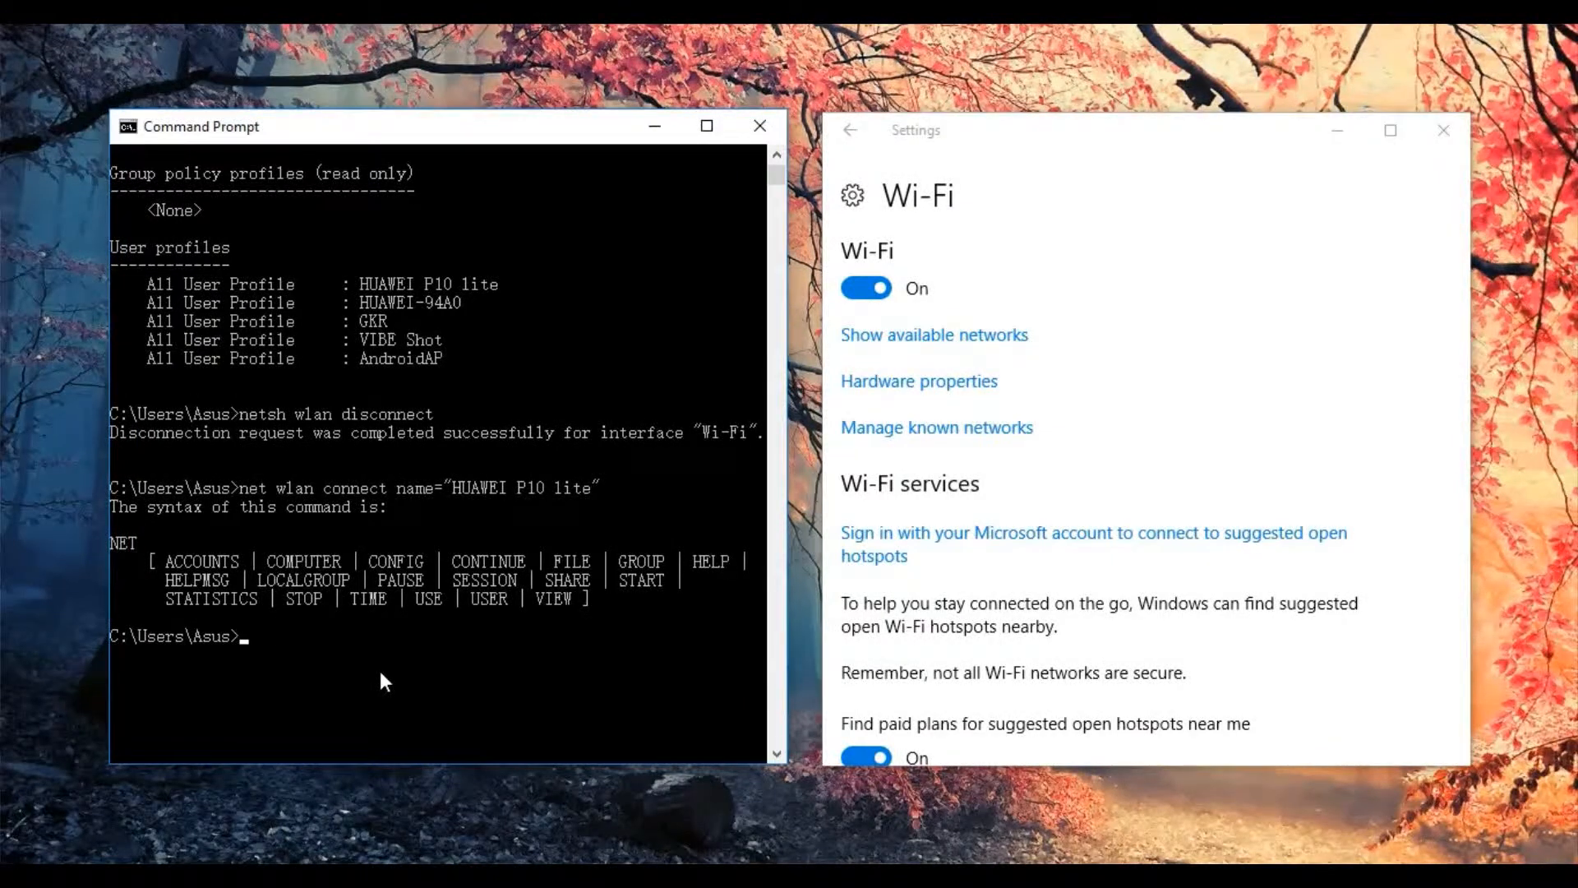
- Run 'netsh wlan connect name="HUAWEI P10 lite"' to reconnect to the saved profile
{"action": "type", "text": "netsh w"}
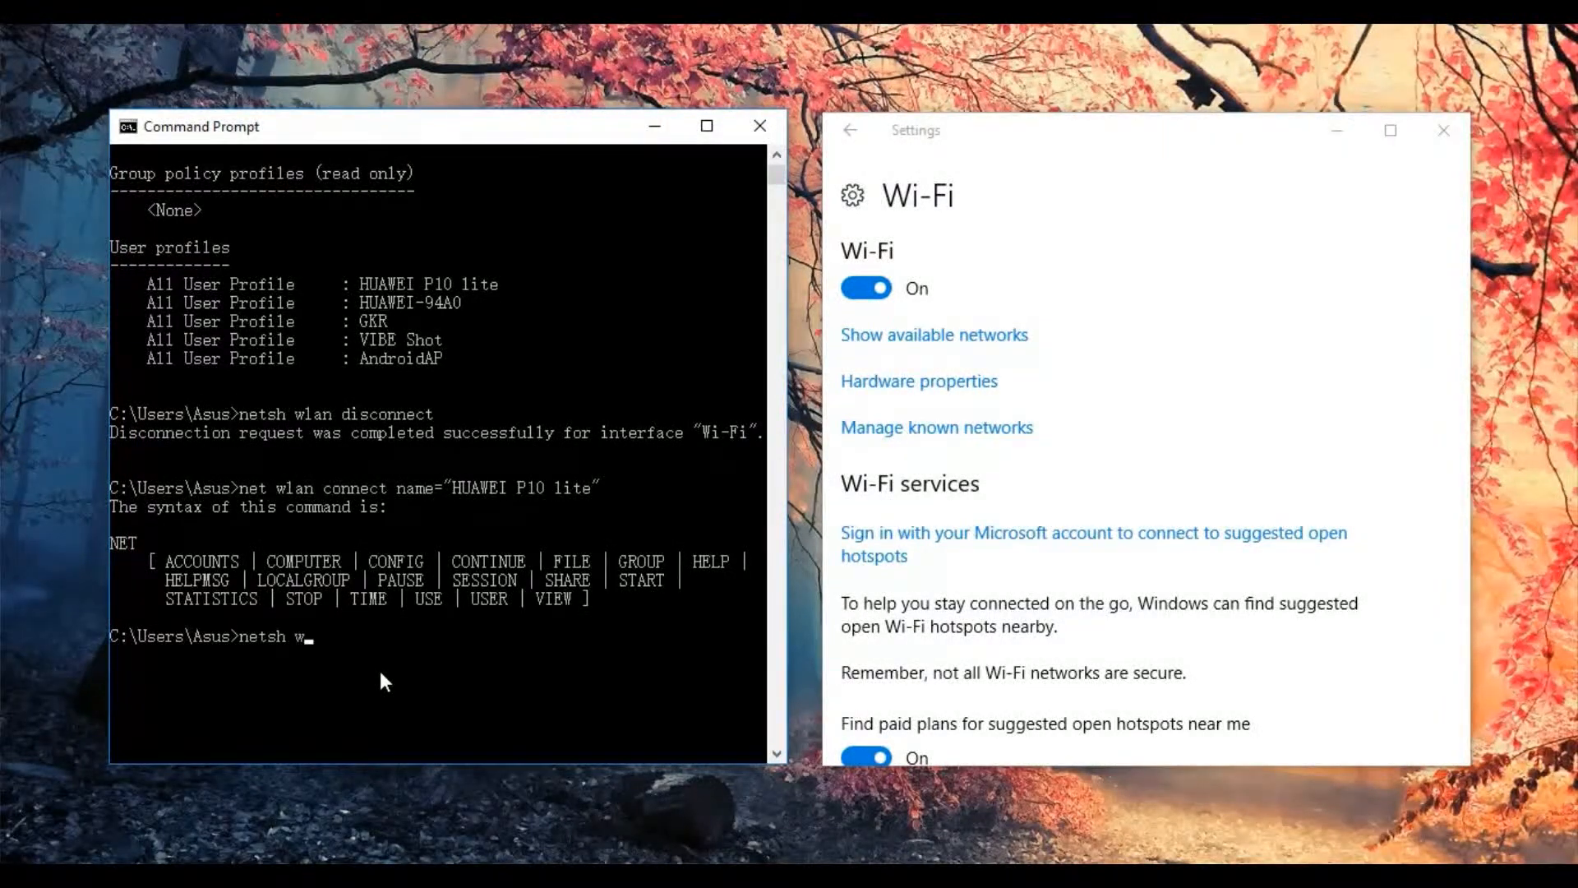
{"action": "type", "text": "lan connect name=\""}
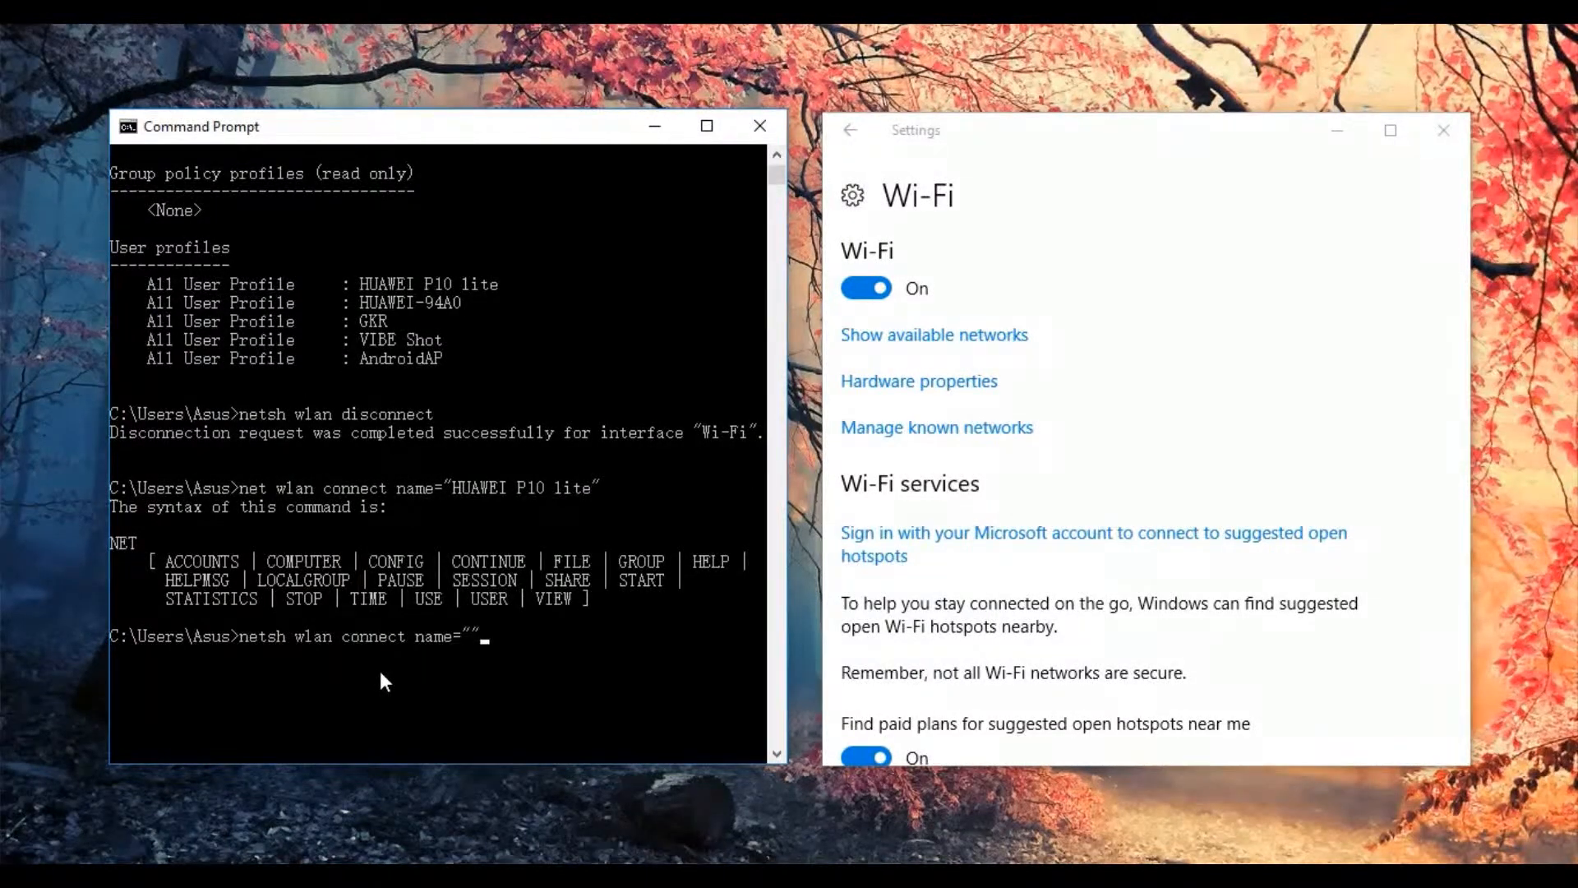
{"action": "type", "text": "HUAWI"}
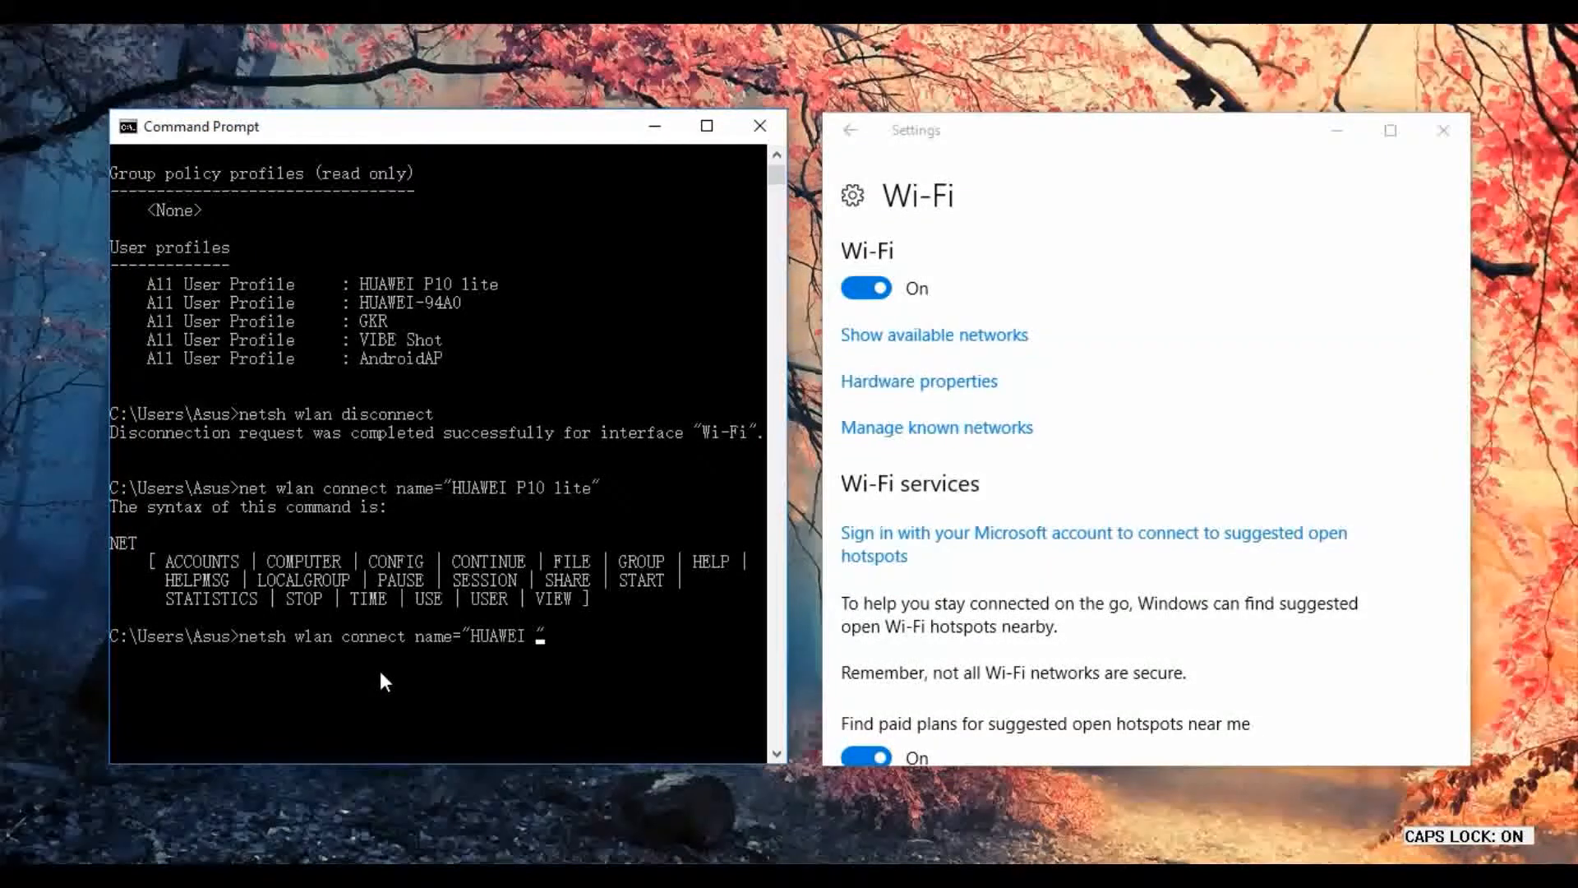
{"action": "type", "text": "P10"}
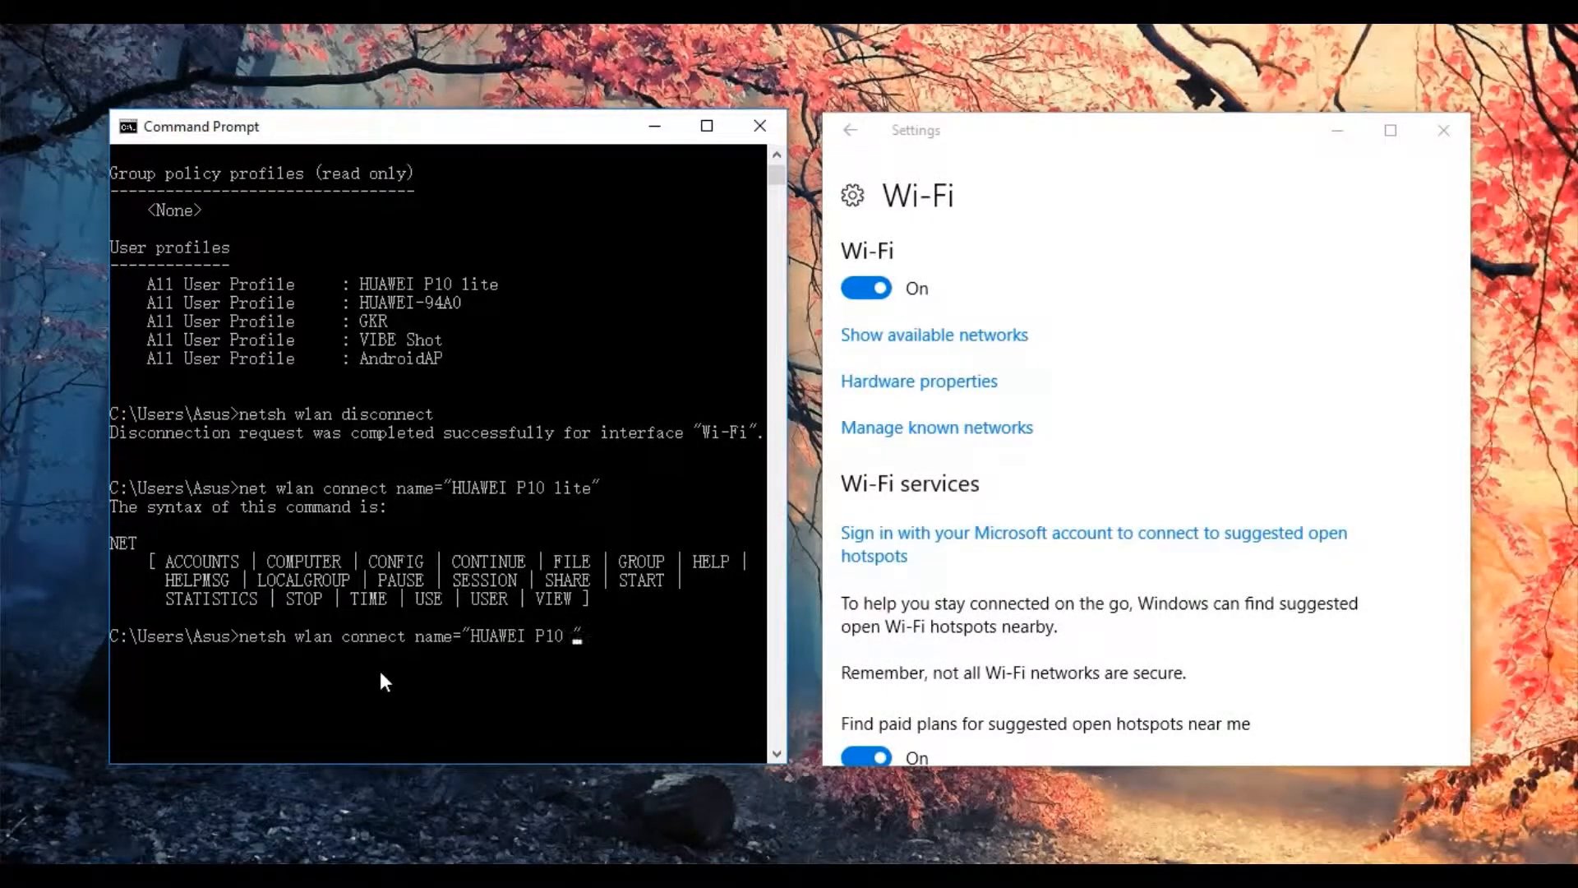
{"action": "type", "text": "lite"}
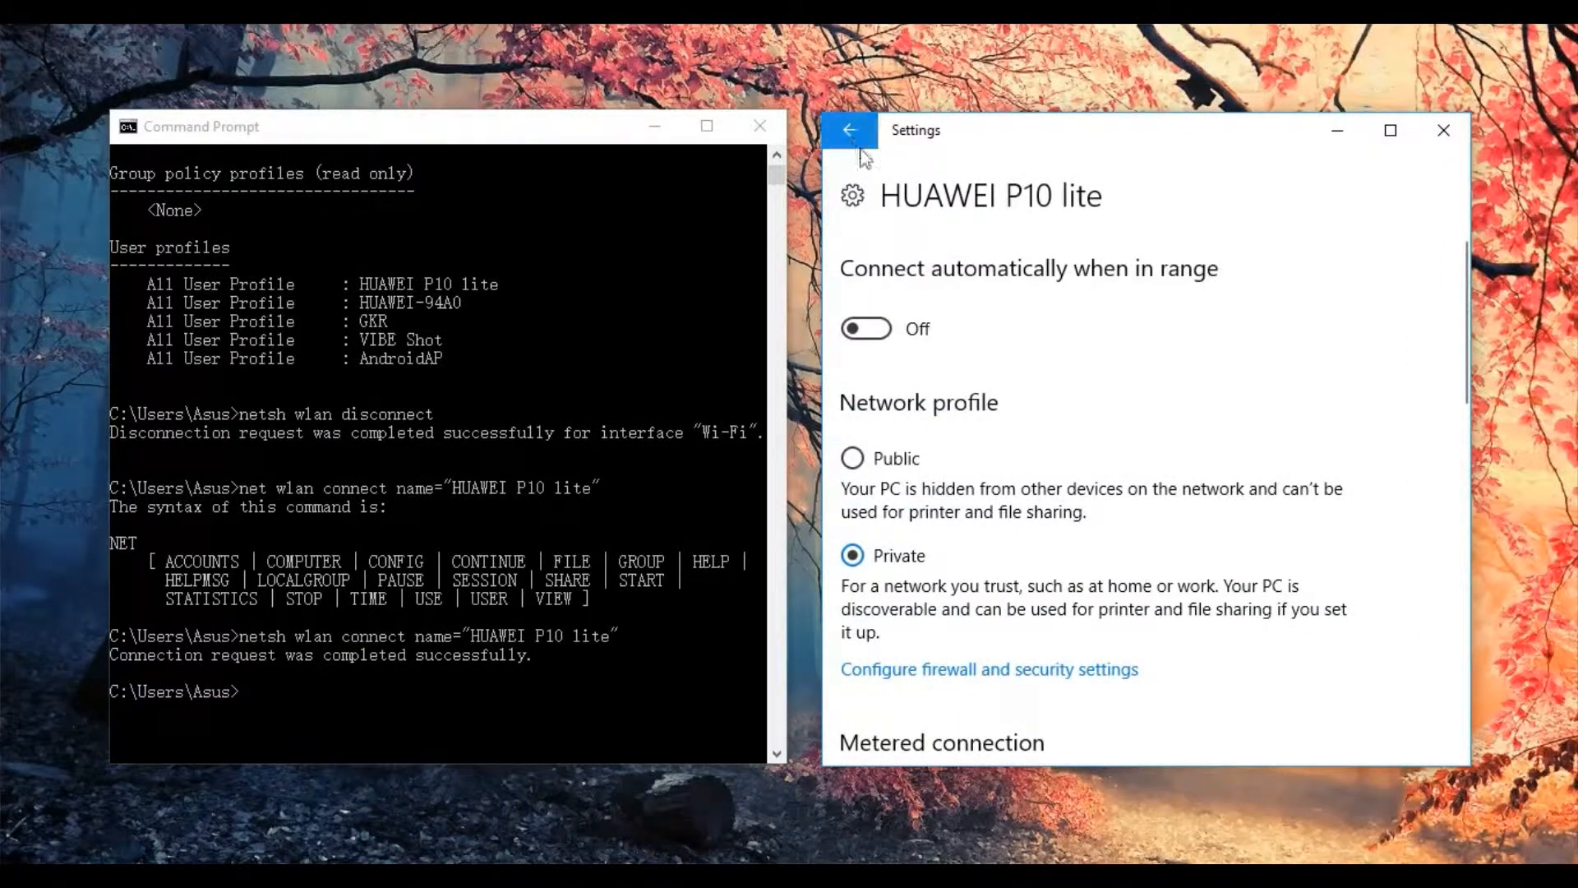
- Return to the Settings Wi-Fi overview showing HUAWEI P10 lite connected, then refocus Command Prompt
{"action": "left_click", "coordinate": [848, 130]}
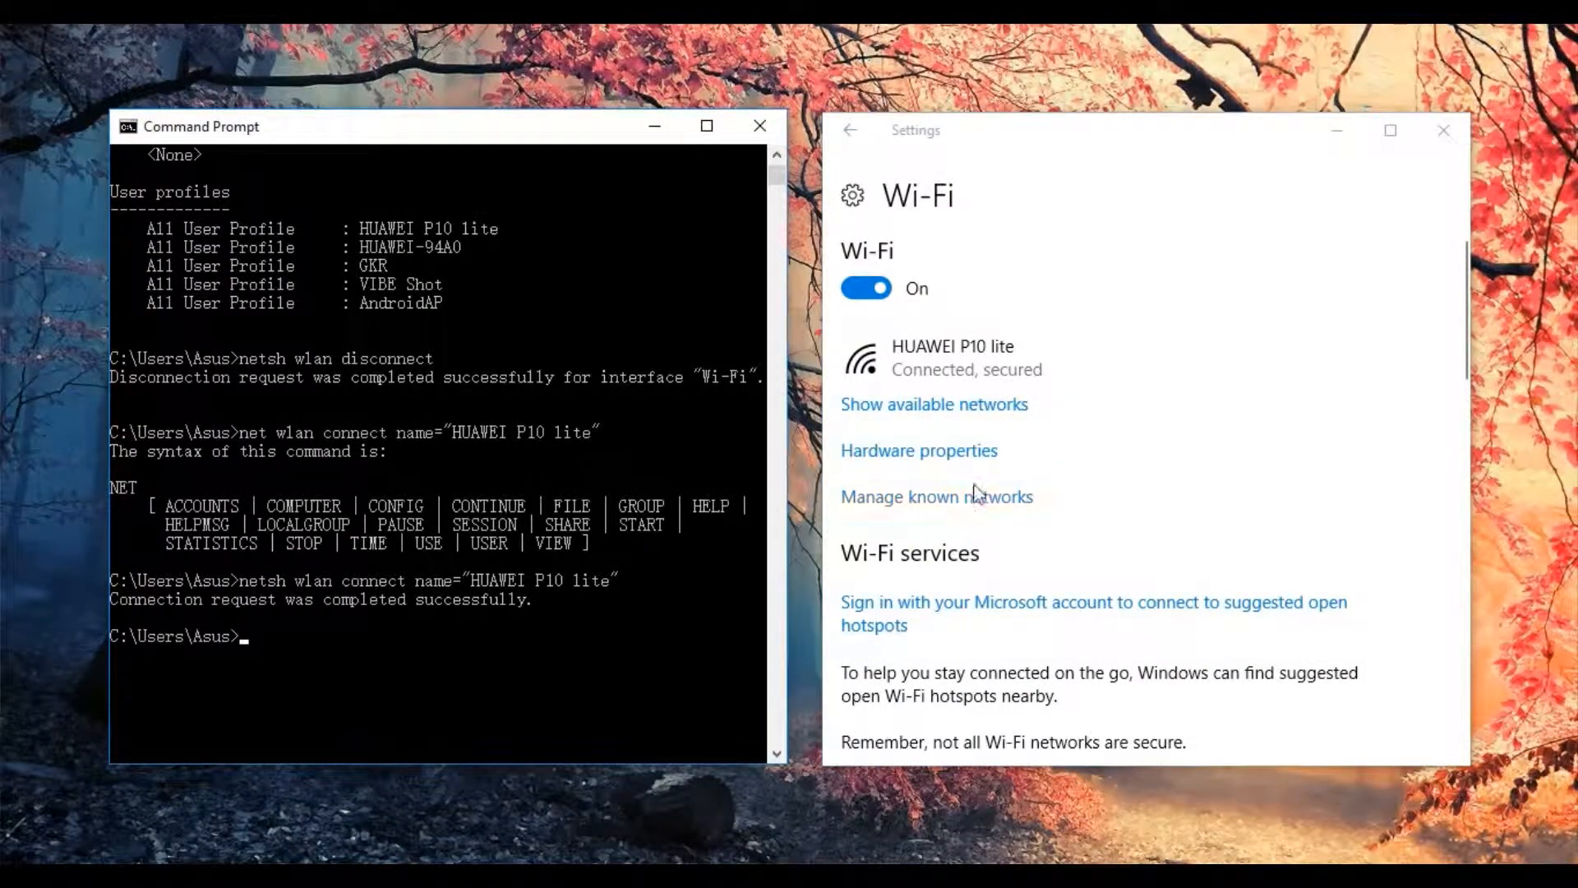
{"action": "left_click", "coordinate": [403, 635]}
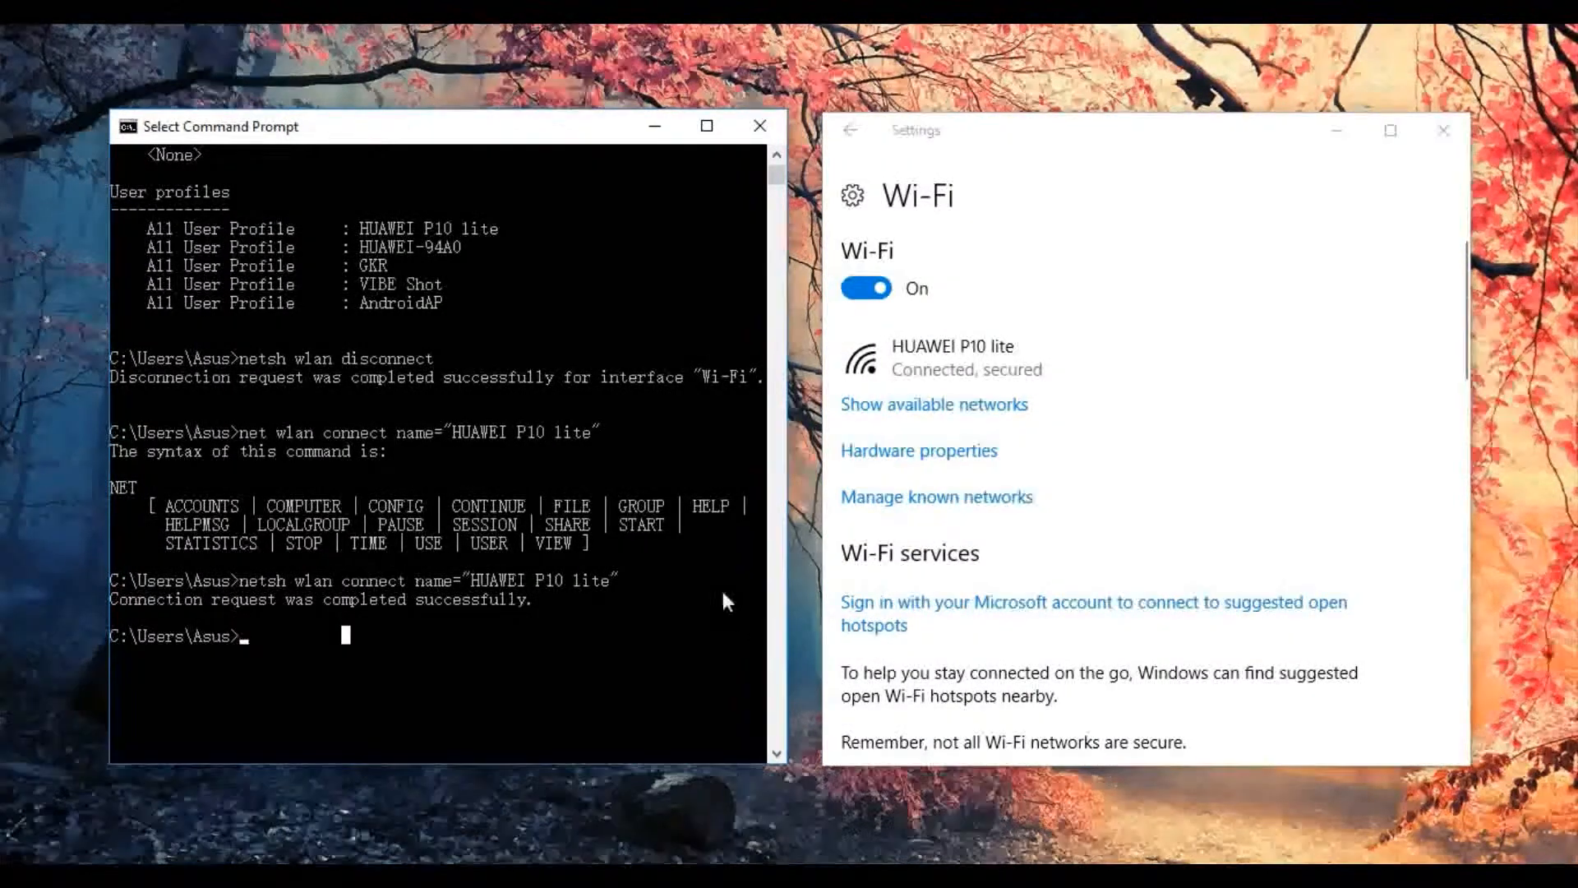